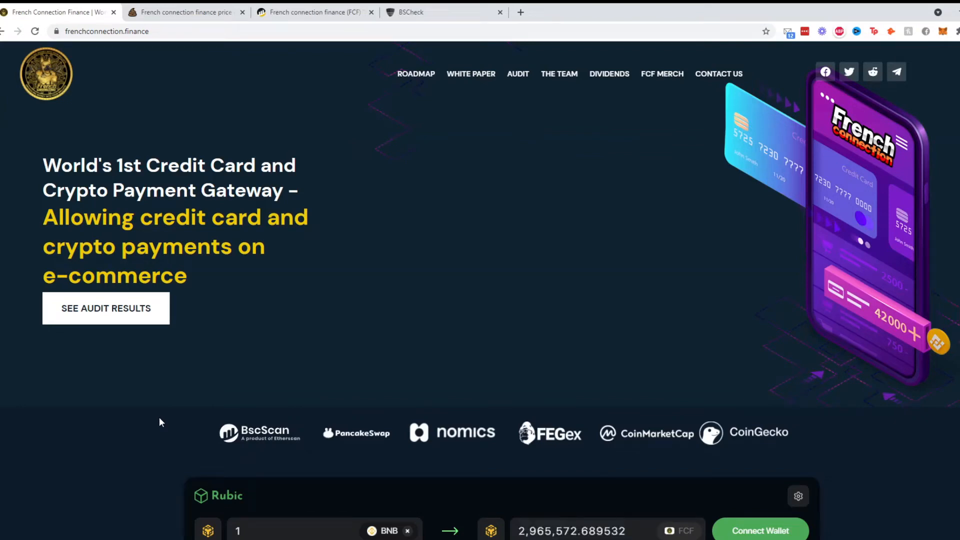
mouse_move(526, 272)
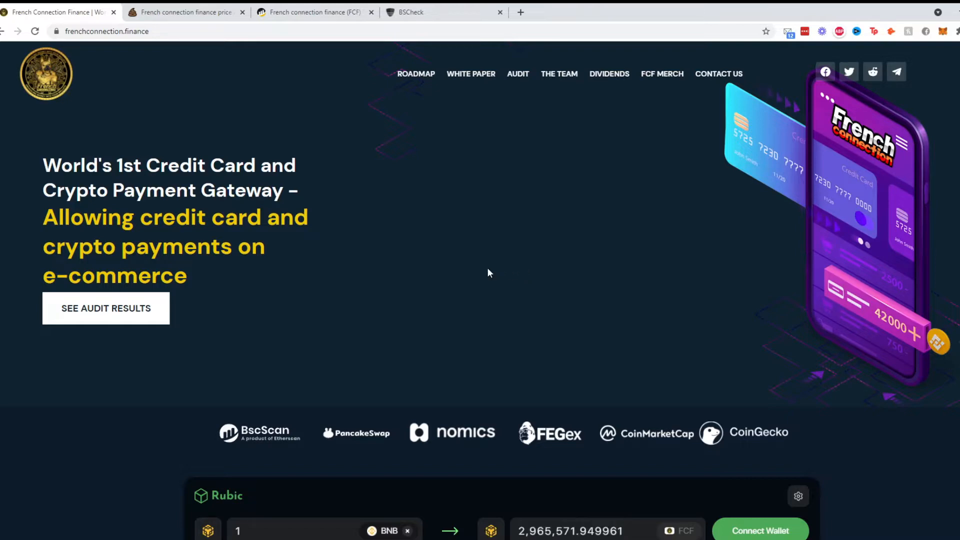
mouse_move(434, 269)
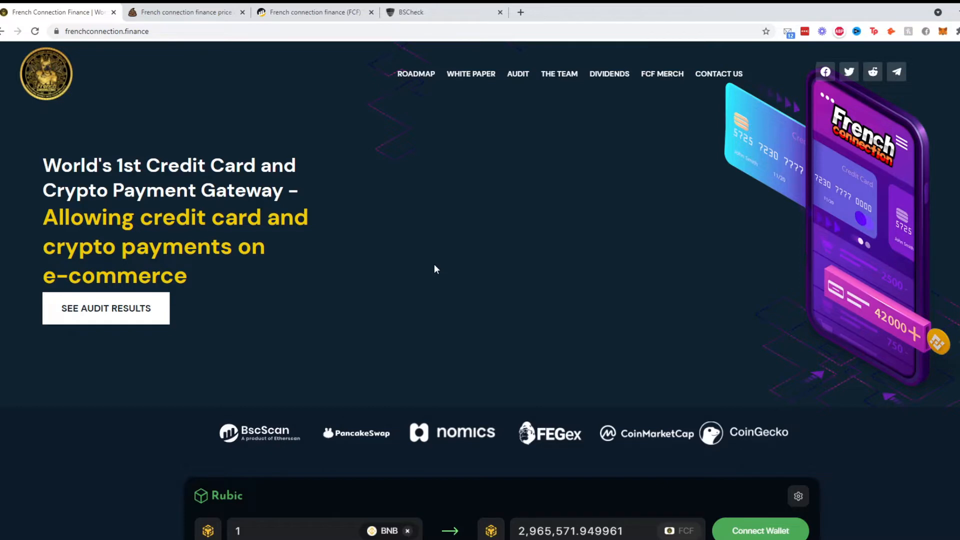
mouse_move(360, 177)
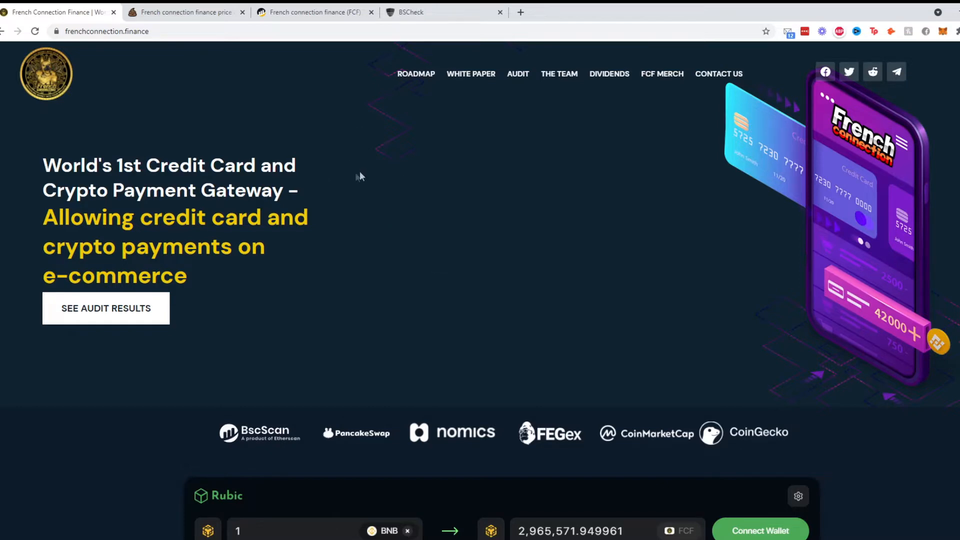
mouse_move(319, 146)
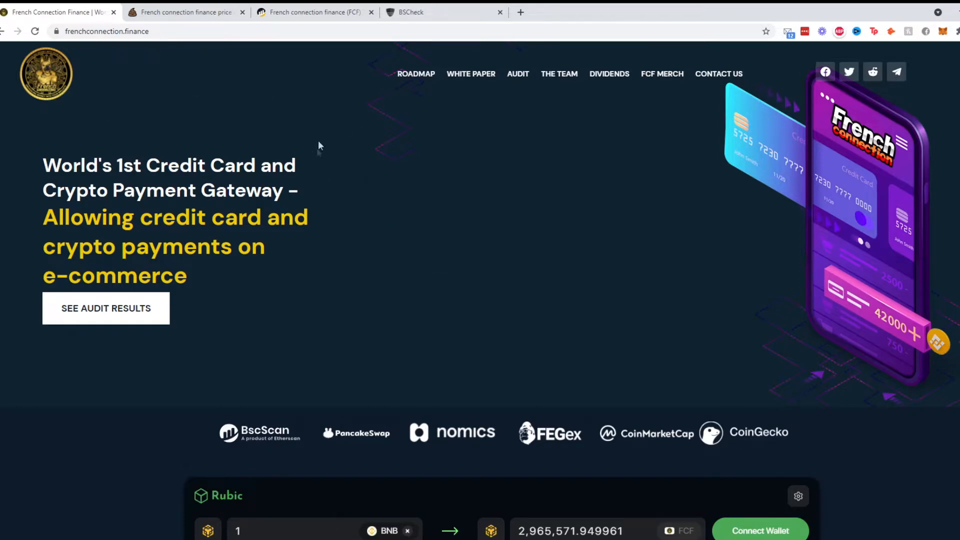
mouse_move(284, 121)
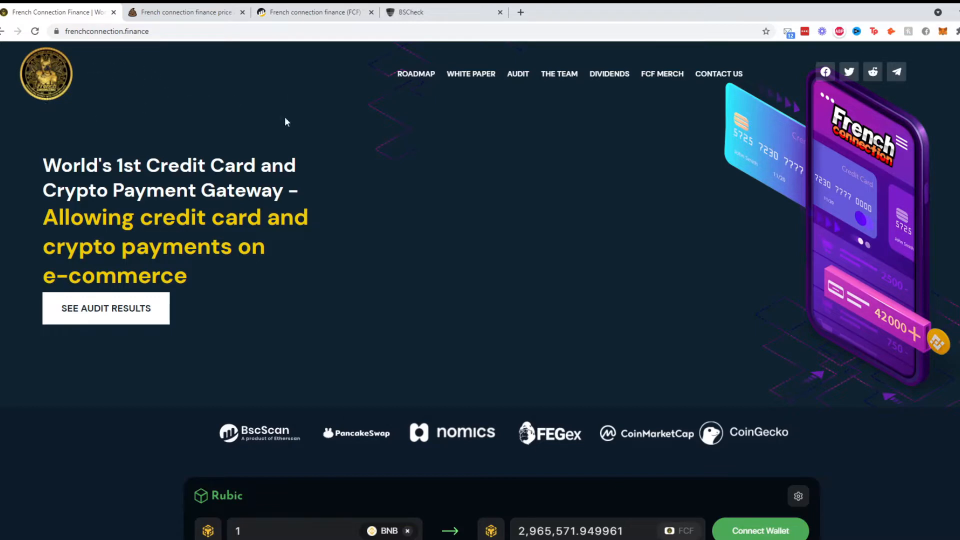
mouse_move(151, 188)
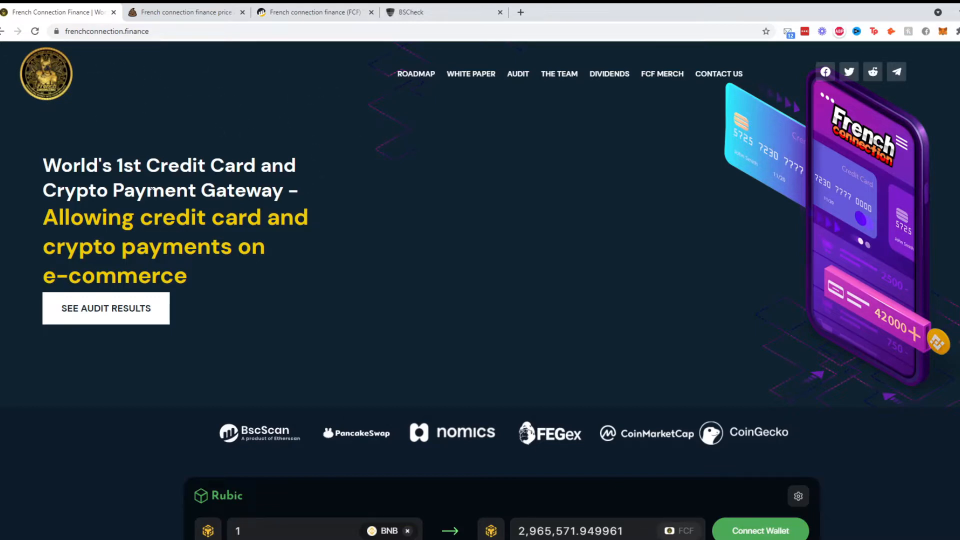
- Scroll the French Connection Finance homepage down and back up to the top
scroll(down, 3)
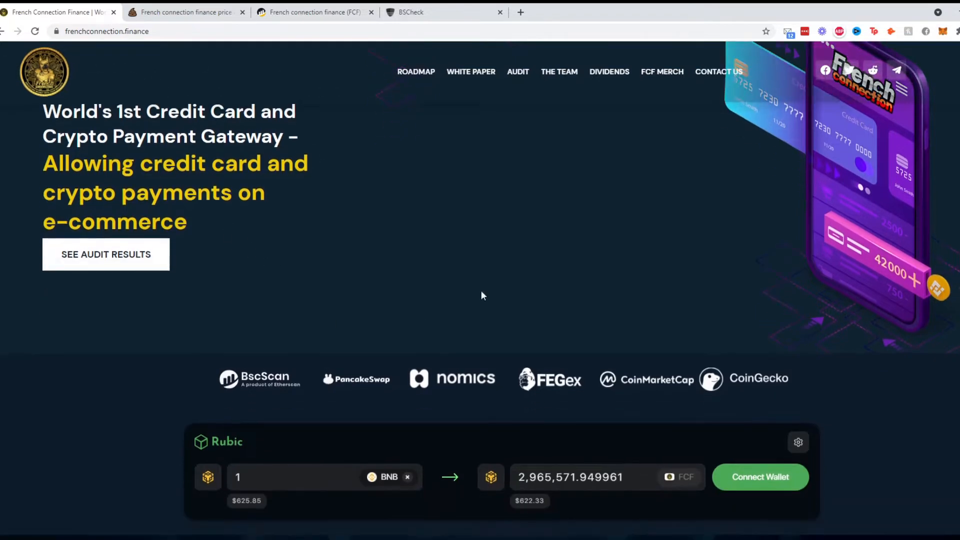
scroll(up, 3)
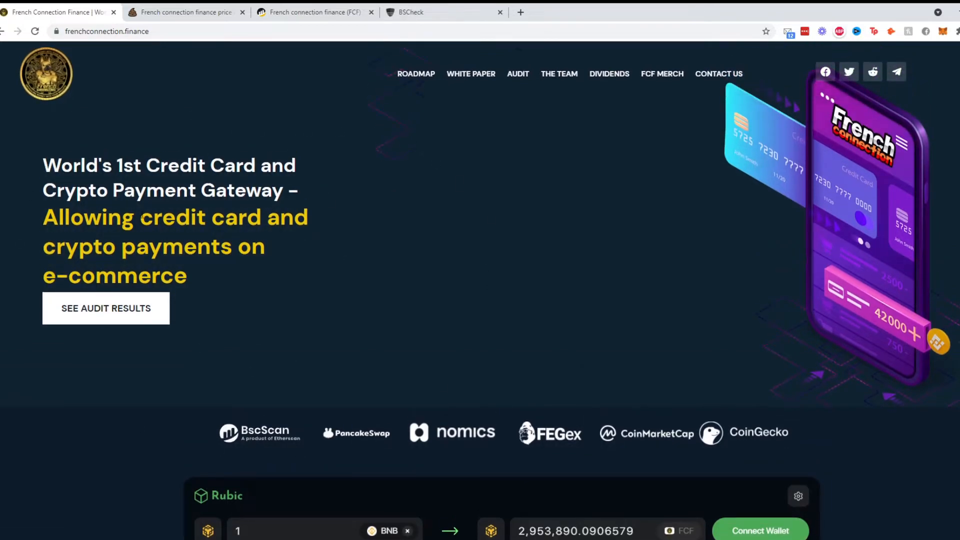
mouse_move(28, 199)
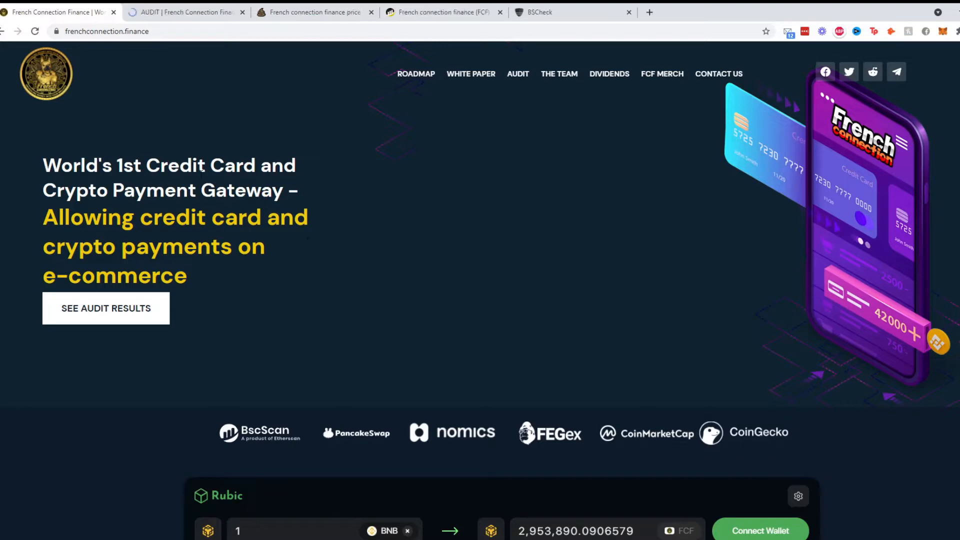
mouse_move(197, 161)
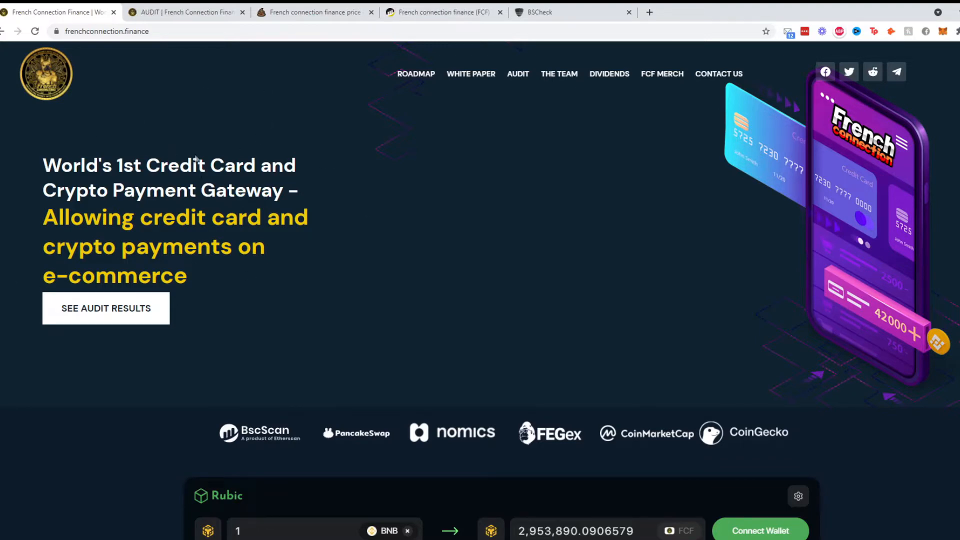
mouse_move(290, 312)
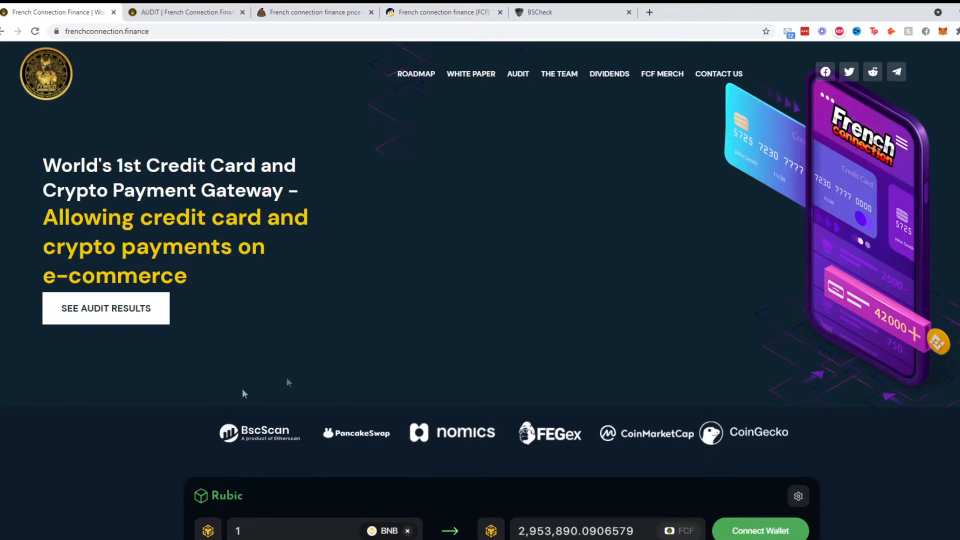
mouse_move(219, 303)
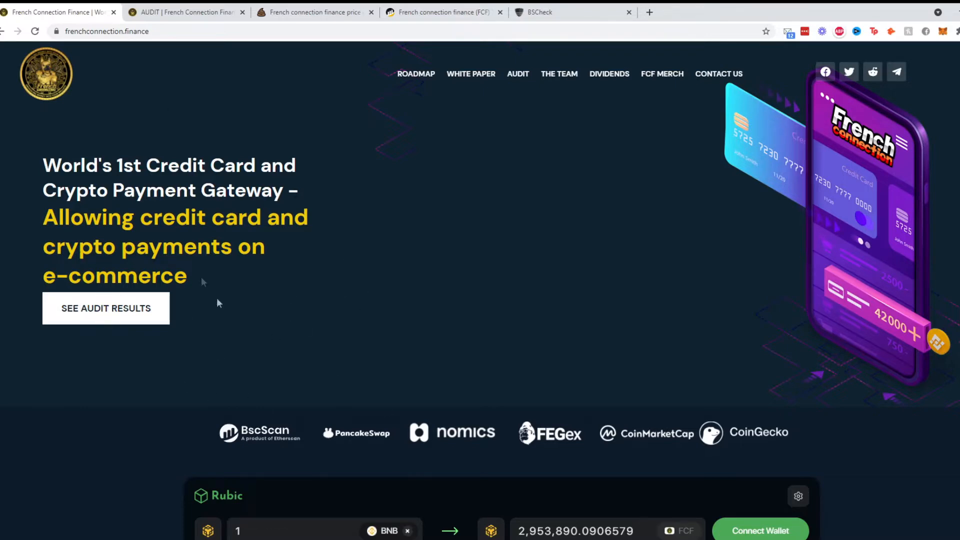
mouse_move(402, 228)
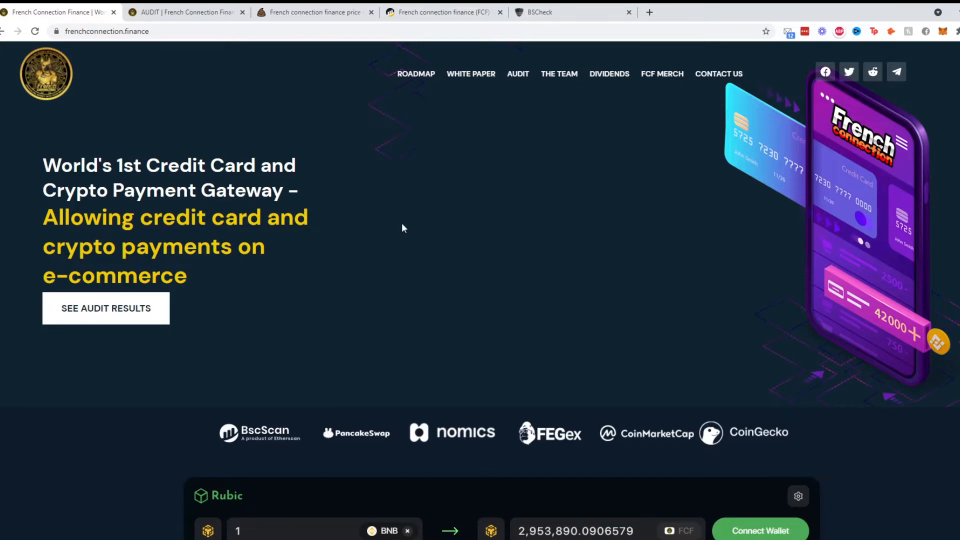
scroll(down, 3)
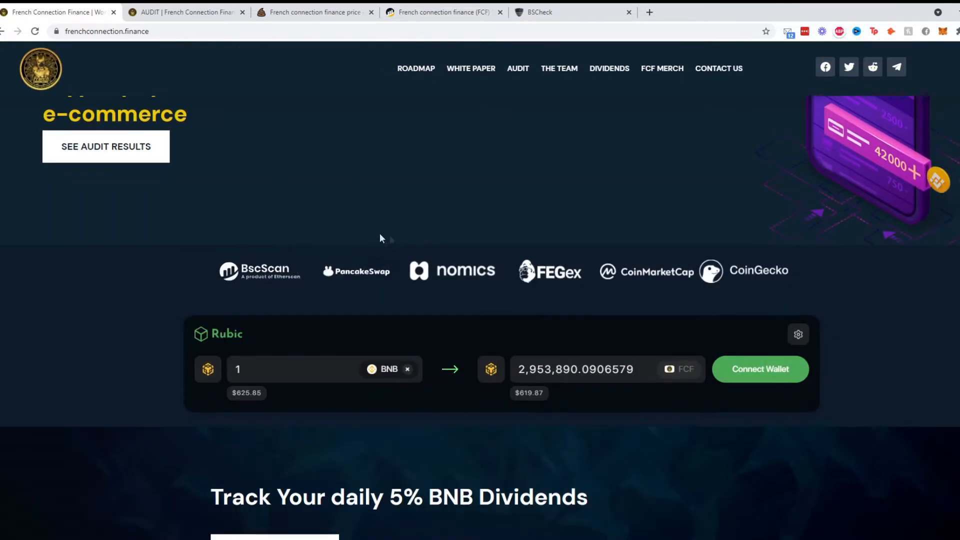
mouse_move(532, 357)
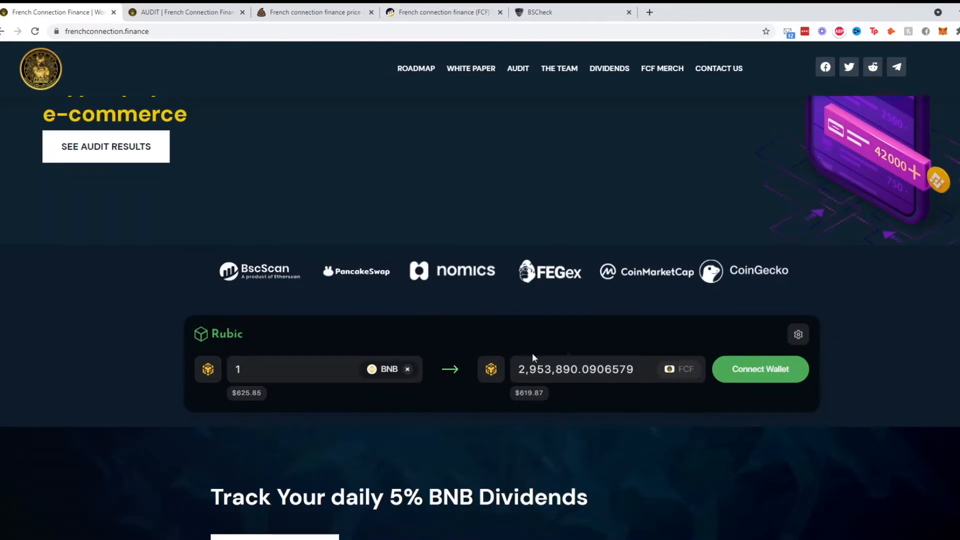
mouse_move(831, 271)
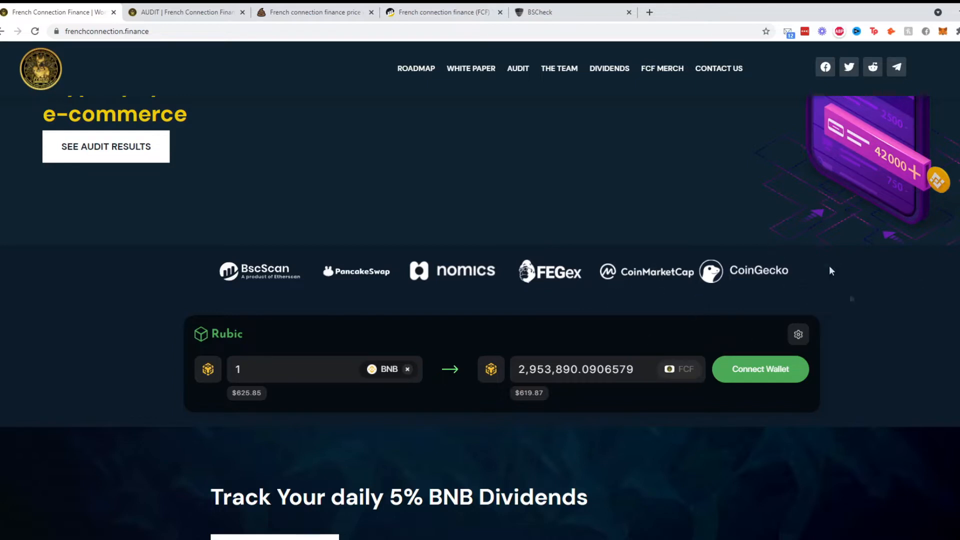
scroll(down, 3)
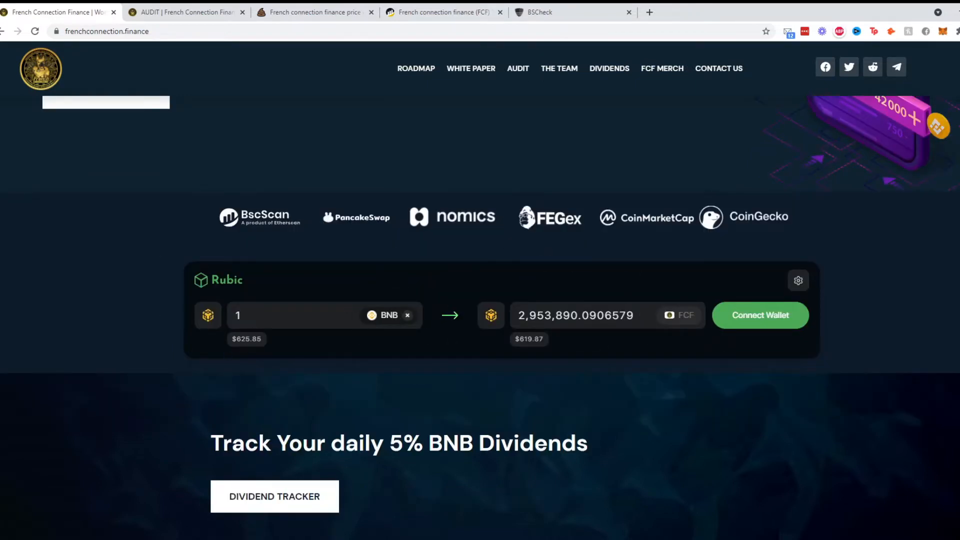
mouse_move(567, 336)
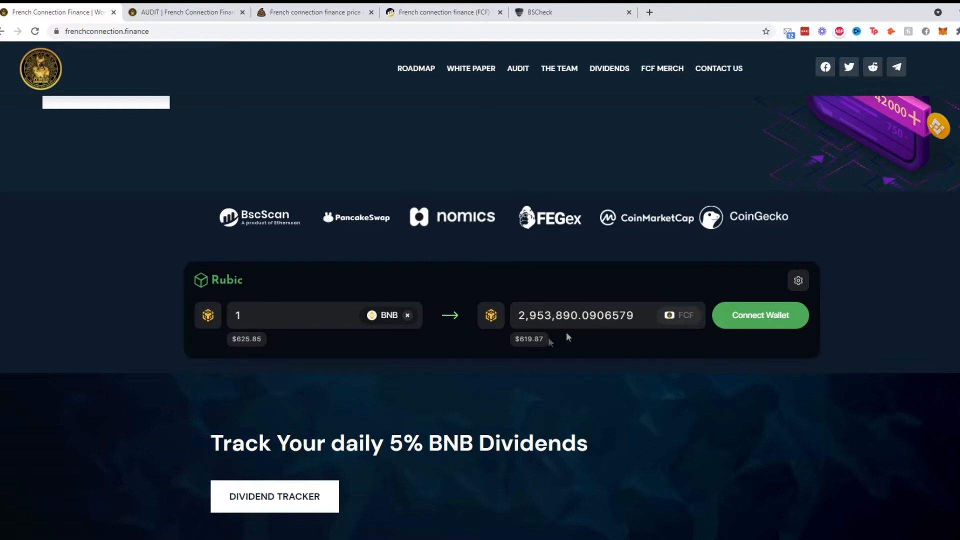
mouse_move(679, 306)
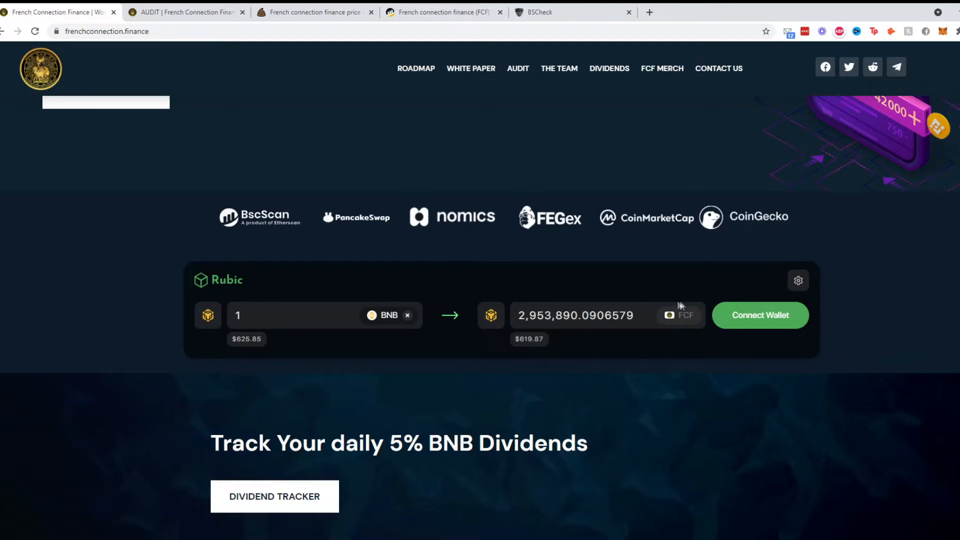
scroll(up, 3)
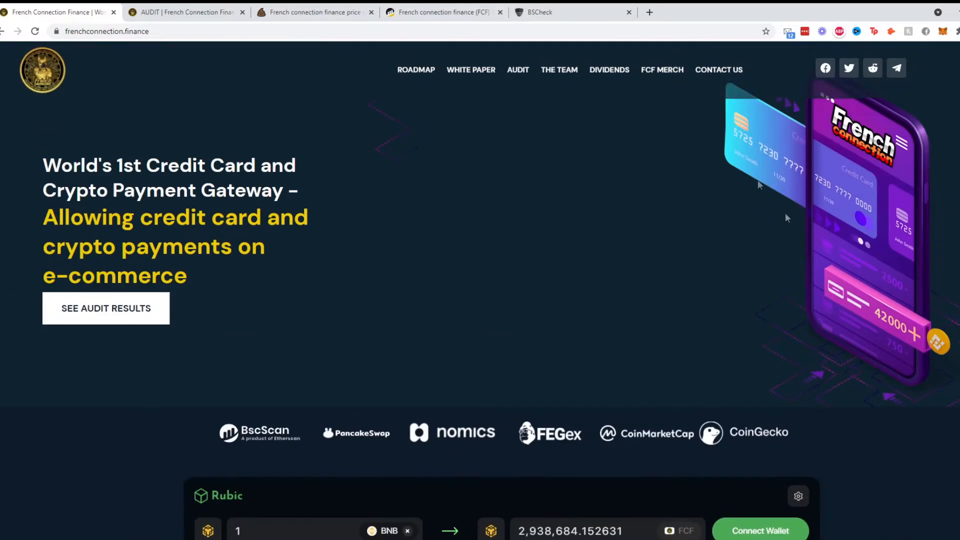
scroll(down, 3)
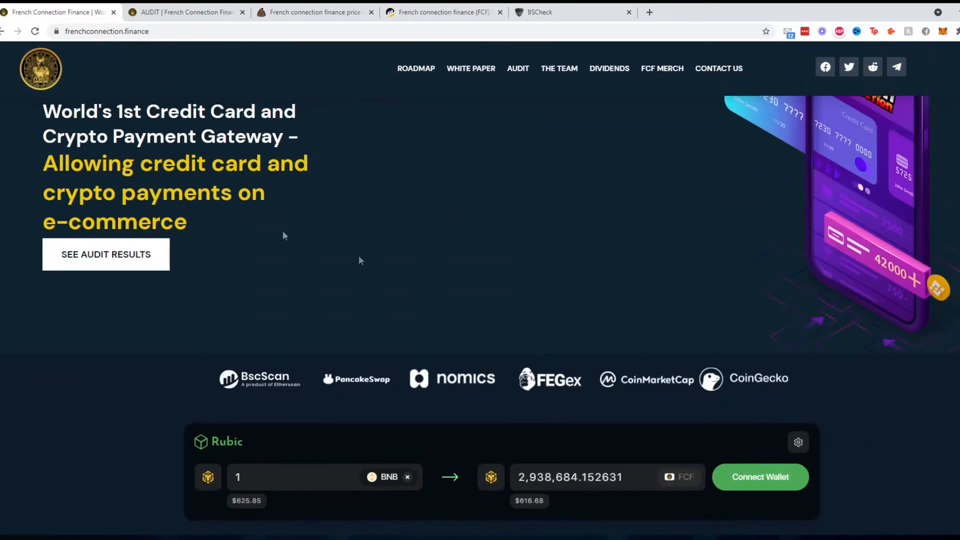
scroll(up, 3)
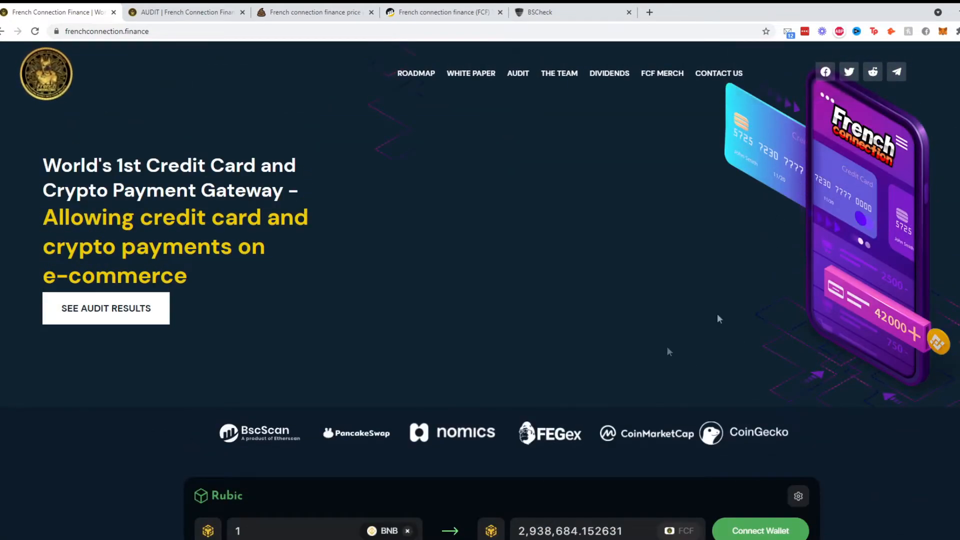
scroll(down, 3)
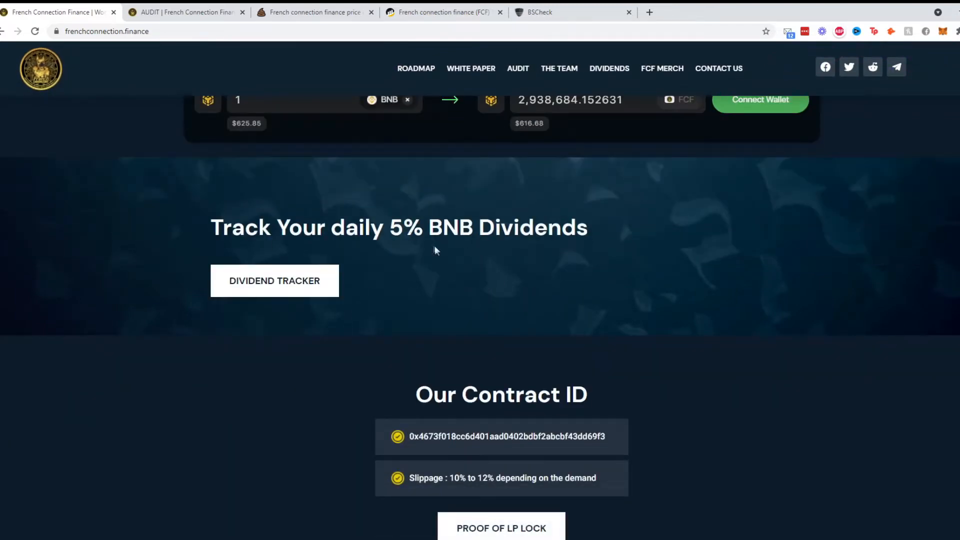
mouse_move(392, 206)
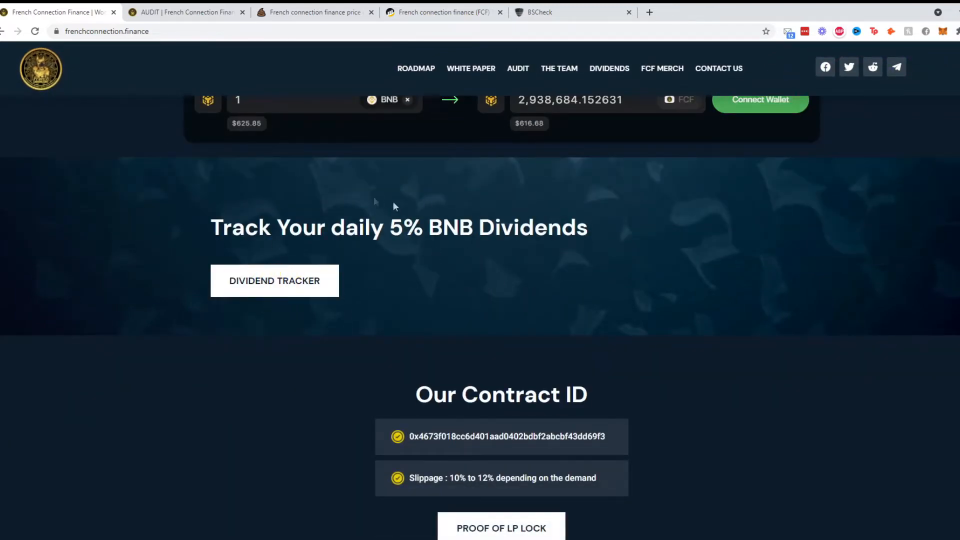
- Scroll past the dividend tracker to Our Contract ID and the Decentralized Application Ecosystem
scroll(down, 3)
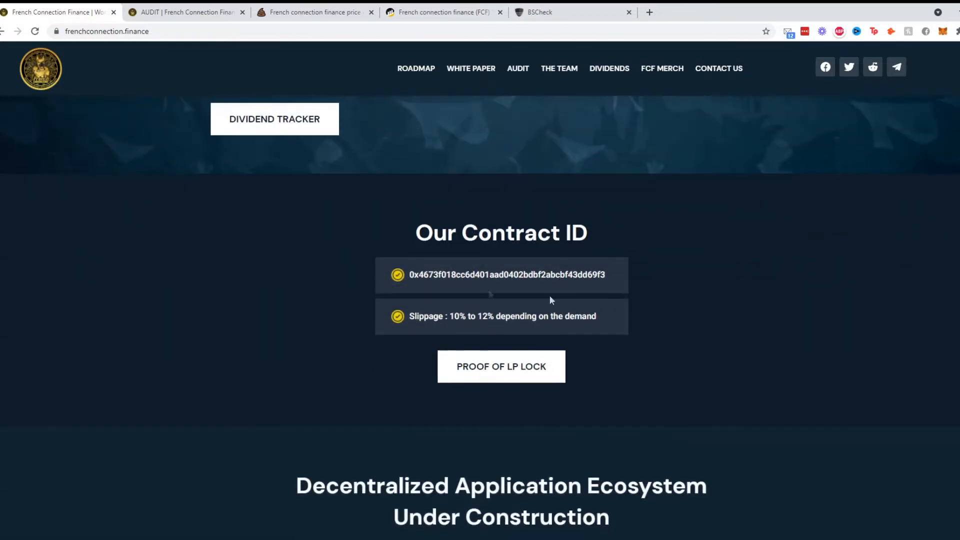
scroll(down, 3)
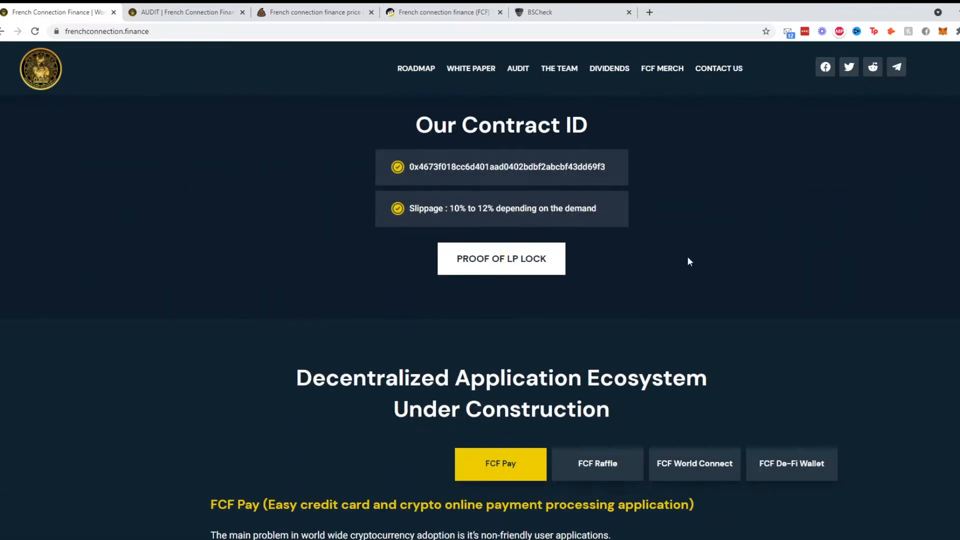
mouse_move(668, 208)
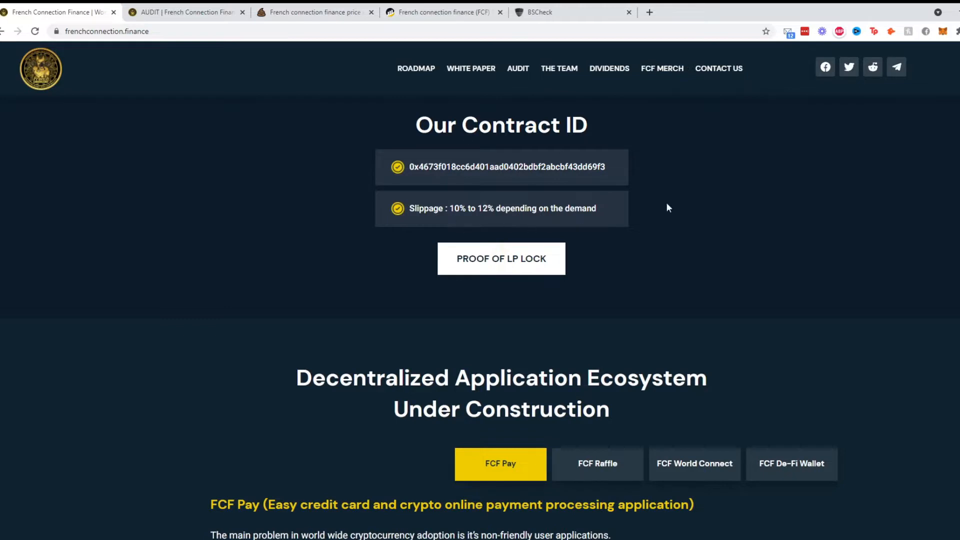
scroll(down, 3)
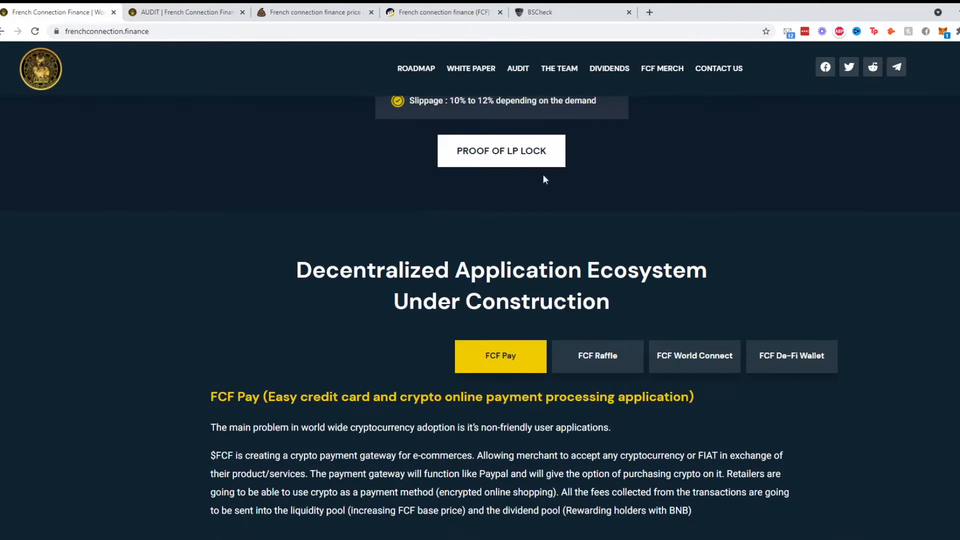
scroll(down, 3)
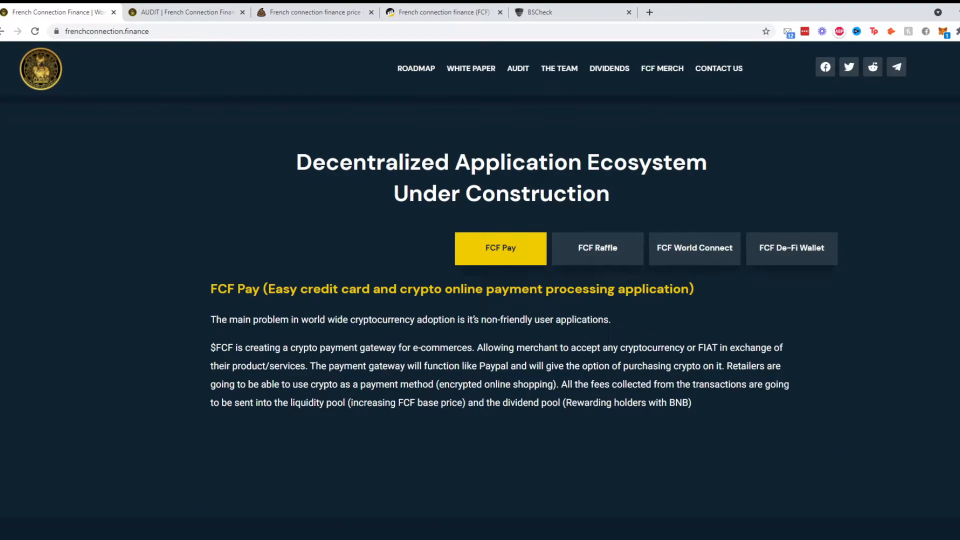
mouse_move(681, 260)
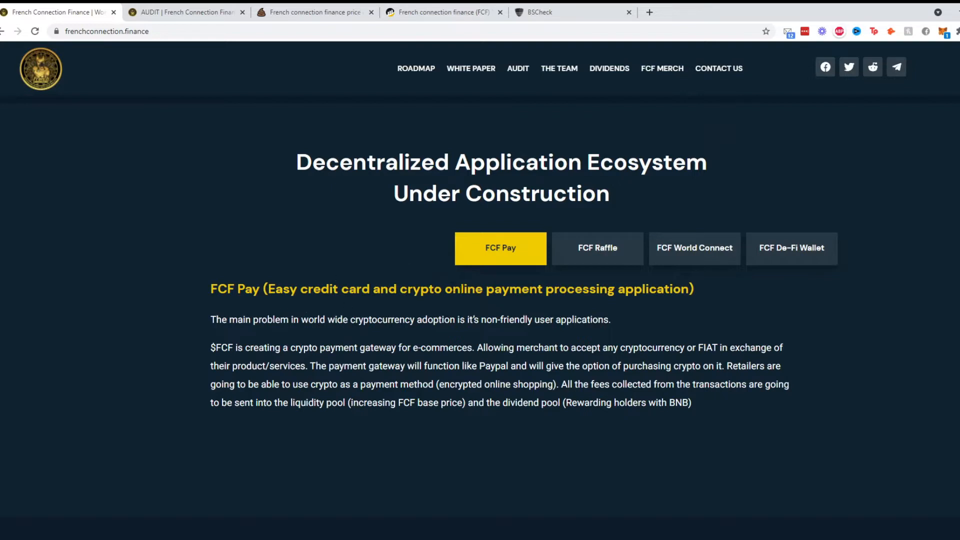
mouse_move(706, 301)
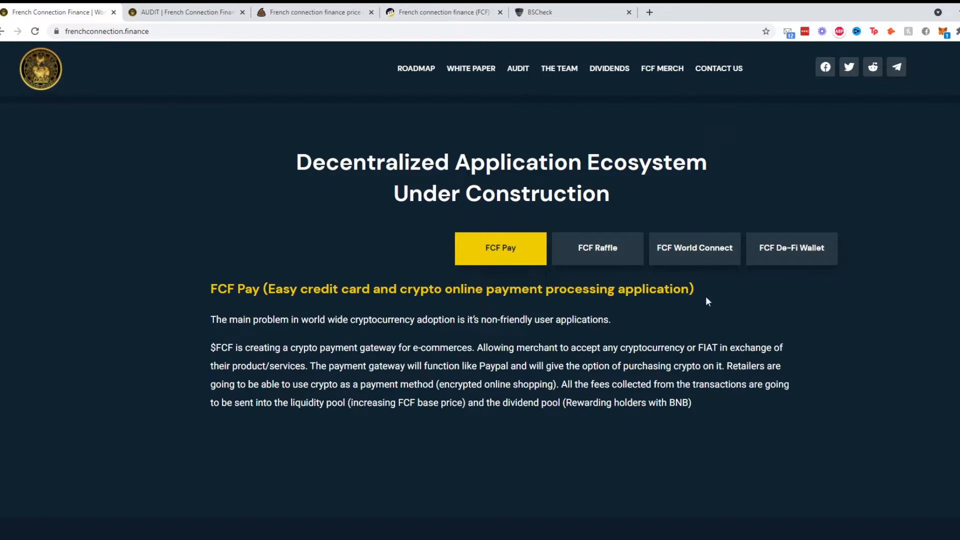
mouse_move(363, 333)
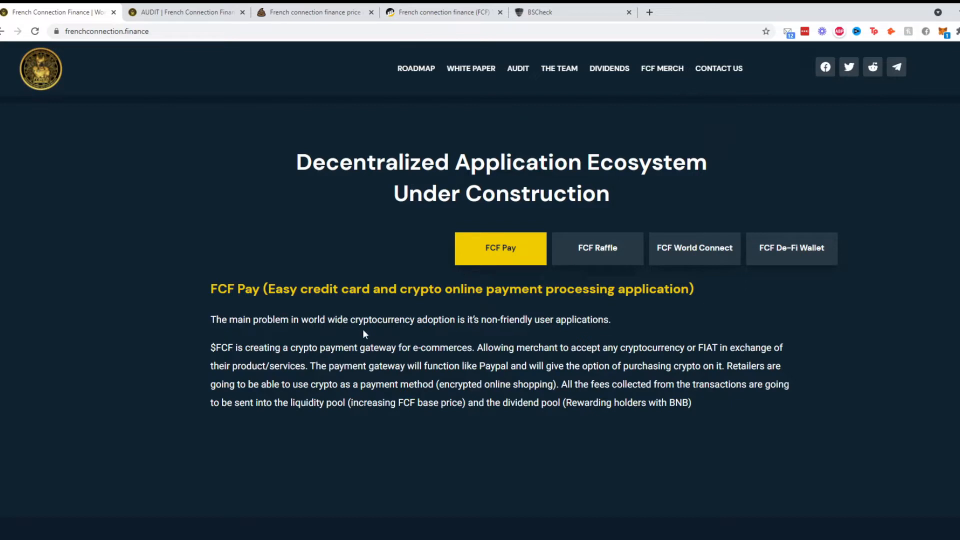
mouse_move(581, 335)
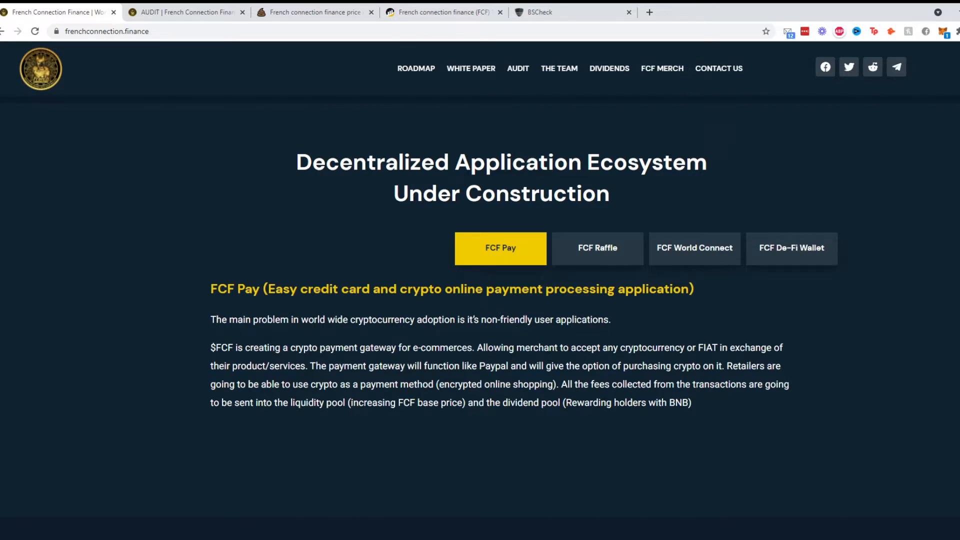
mouse_move(201, 353)
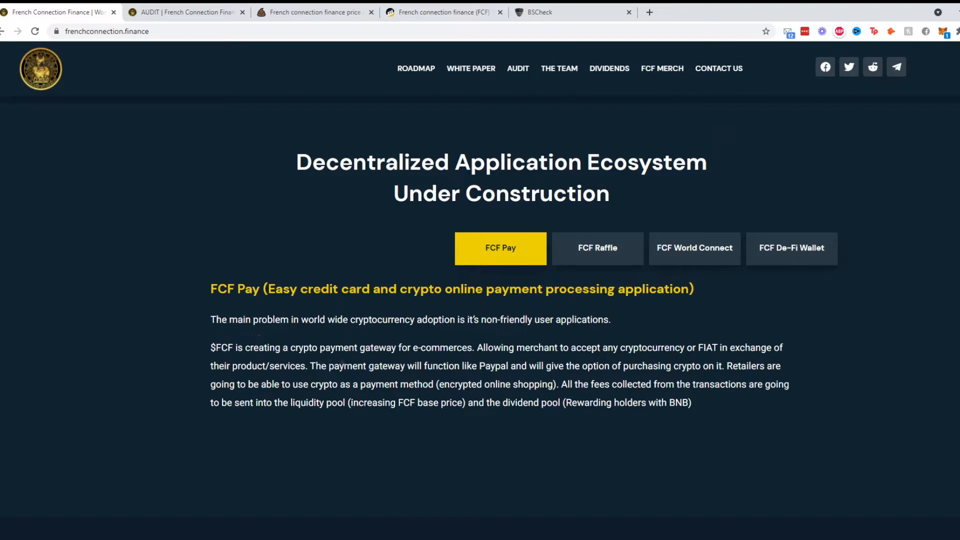
mouse_move(505, 338)
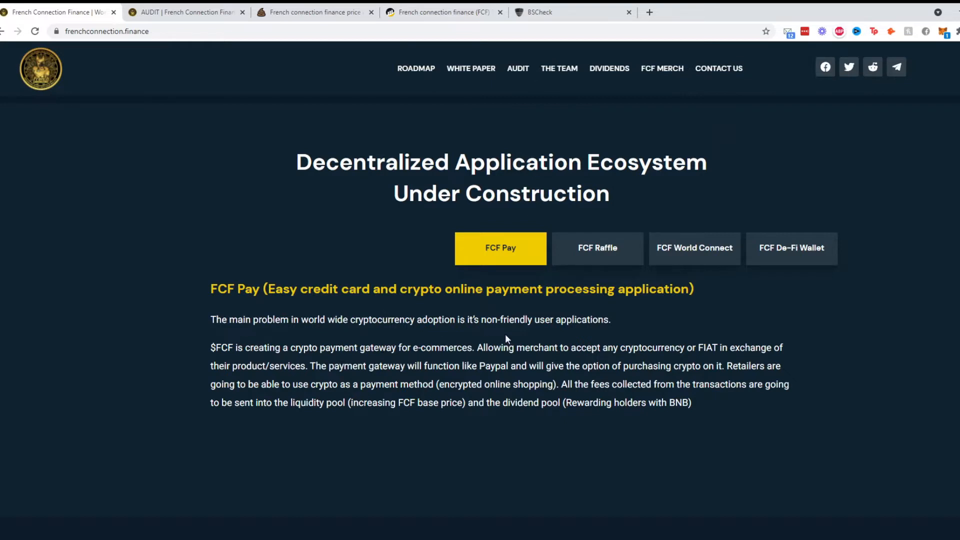
mouse_move(639, 422)
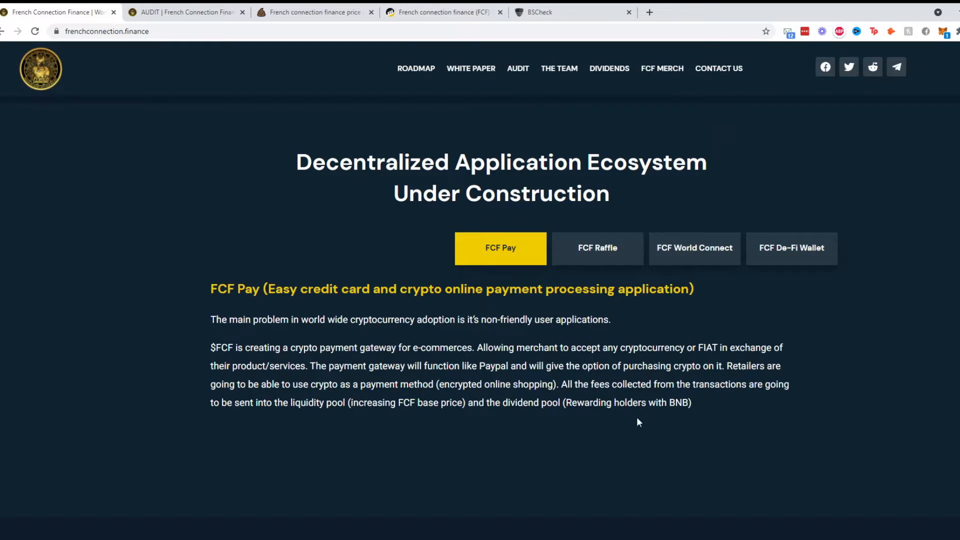
mouse_move(204, 376)
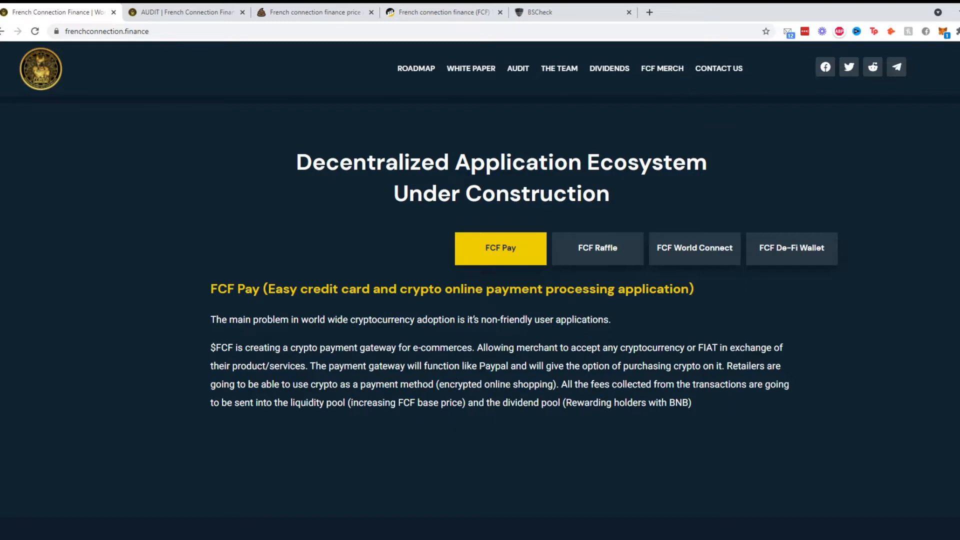
mouse_move(193, 379)
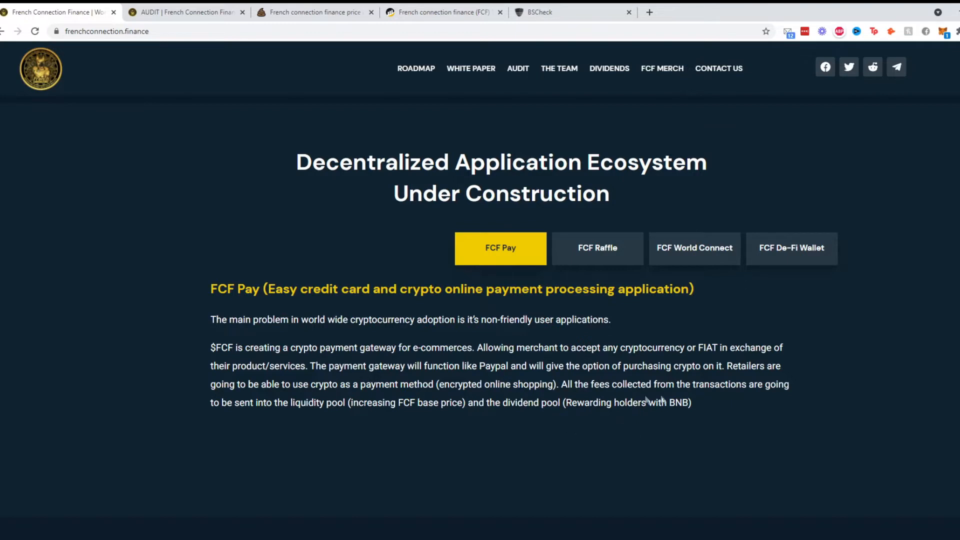
mouse_move(248, 466)
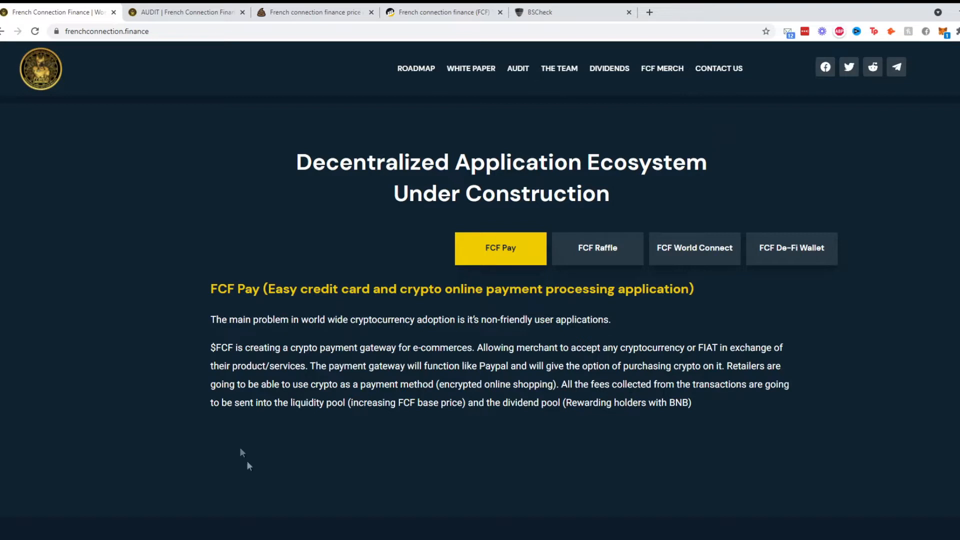
mouse_move(485, 452)
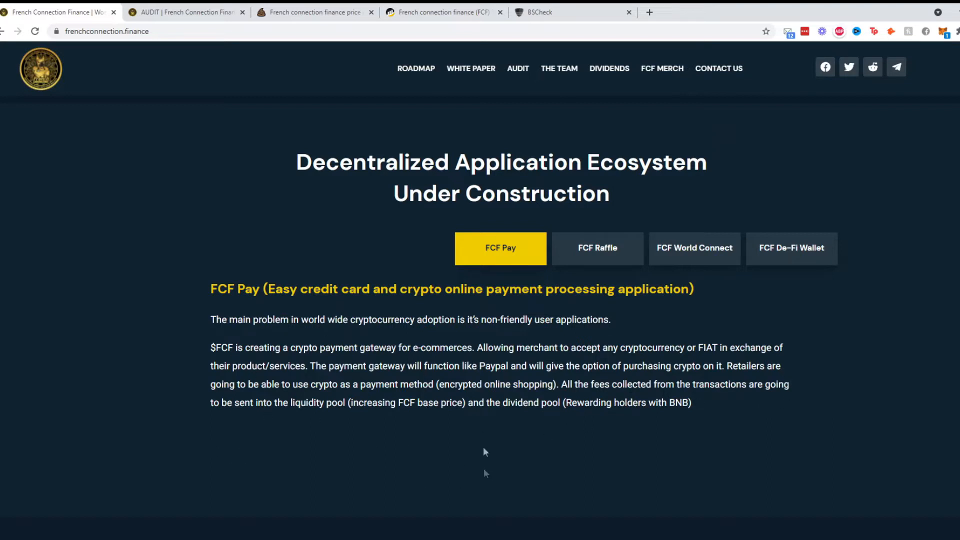
mouse_move(784, 183)
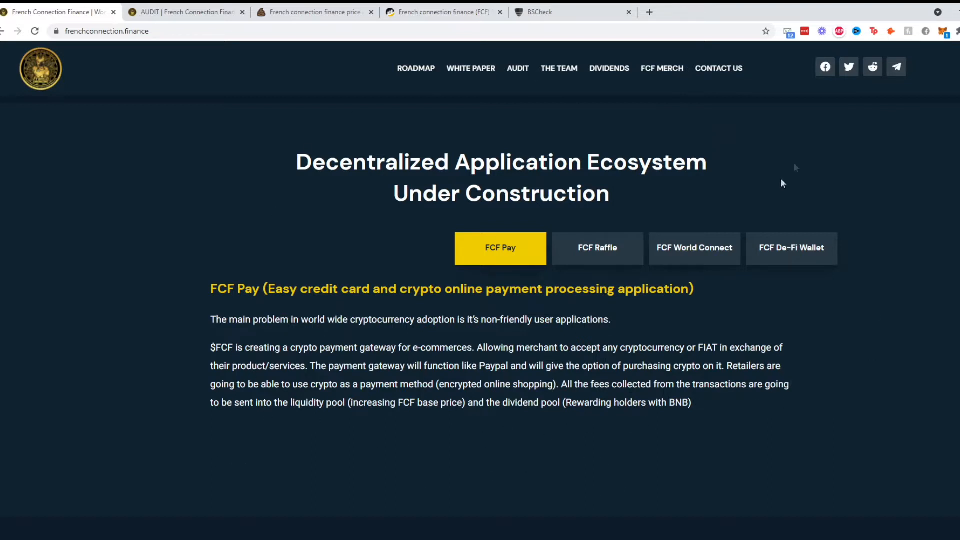
mouse_move(187, 316)
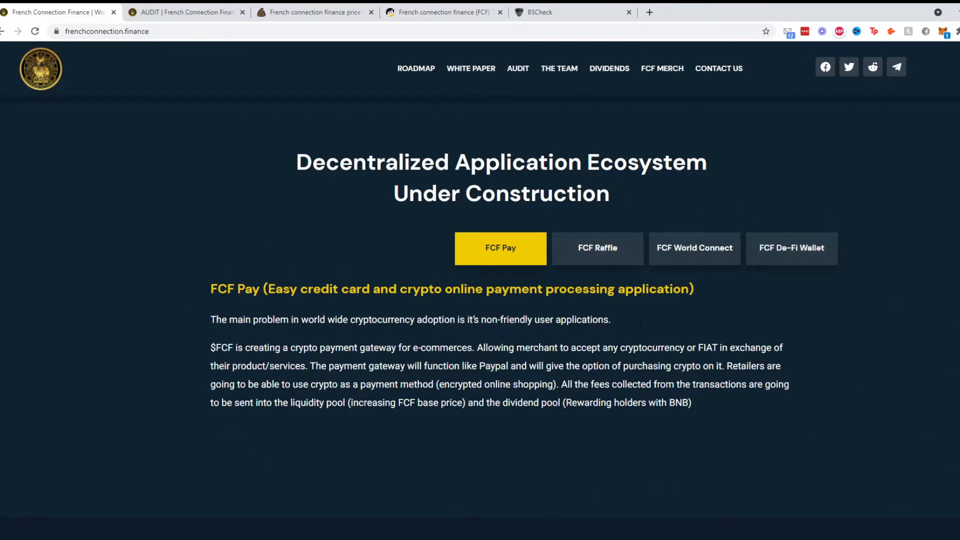
mouse_move(404, 507)
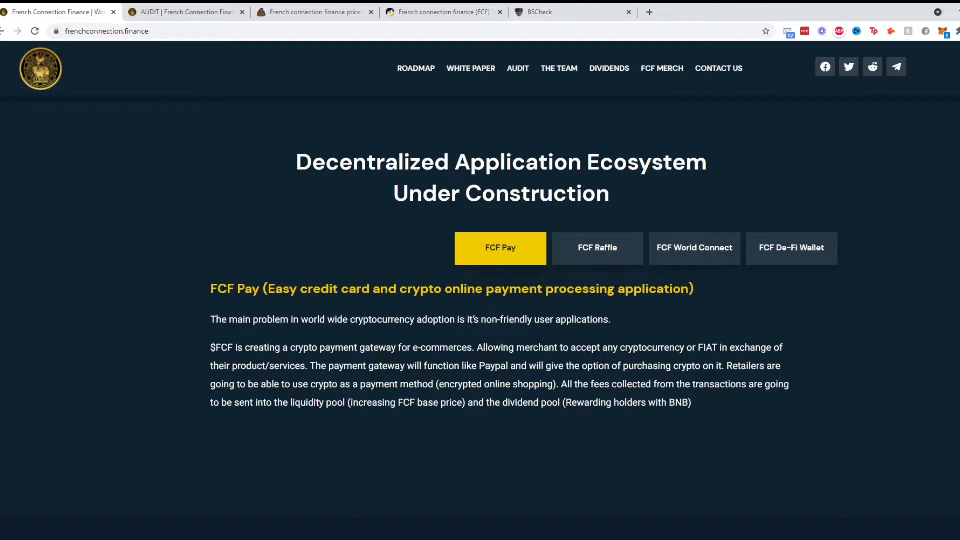
mouse_move(633, 441)
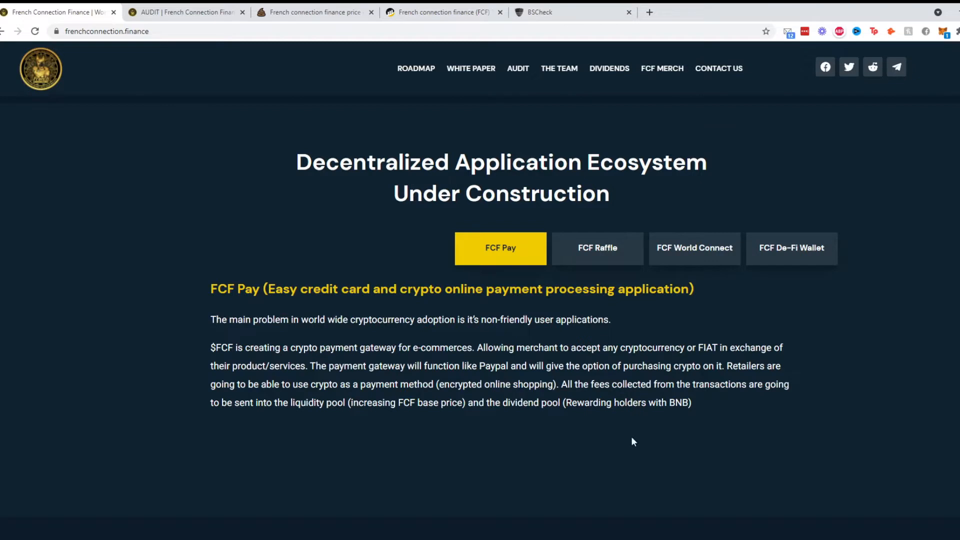
mouse_move(804, 414)
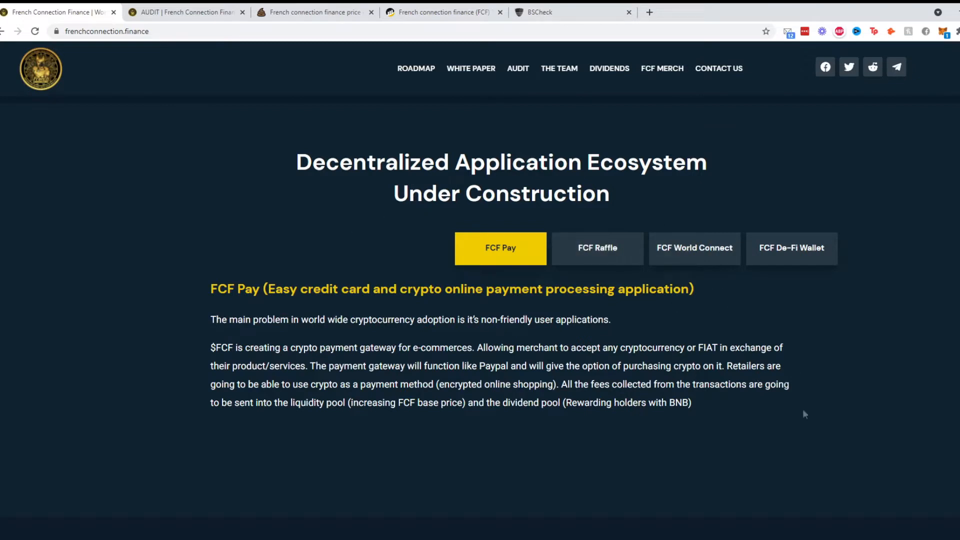
- Show the FCF Raffle and then the FCF World Connect app descriptions
click(596, 248)
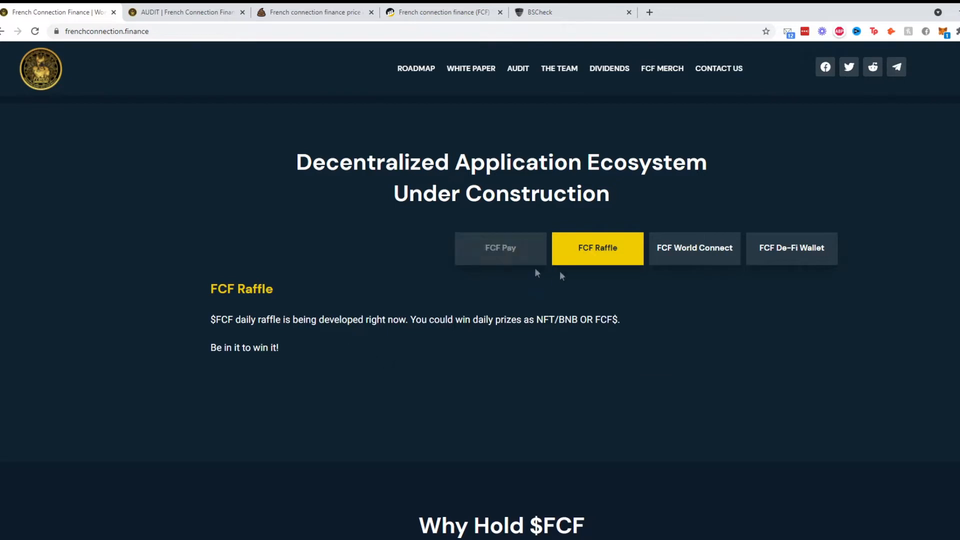
mouse_move(819, 264)
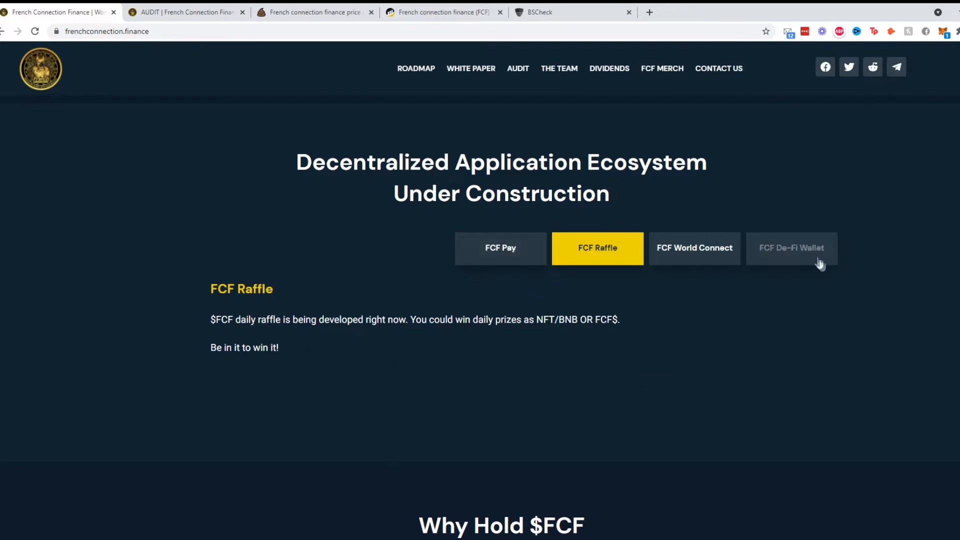
click(694, 248)
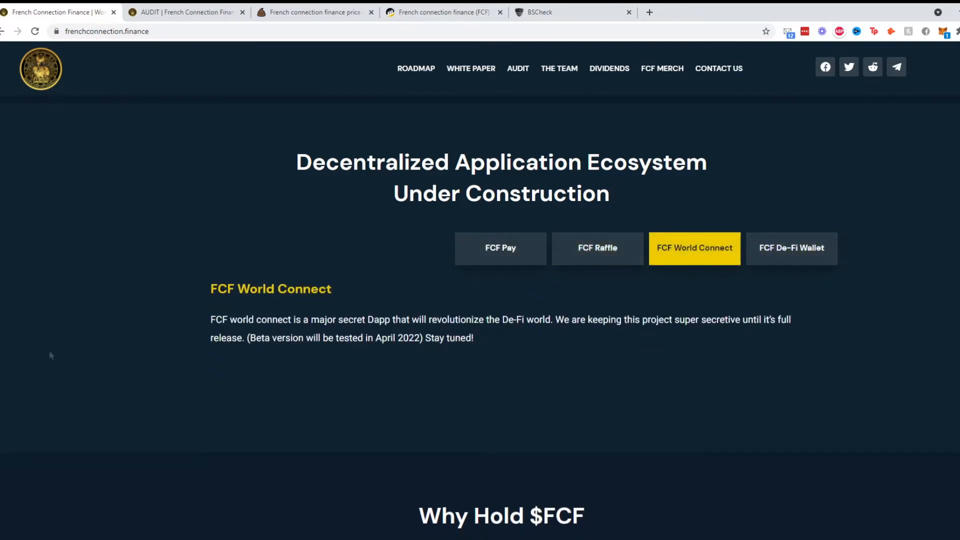
mouse_move(469, 443)
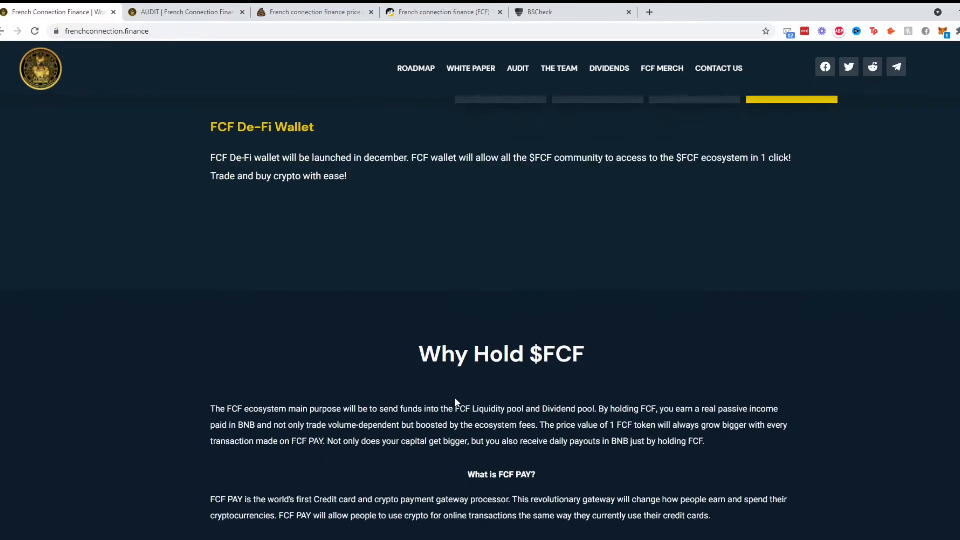
- Reach Why Hold $FCF, select the word BNB, and continue to the fee-distribution diagram
scroll(down, 3)
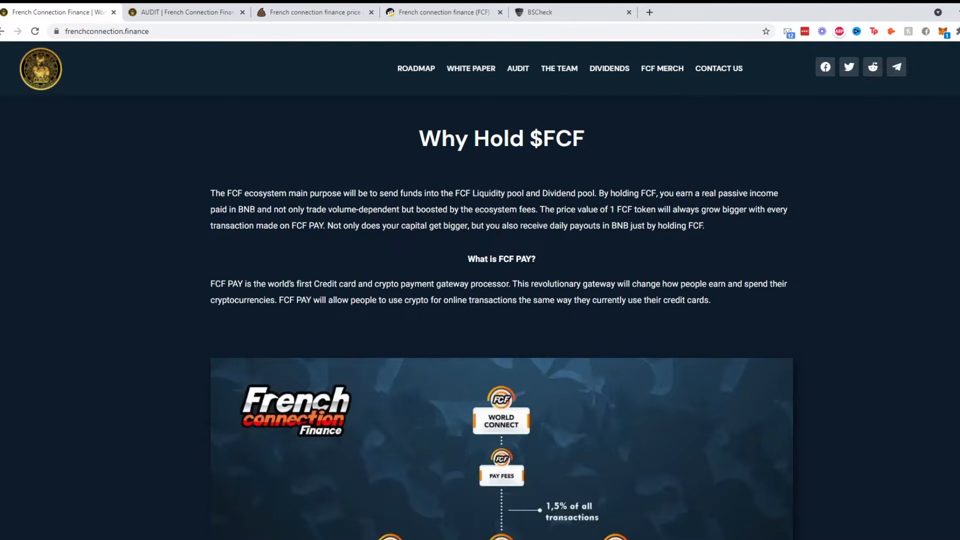
double_click(244, 209)
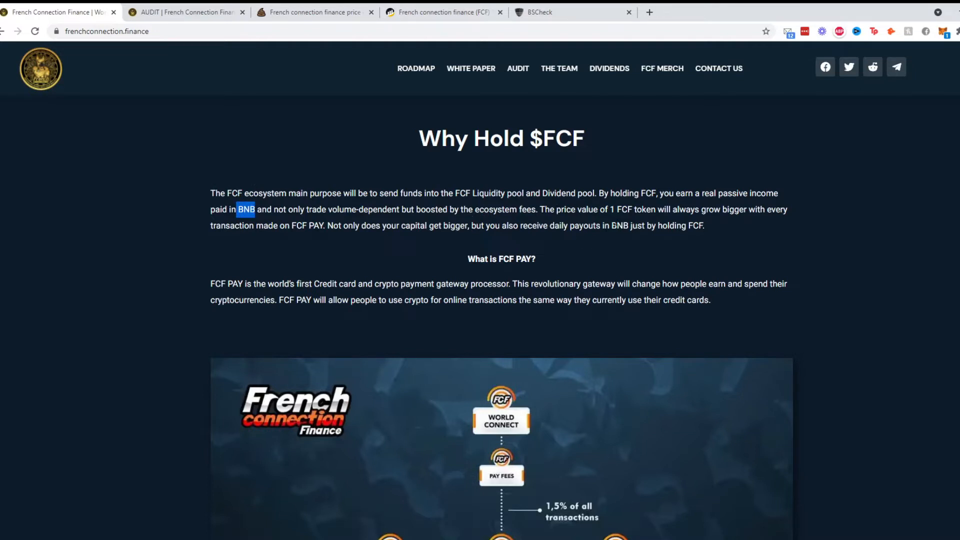
mouse_move(259, 262)
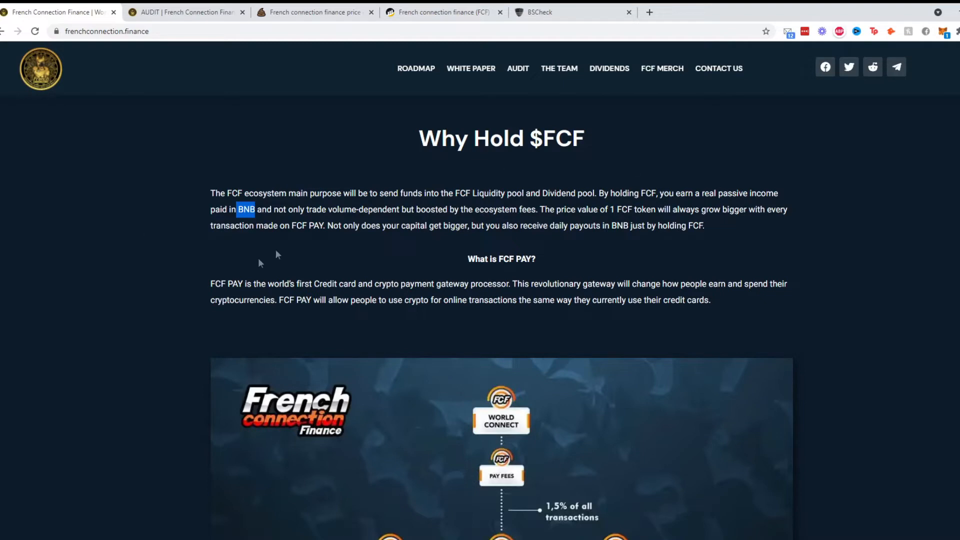
scroll(down, 3)
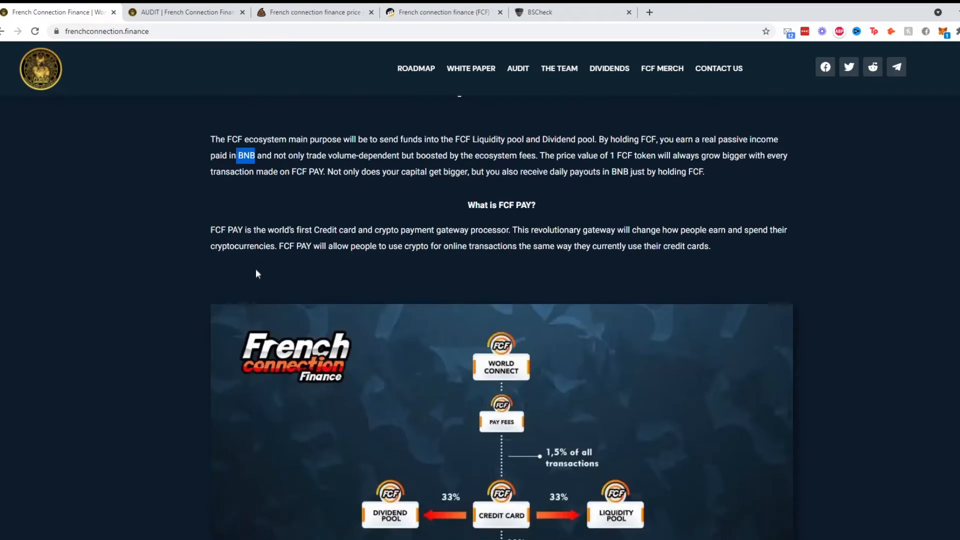
scroll(up, 3)
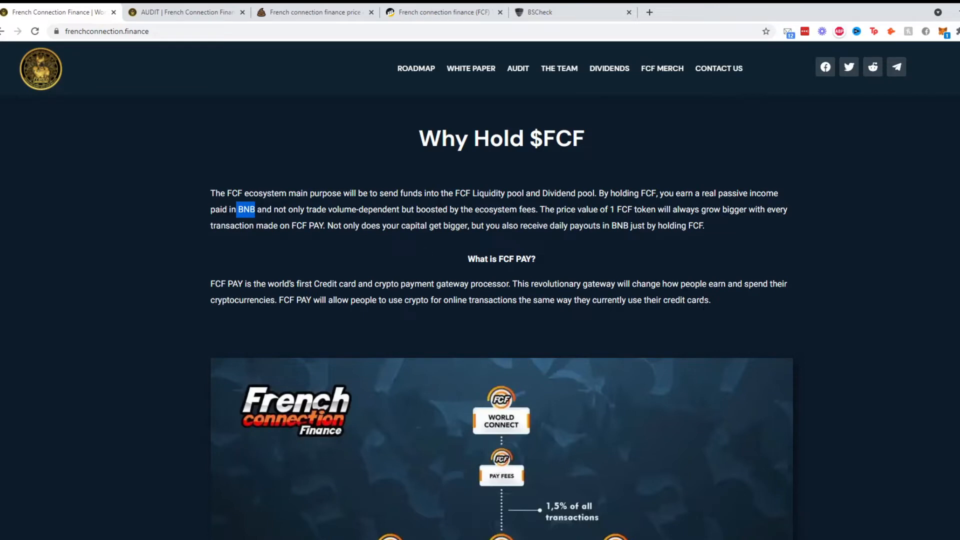
mouse_move(835, 352)
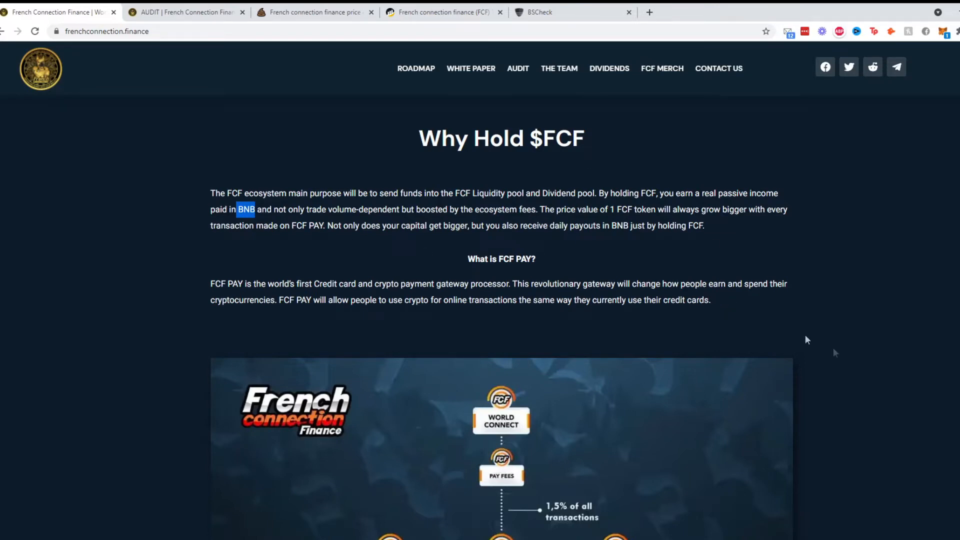
scroll(down, 3)
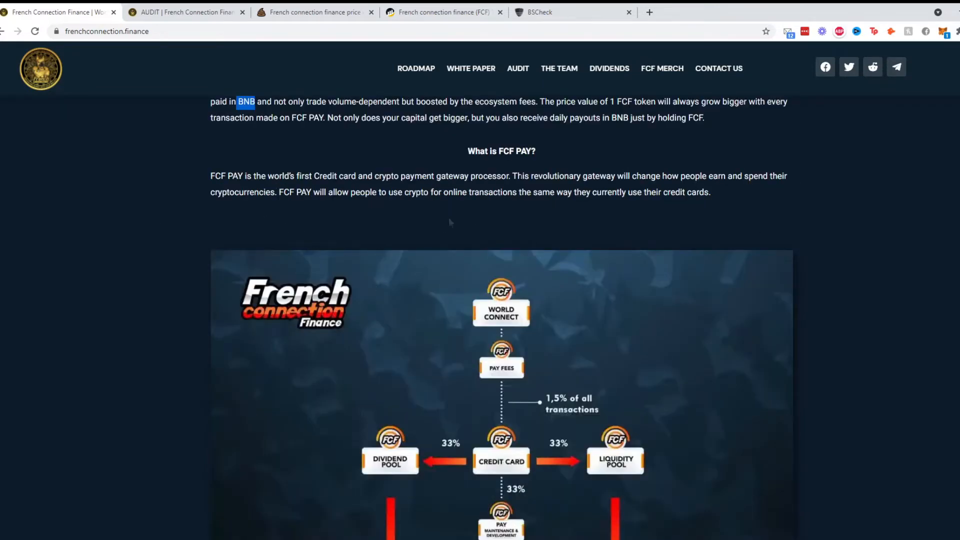
mouse_move(427, 172)
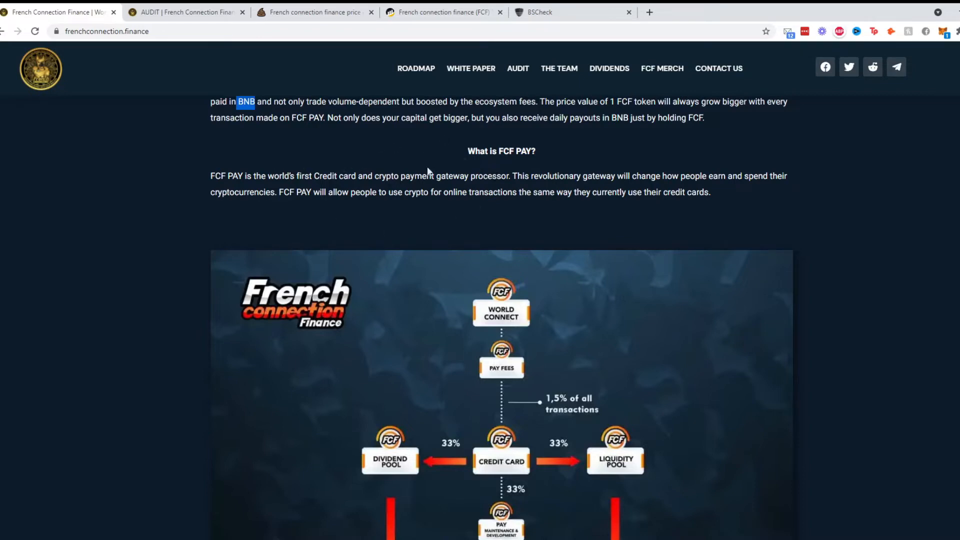
mouse_move(358, 71)
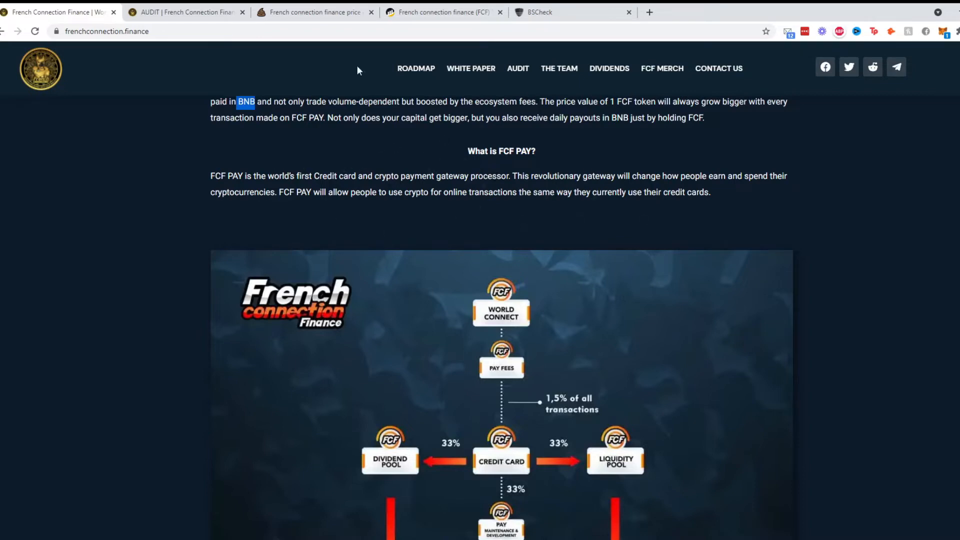
- Scroll past the Ecosystem V1 diagram to the FCF CC paragraph and its numbered list
scroll(down, 3)
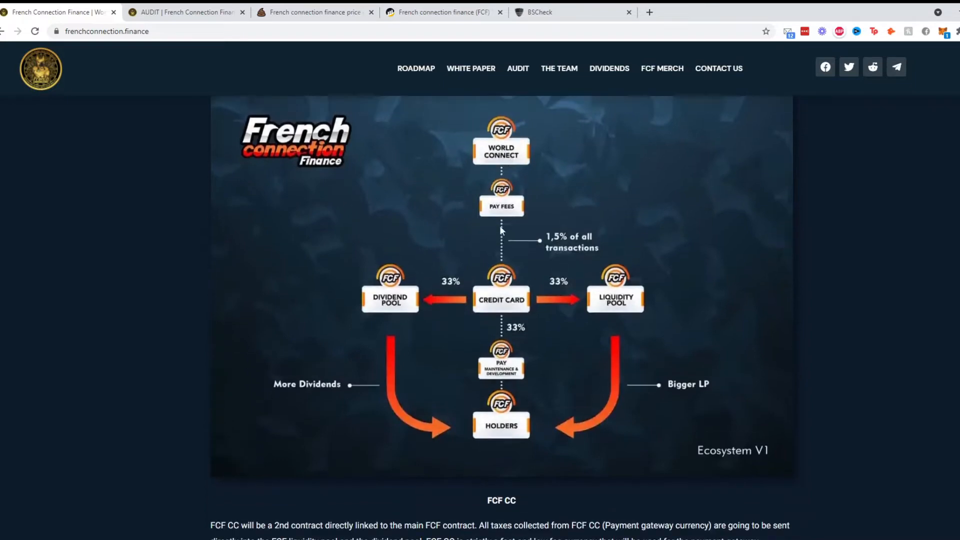
mouse_move(426, 146)
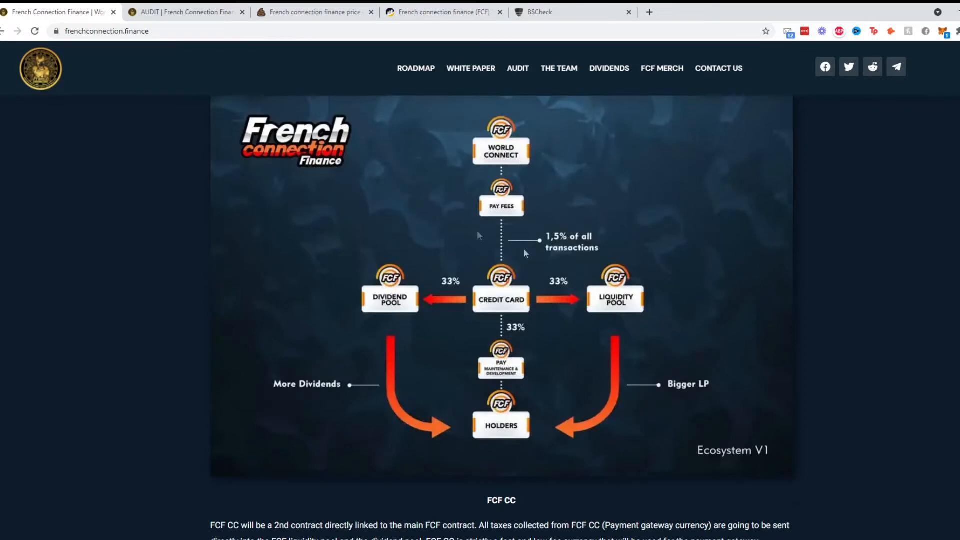
mouse_move(510, 219)
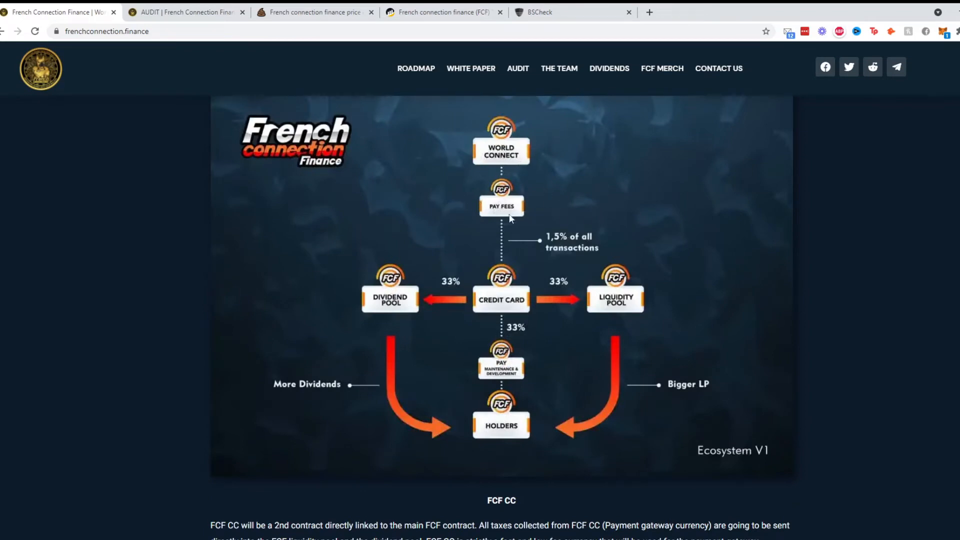
mouse_move(494, 261)
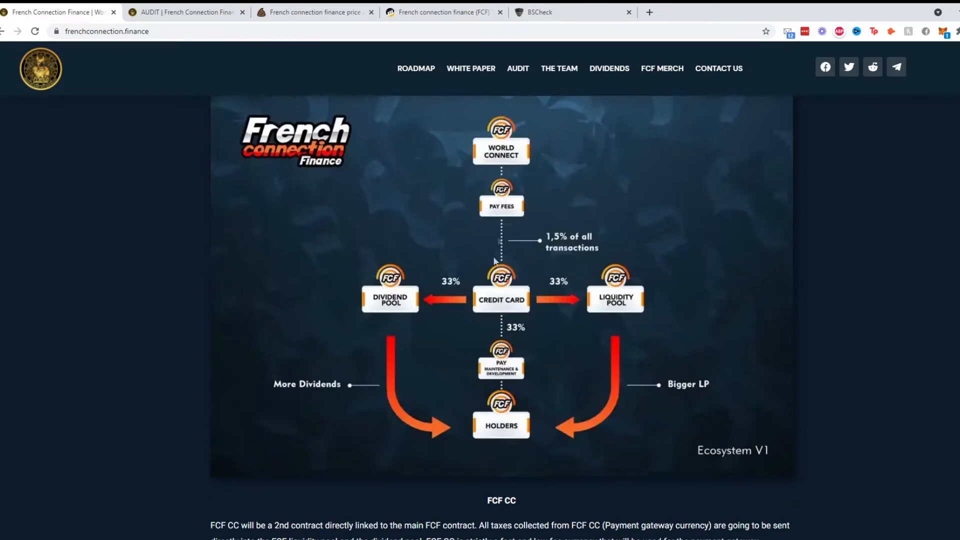
mouse_move(415, 428)
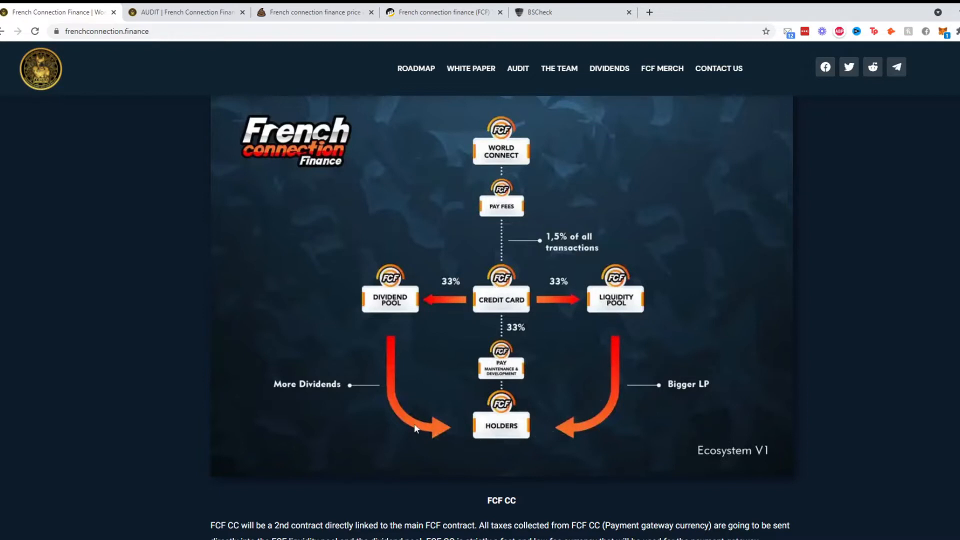
mouse_move(409, 308)
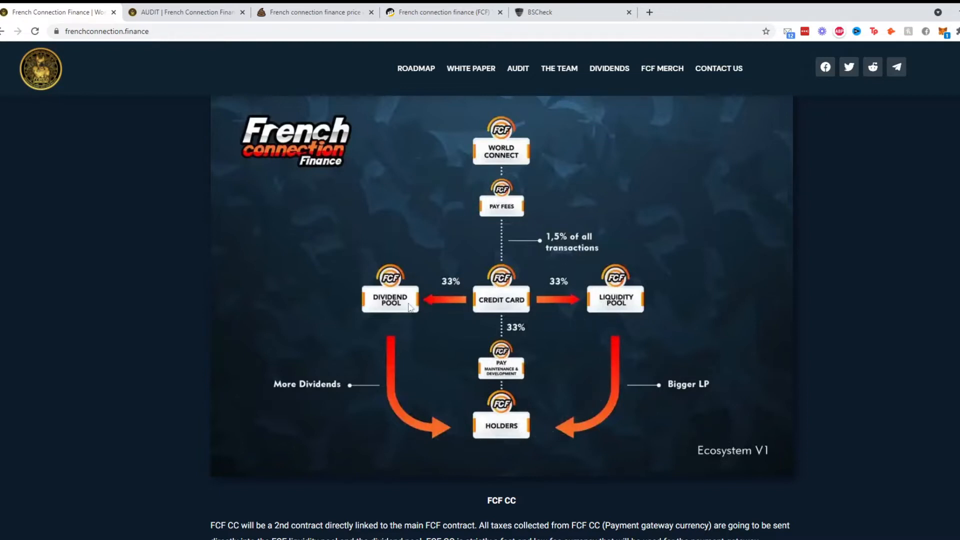
mouse_move(539, 286)
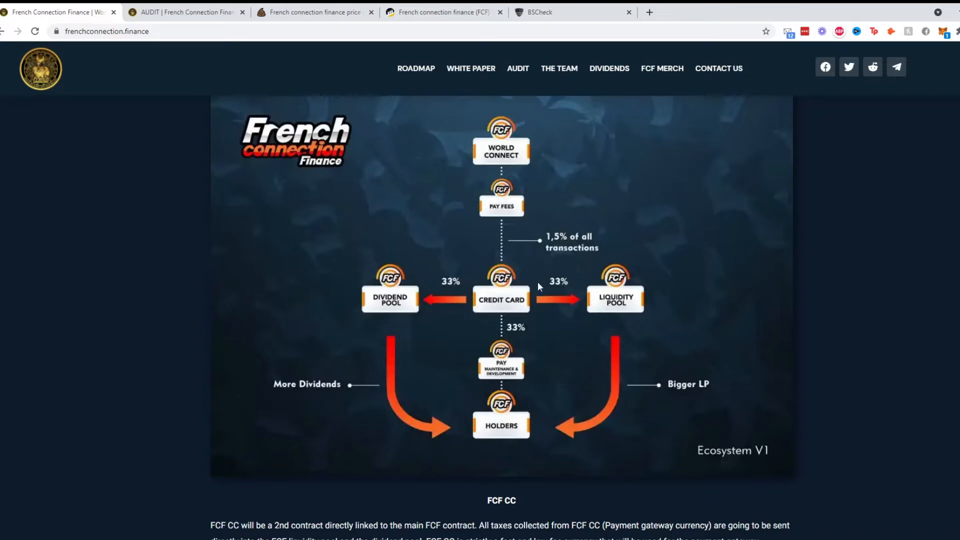
mouse_move(579, 249)
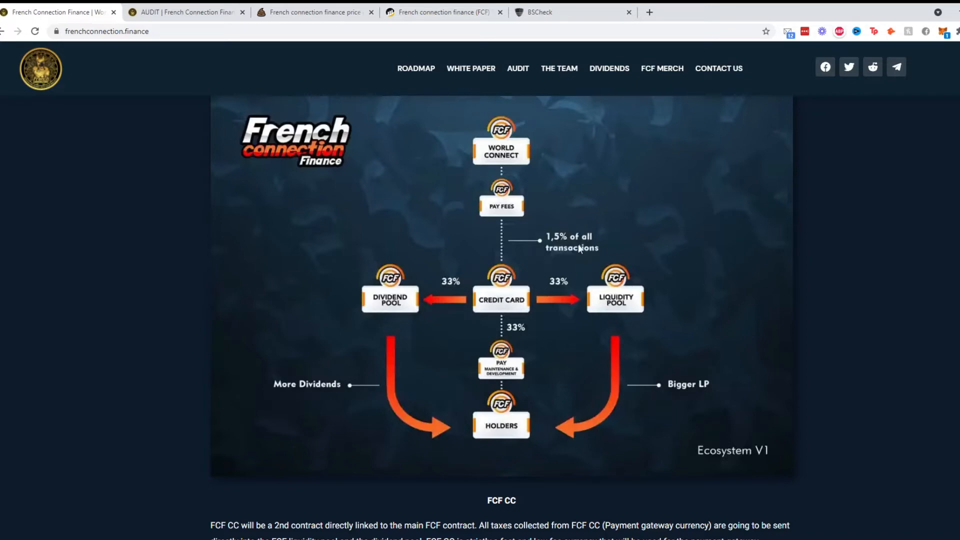
mouse_move(403, 292)
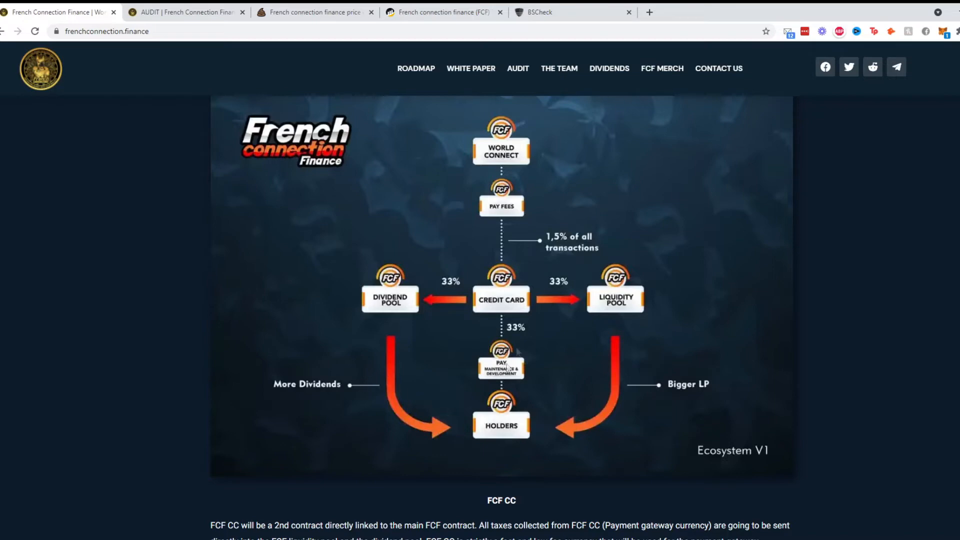
mouse_move(529, 360)
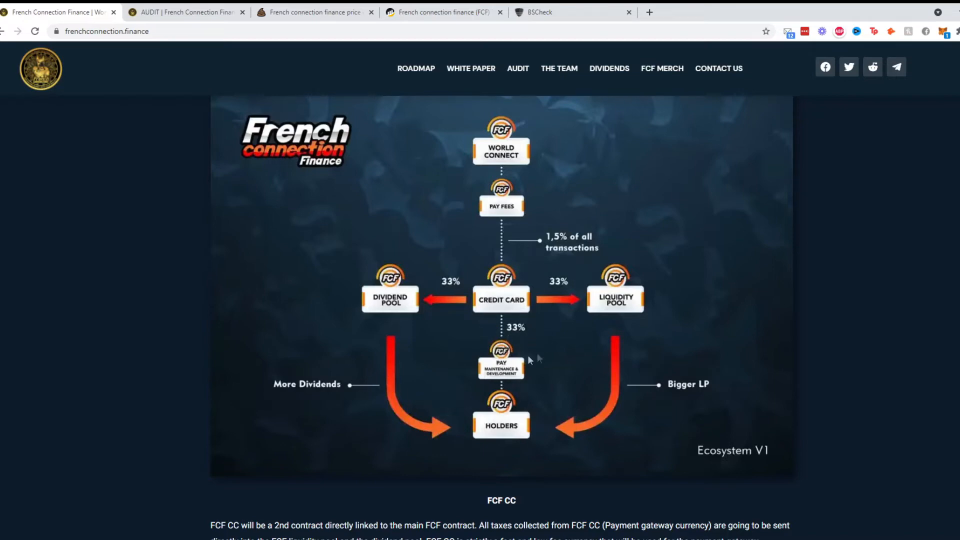
mouse_move(516, 381)
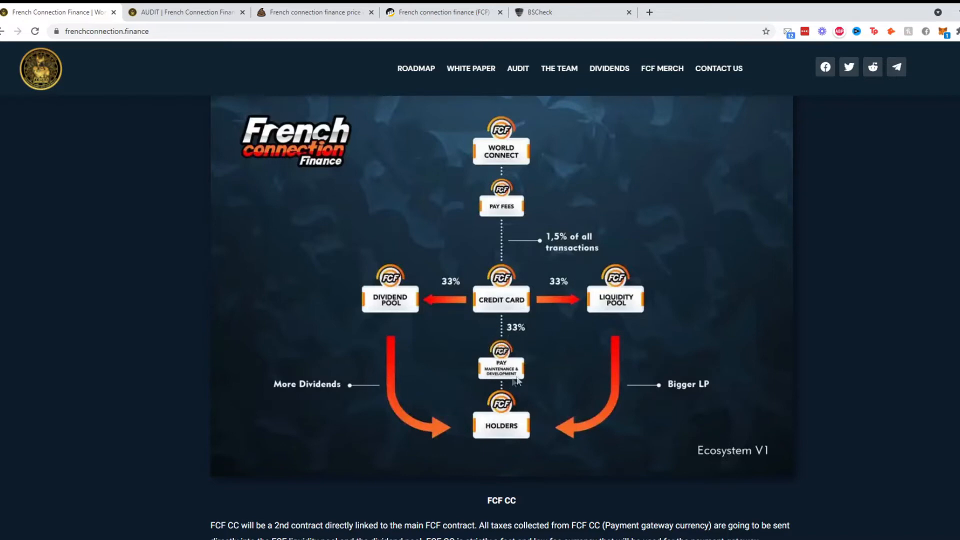
mouse_move(458, 415)
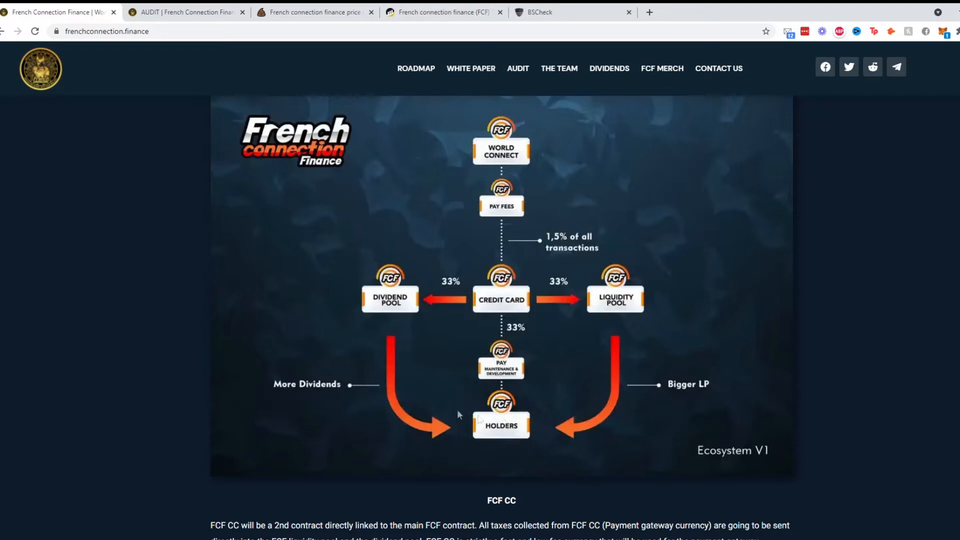
scroll(down, 3)
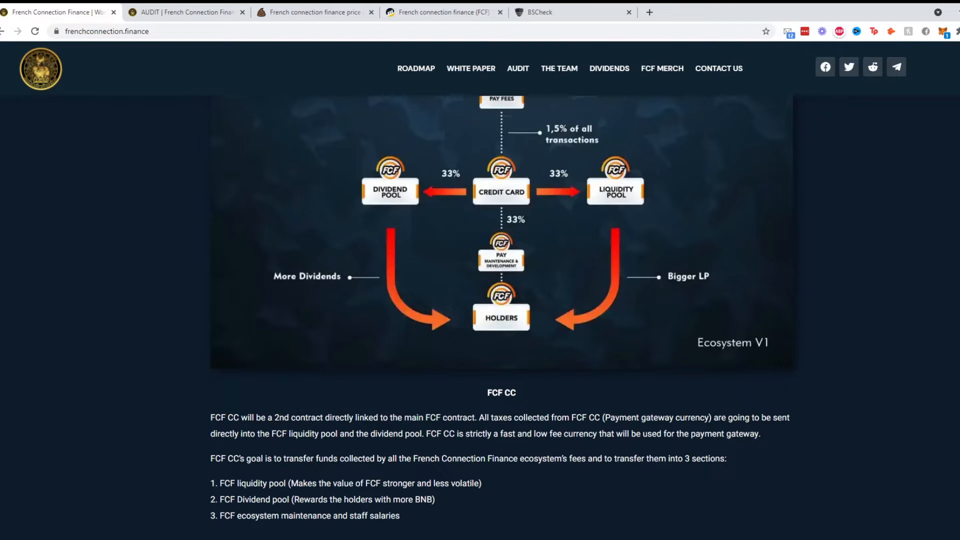
mouse_move(832, 396)
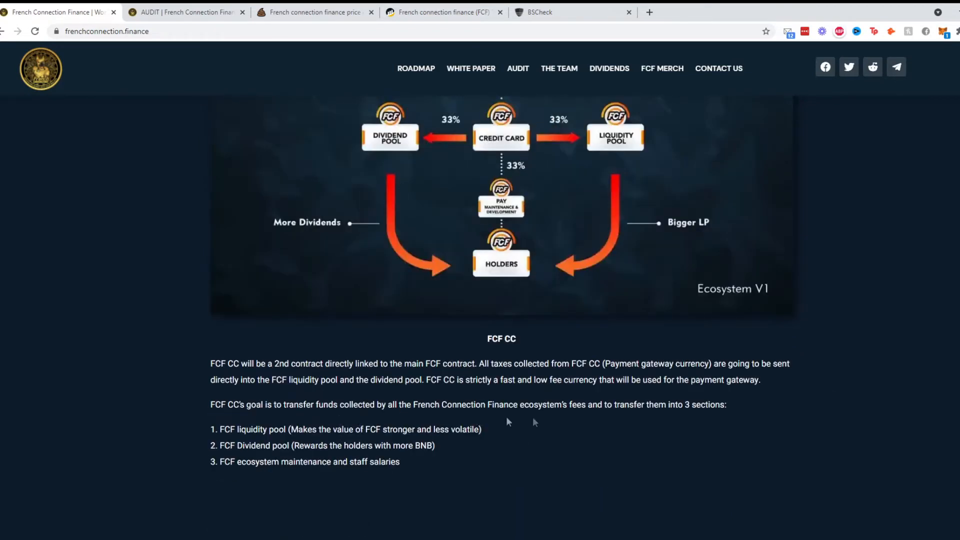
- Scroll back and forth through Future Of Online Payments and Tokenomics, reaching How To Buy
scroll(down, 3)
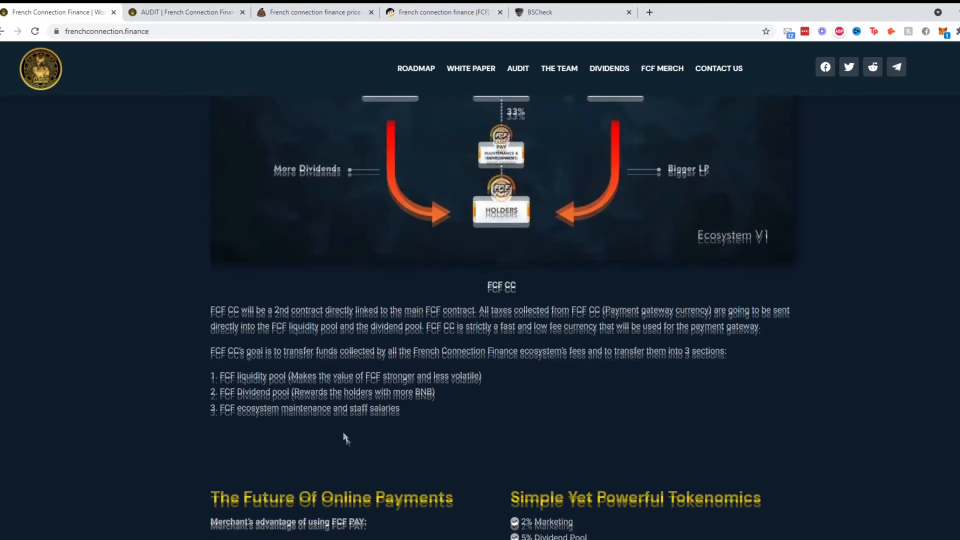
scroll(up, 3)
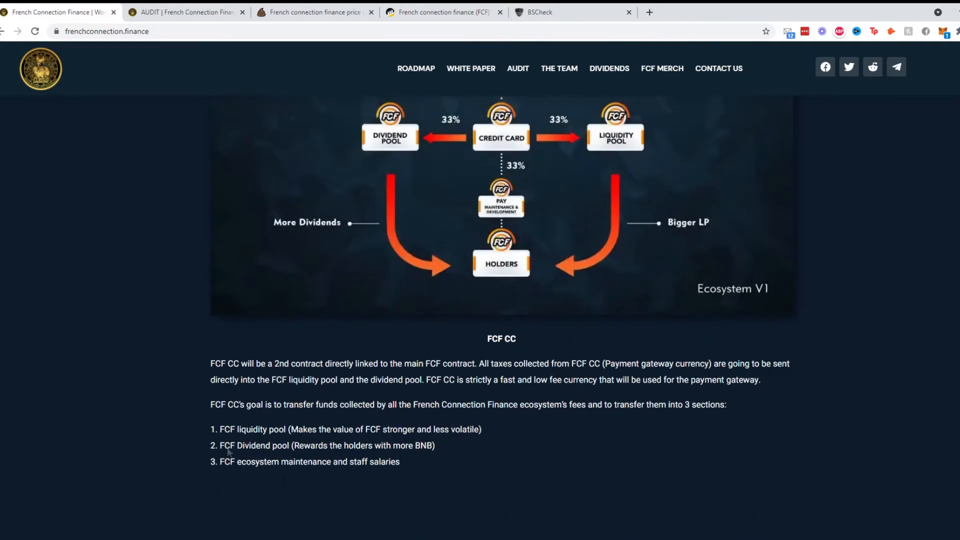
scroll(down, 3)
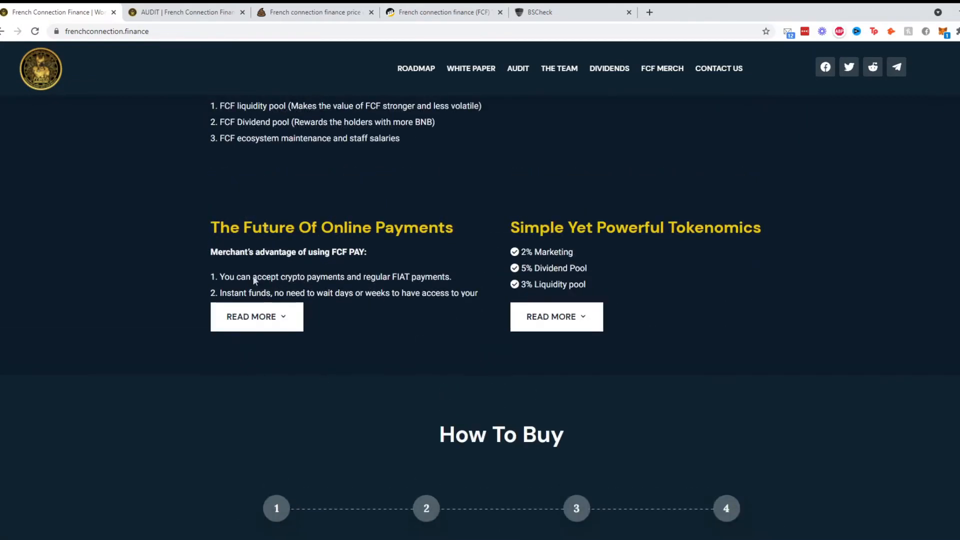
mouse_move(707, 268)
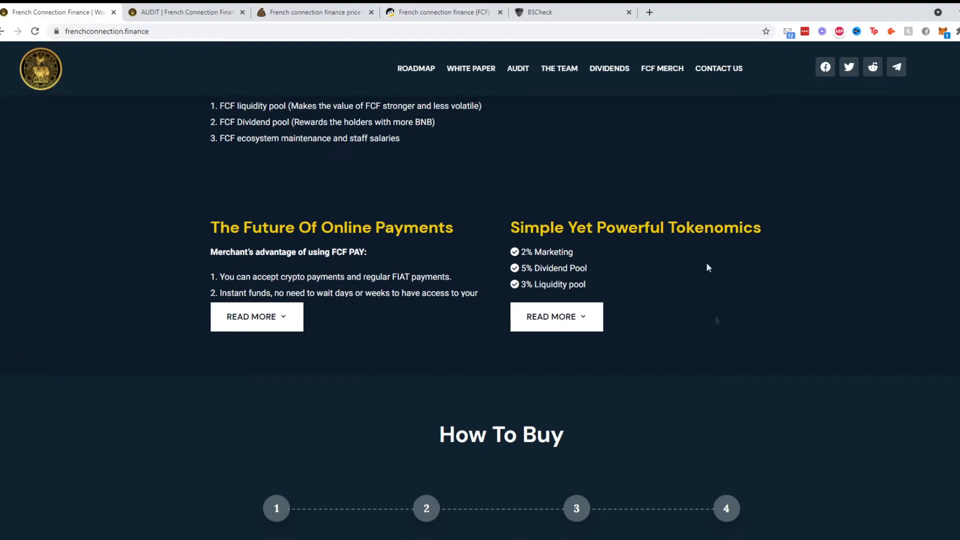
scroll(up, 3)
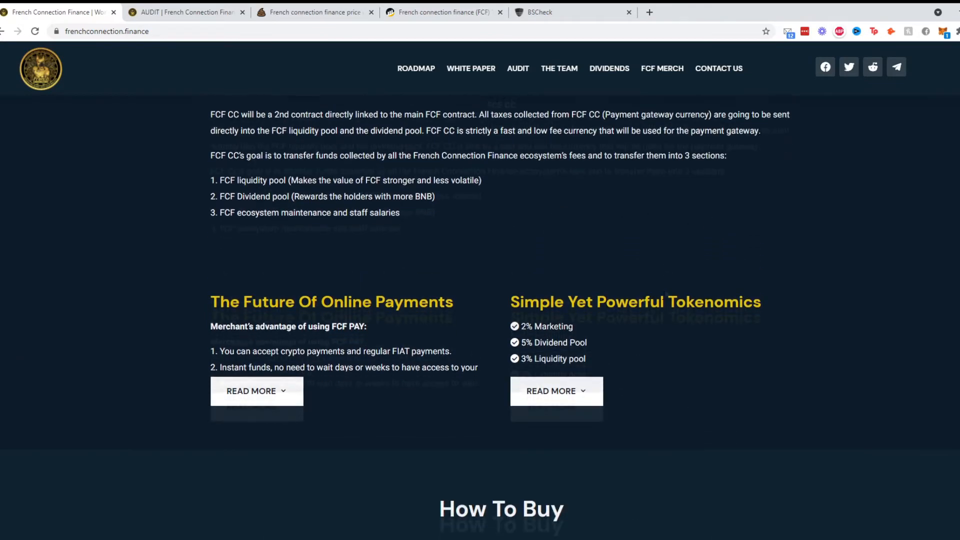
scroll(up, 3)
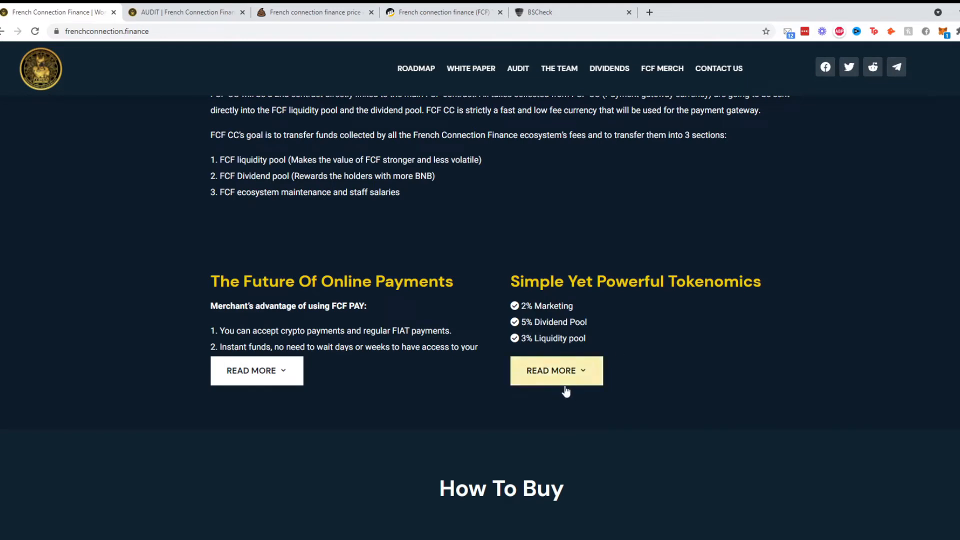
mouse_move(419, 239)
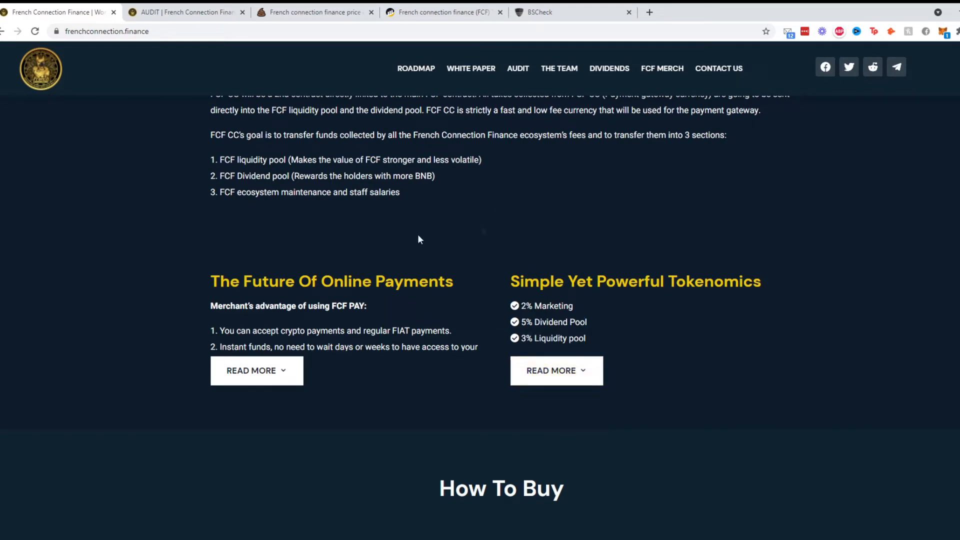
scroll(down, 3)
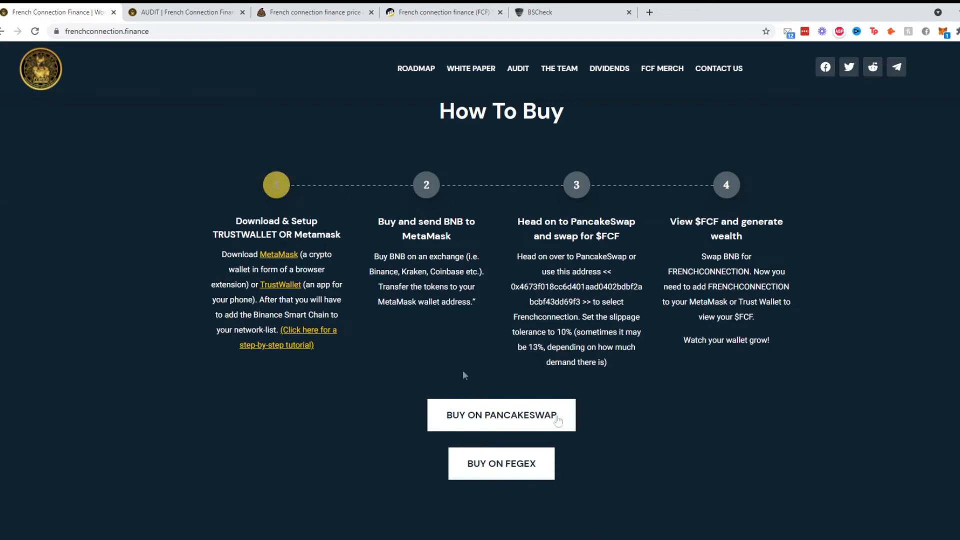
mouse_move(202, 330)
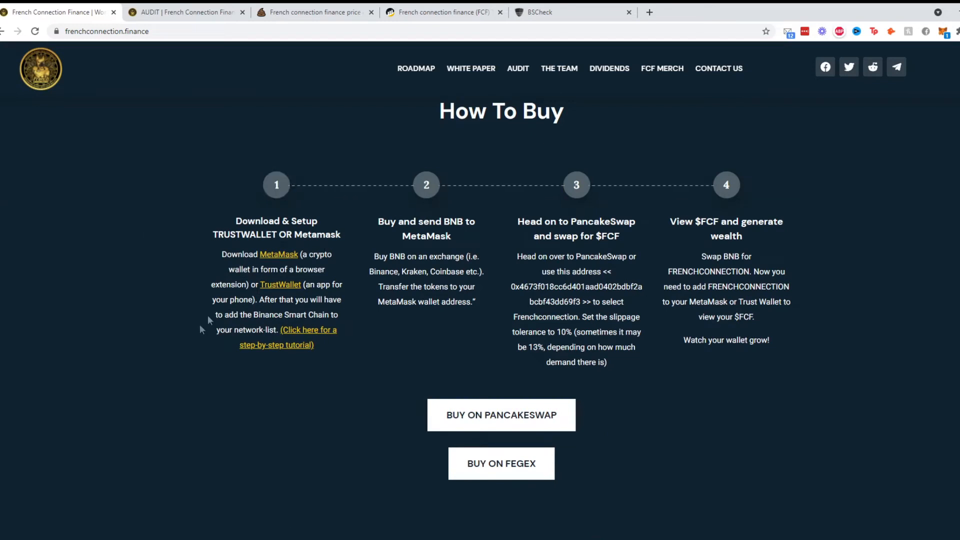
mouse_move(434, 352)
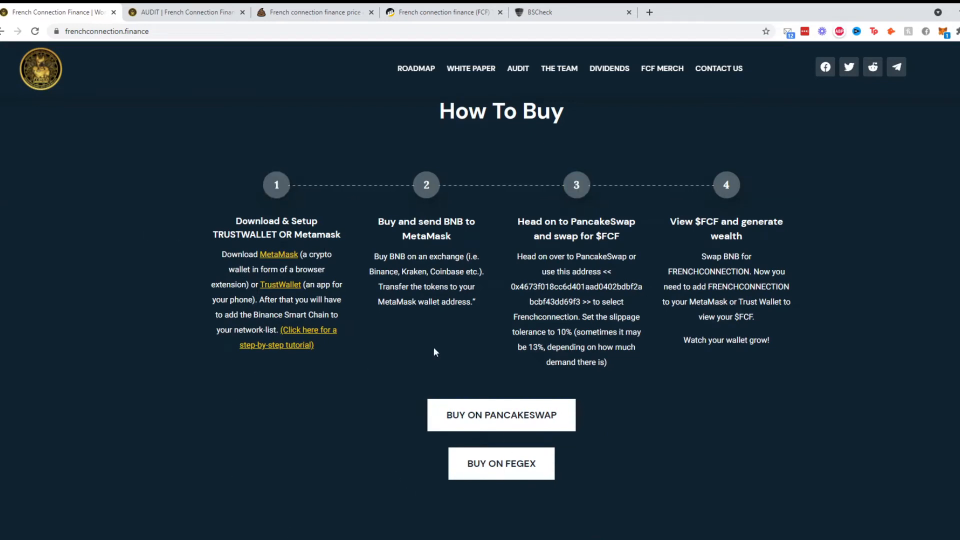
mouse_move(541, 177)
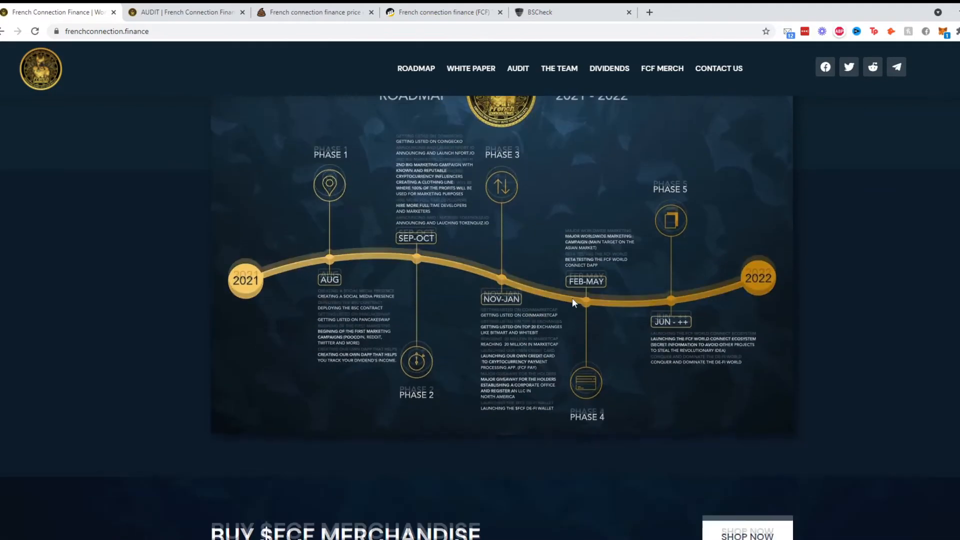
- Scroll back to the roadmap, reset the browser zoom slightly smaller, then scroll toward the FAQ
scroll(up, 3)
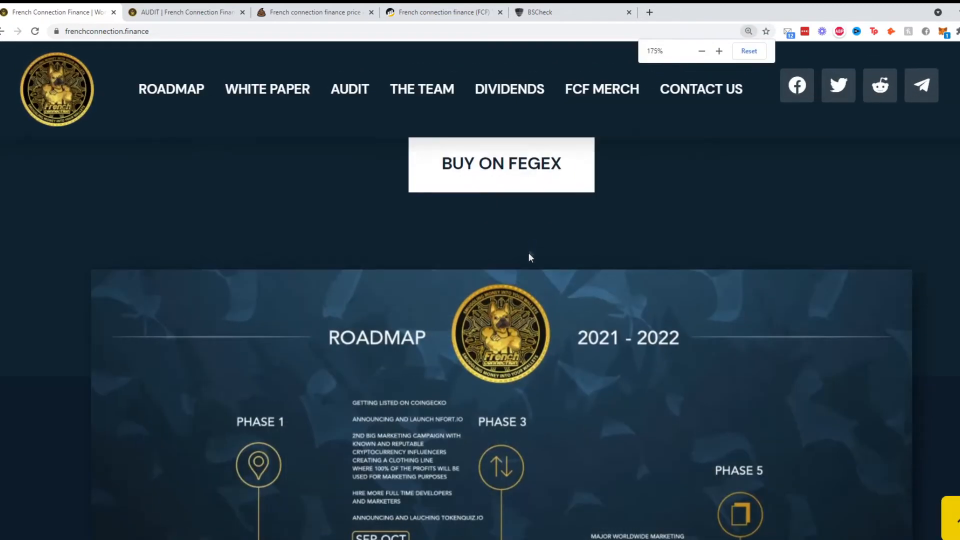
click(701, 51)
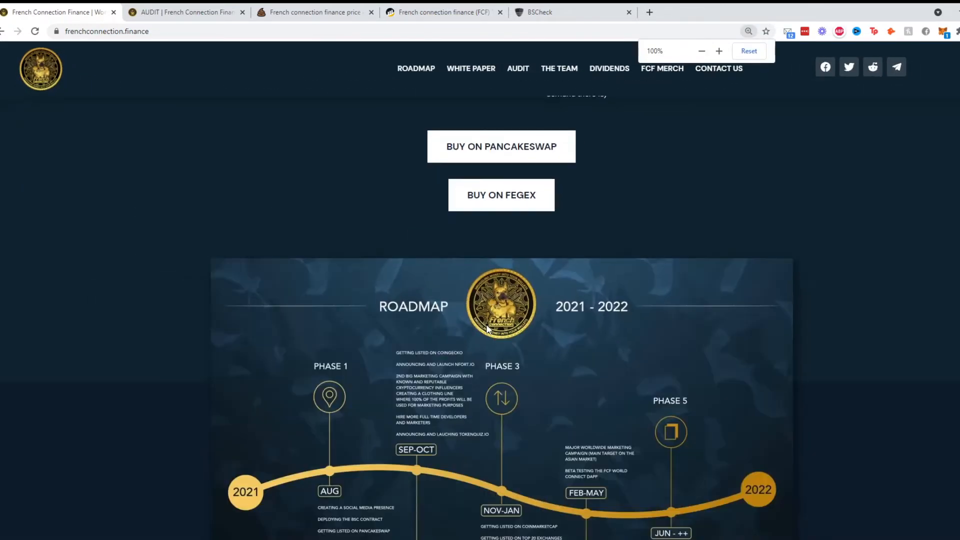
click(701, 51)
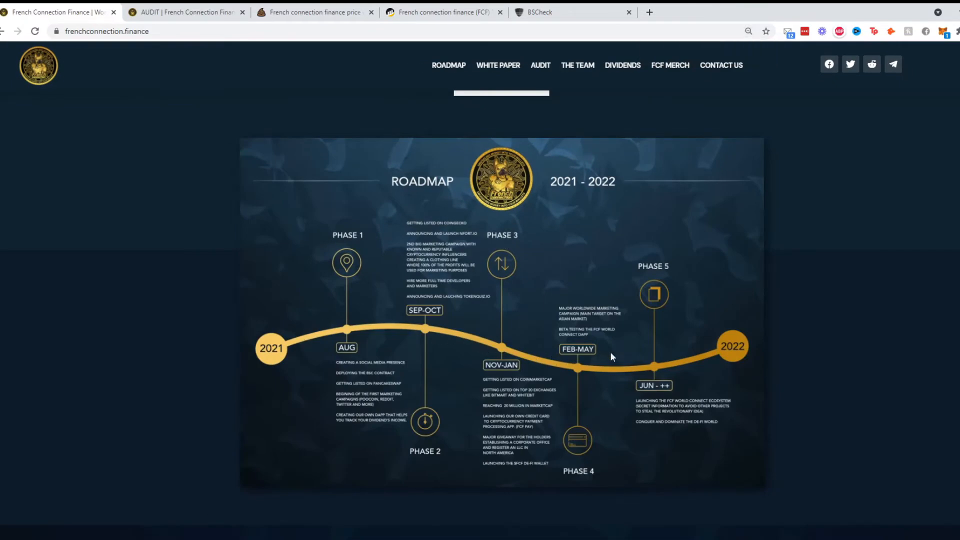
scroll(down, 3)
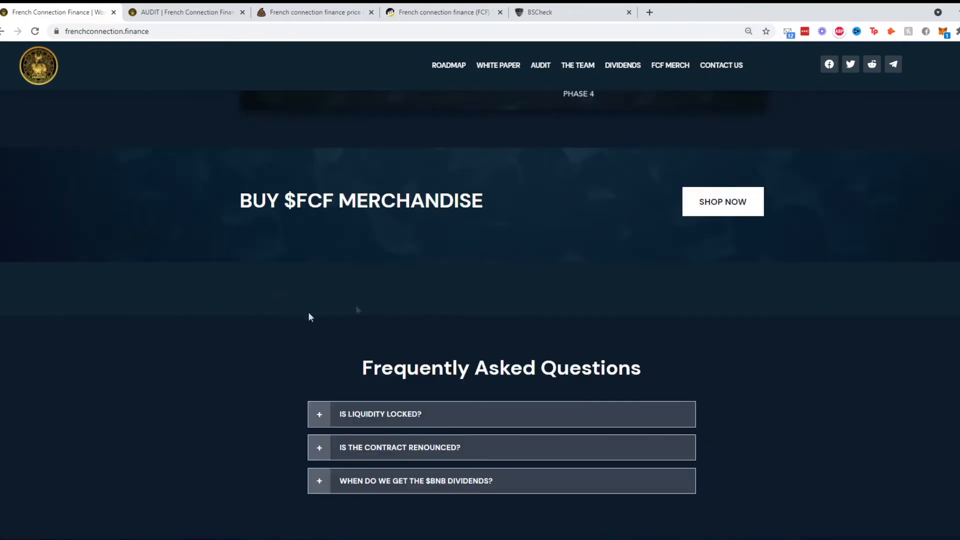
- Expand the FAQ answers on contract renouncement, locked liquidity and BNB dividend timing
scroll(down, 3)
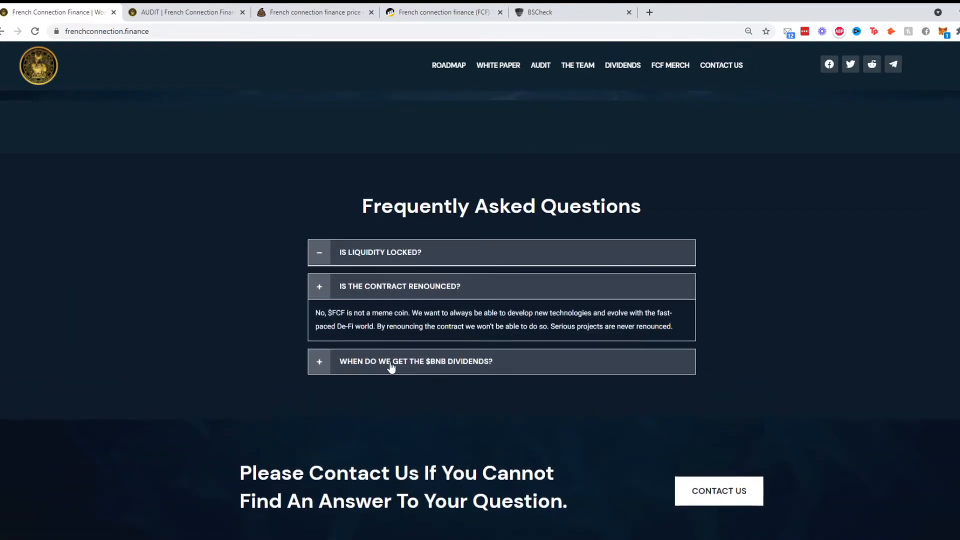
click(399, 286)
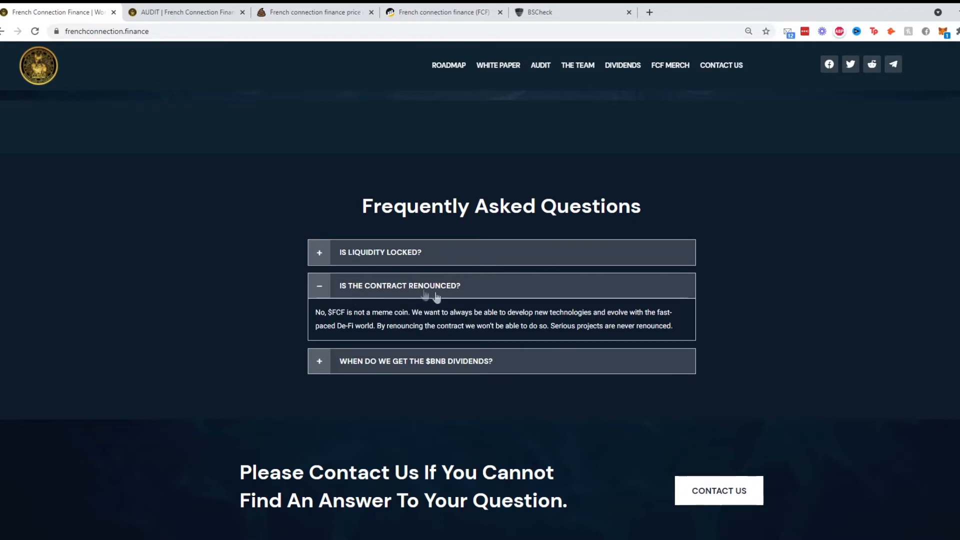
click(379, 252)
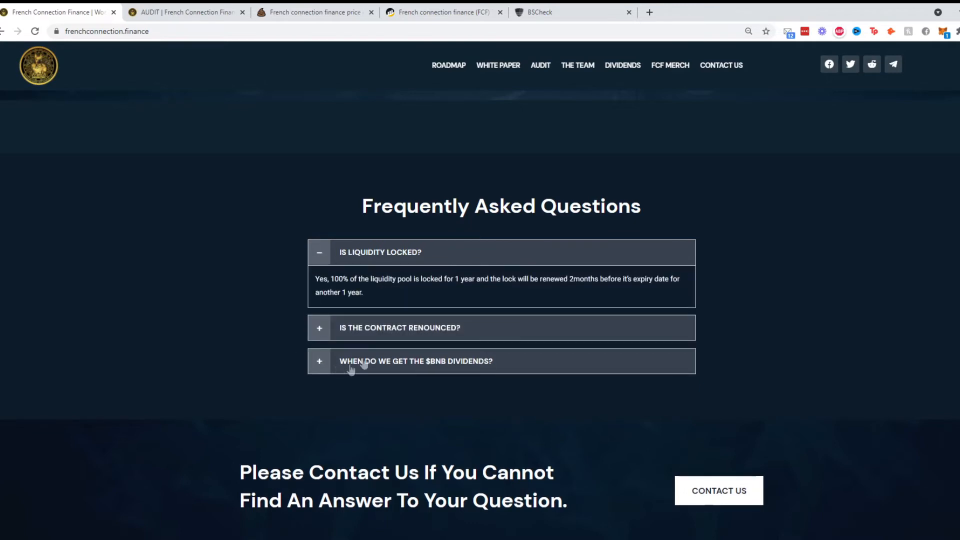
mouse_move(580, 301)
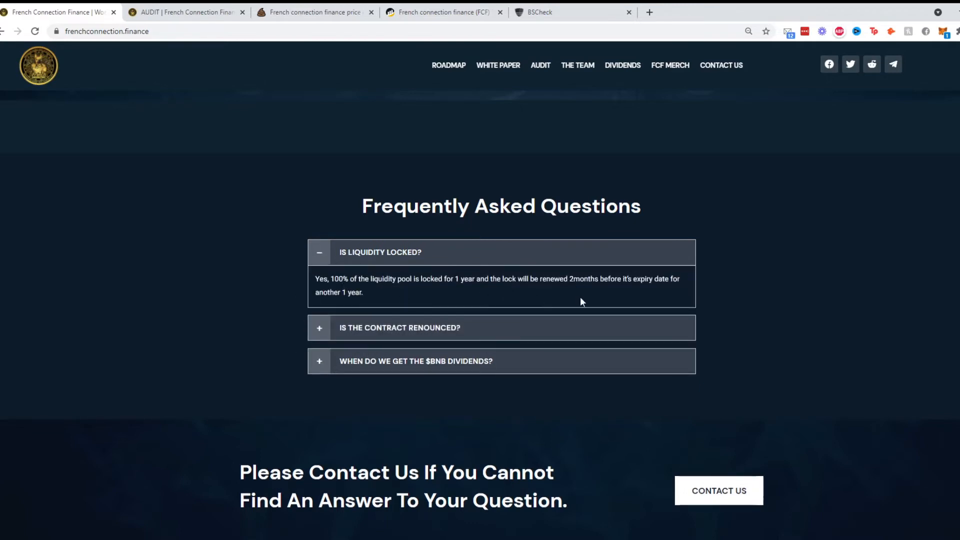
mouse_move(468, 267)
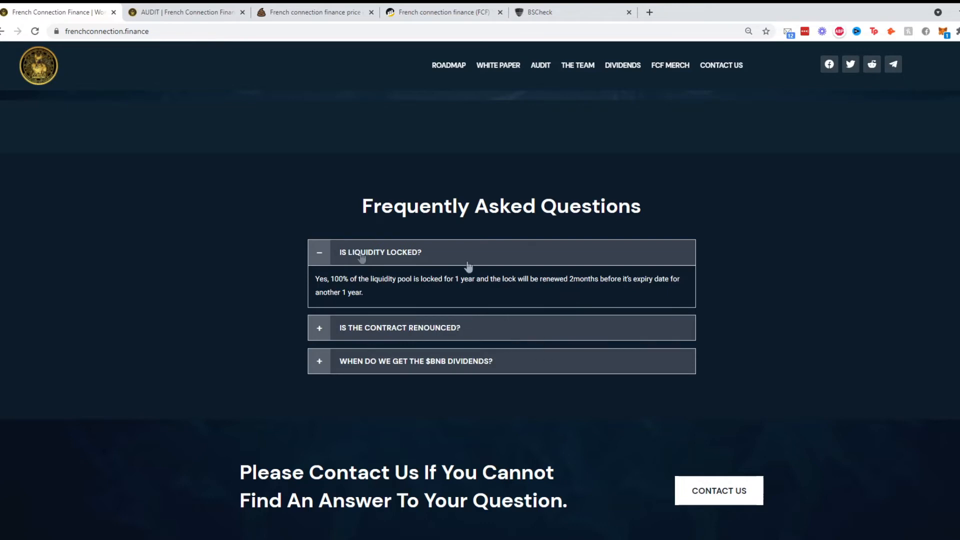
mouse_move(450, 303)
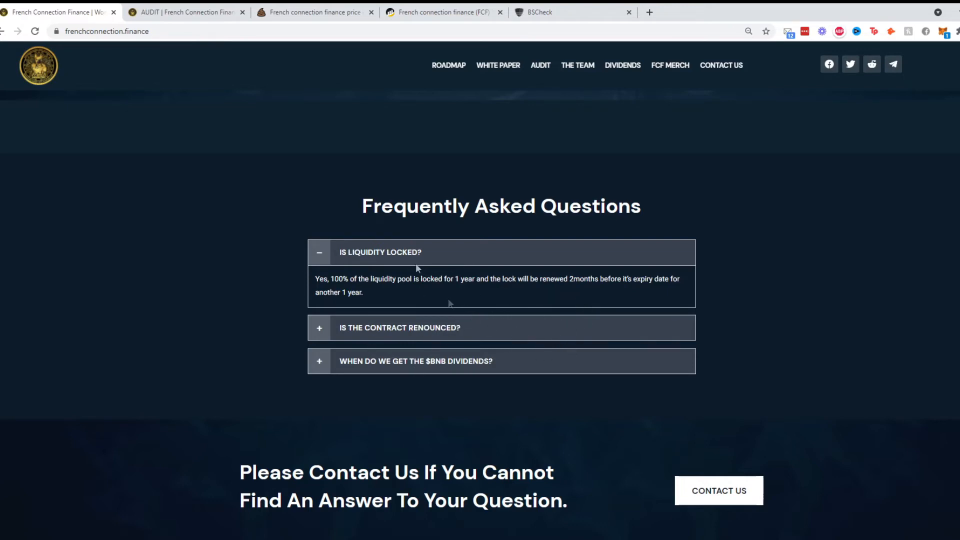
click(399, 327)
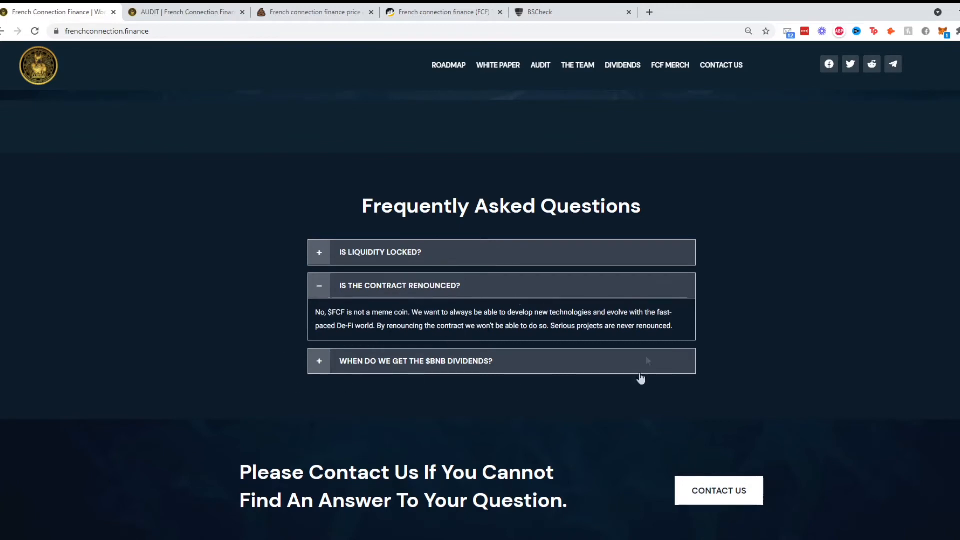
scroll(down, 3)
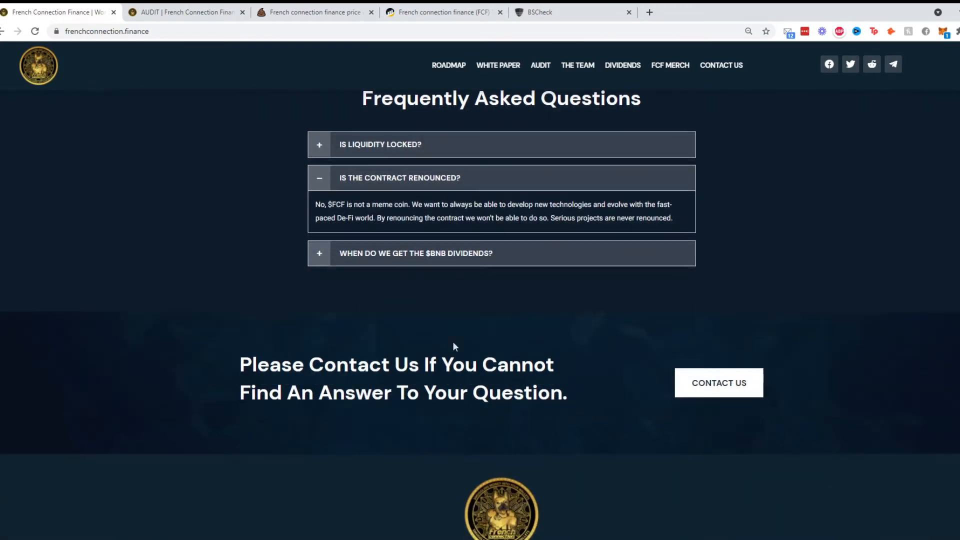
click(415, 253)
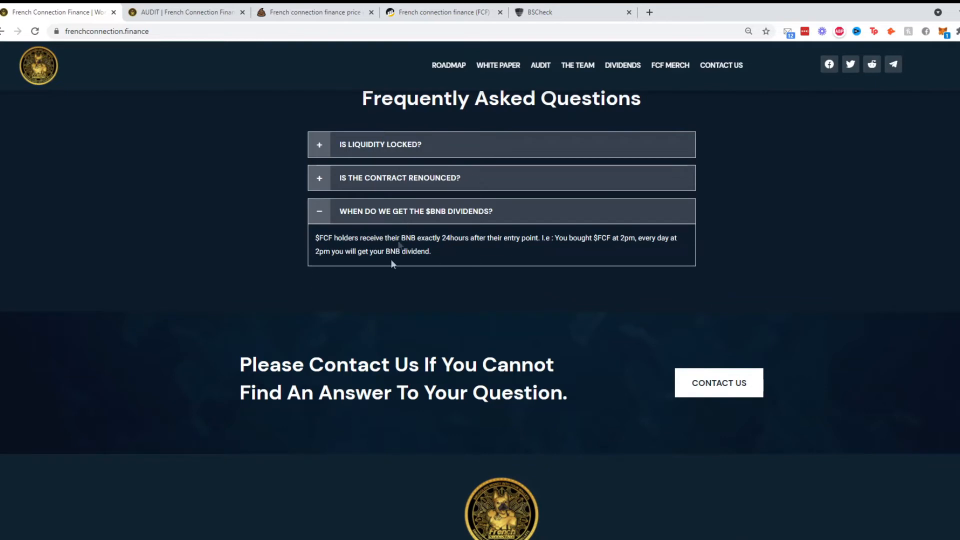
mouse_move(576, 232)
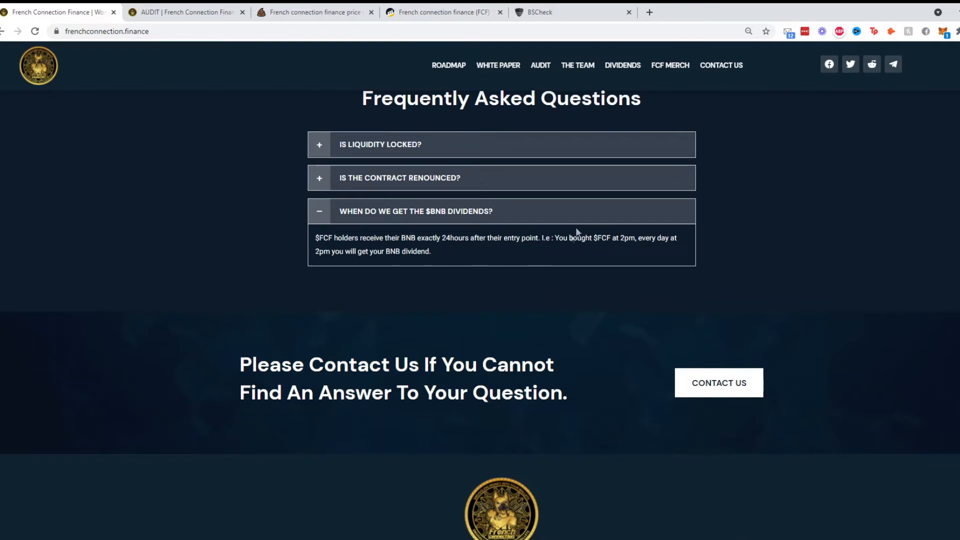
mouse_move(615, 218)
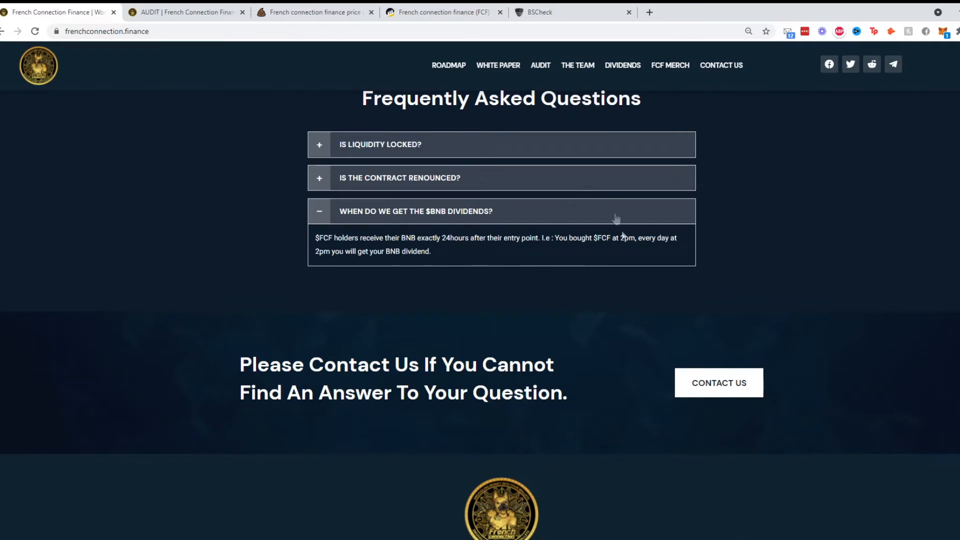
mouse_move(524, 207)
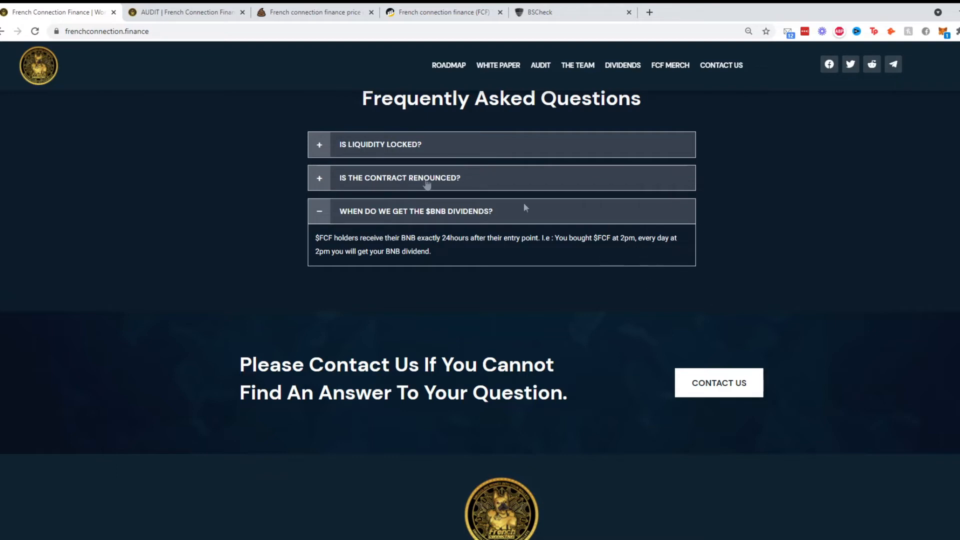
mouse_move(300, 266)
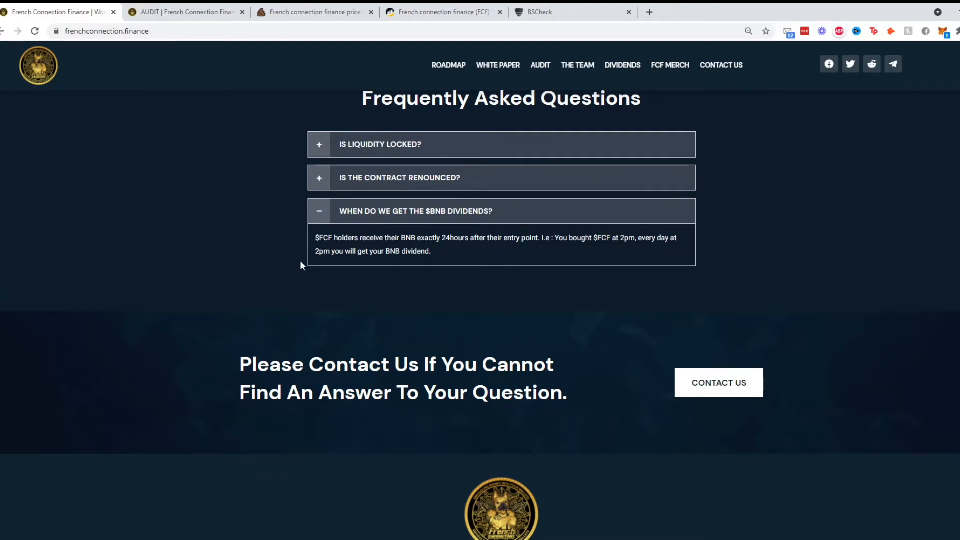
scroll(down, 3)
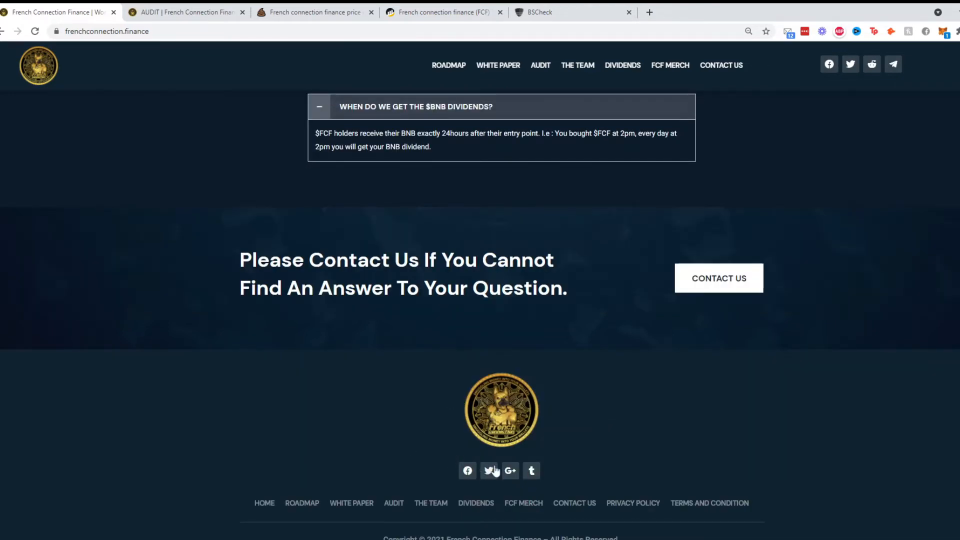
mouse_move(530, 472)
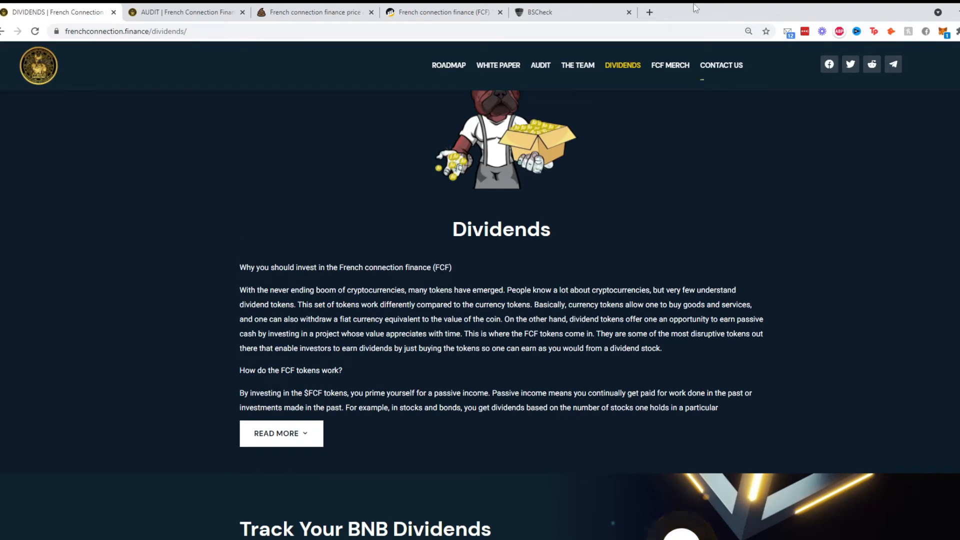
- Scroll through the Dividends page, then go to The Team page
scroll(down, 3)
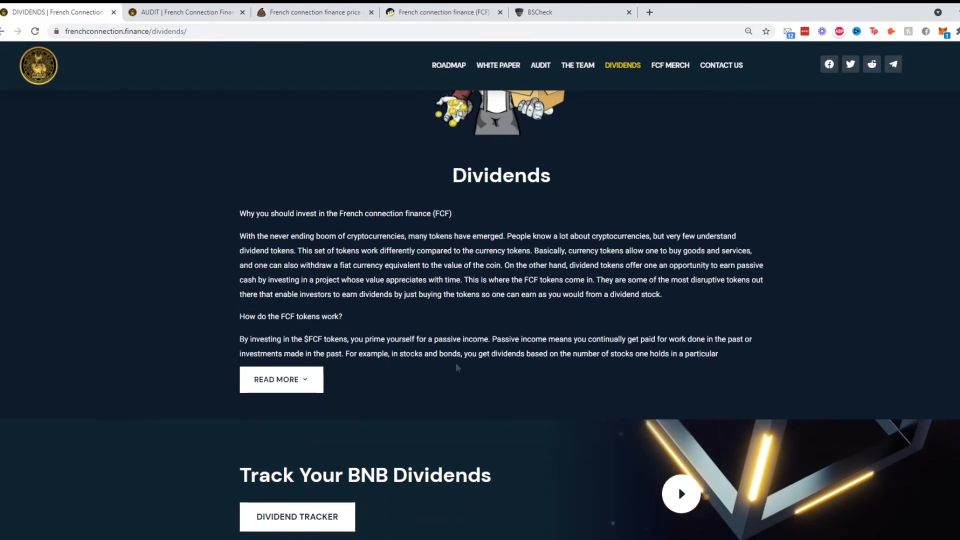
scroll(down, 3)
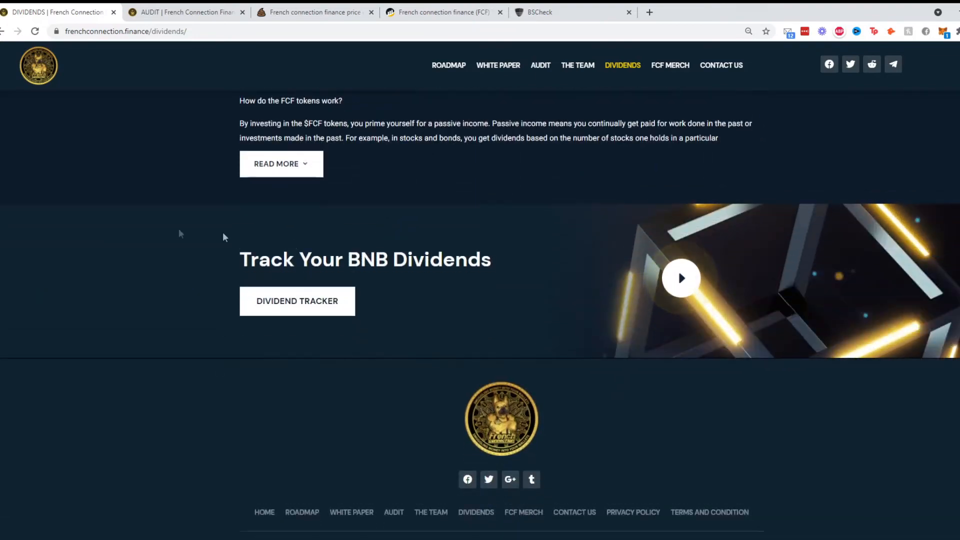
click(576, 66)
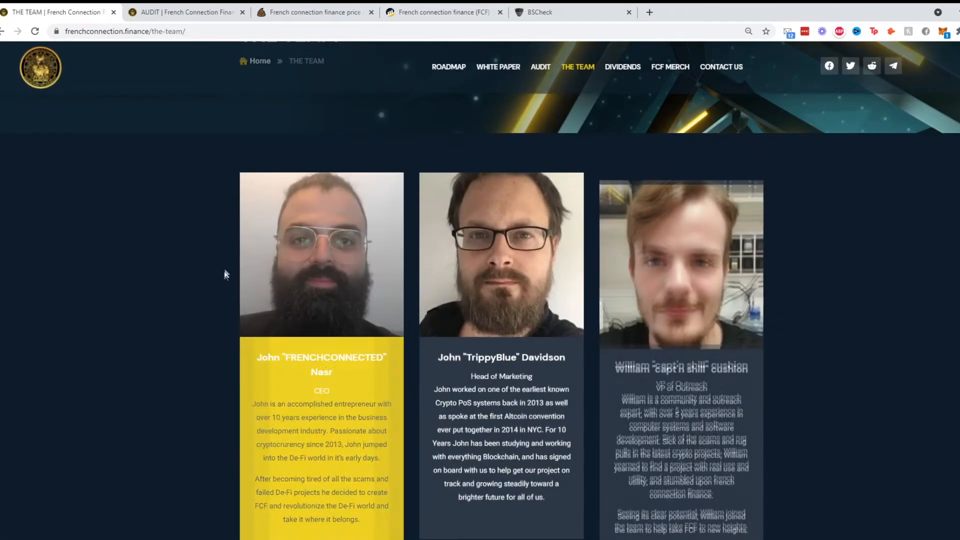
- Scroll the team members, view the audit results, then open the White Paper page
scroll(up, 3)
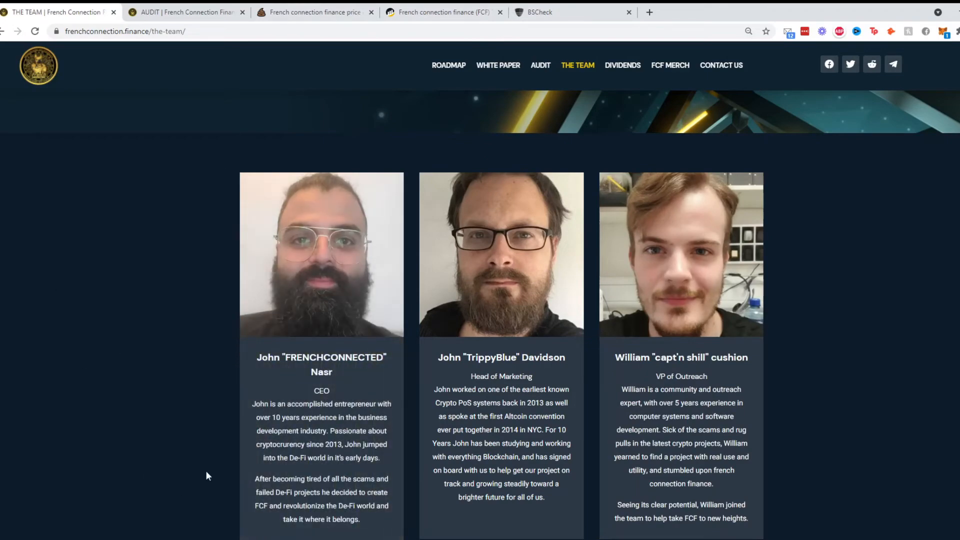
scroll(down, 3)
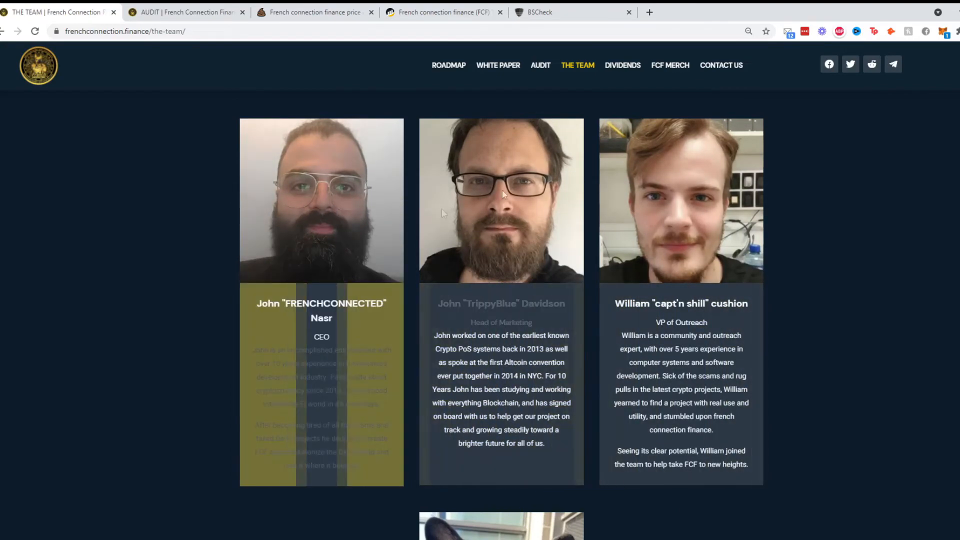
scroll(down, 3)
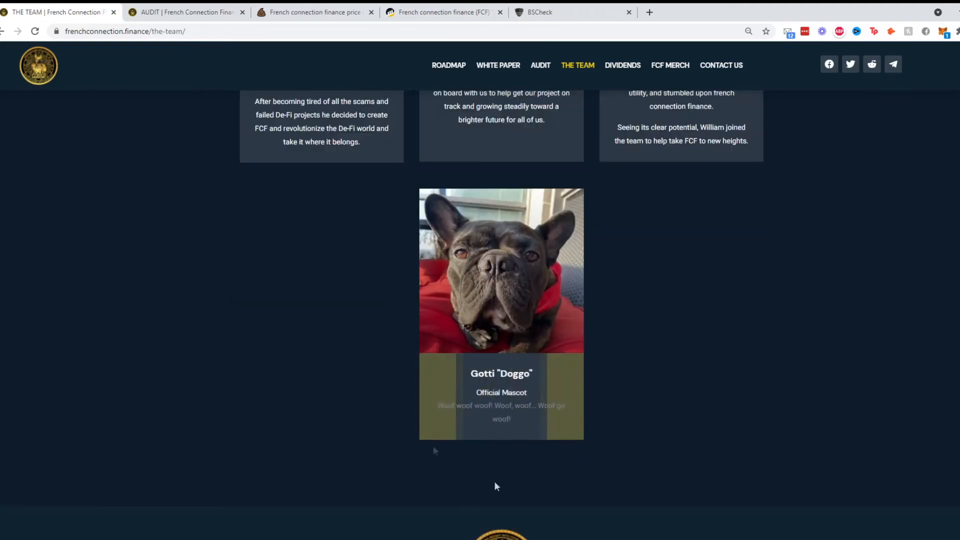
mouse_move(414, 253)
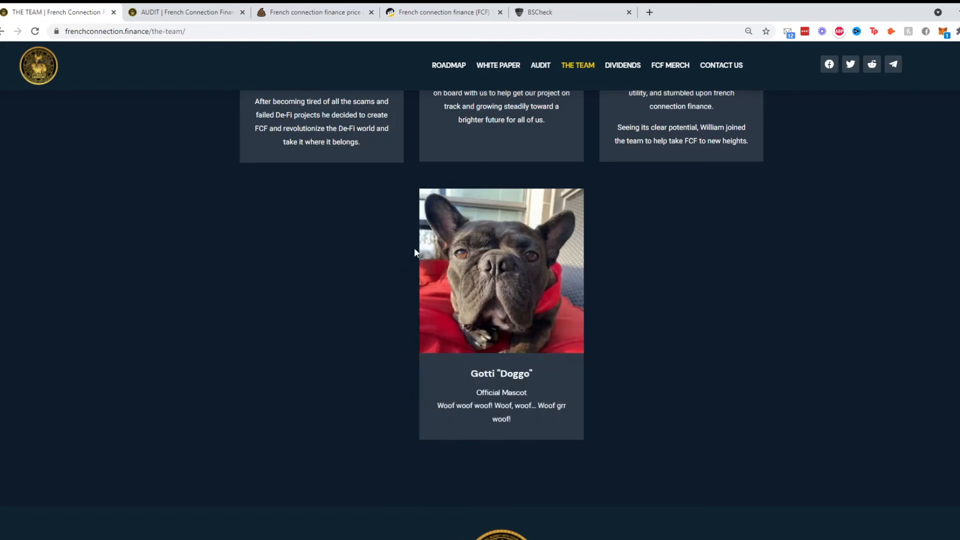
click(540, 65)
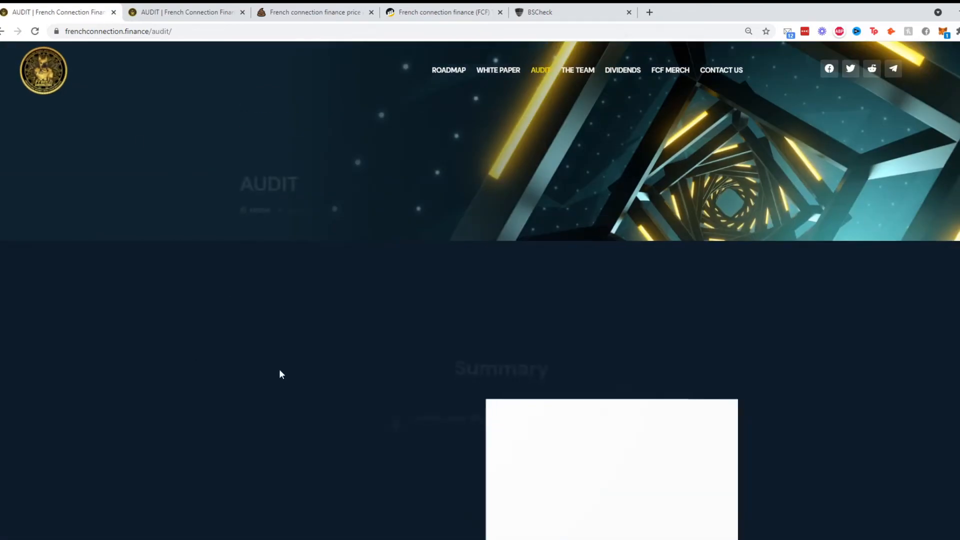
scroll(down, 3)
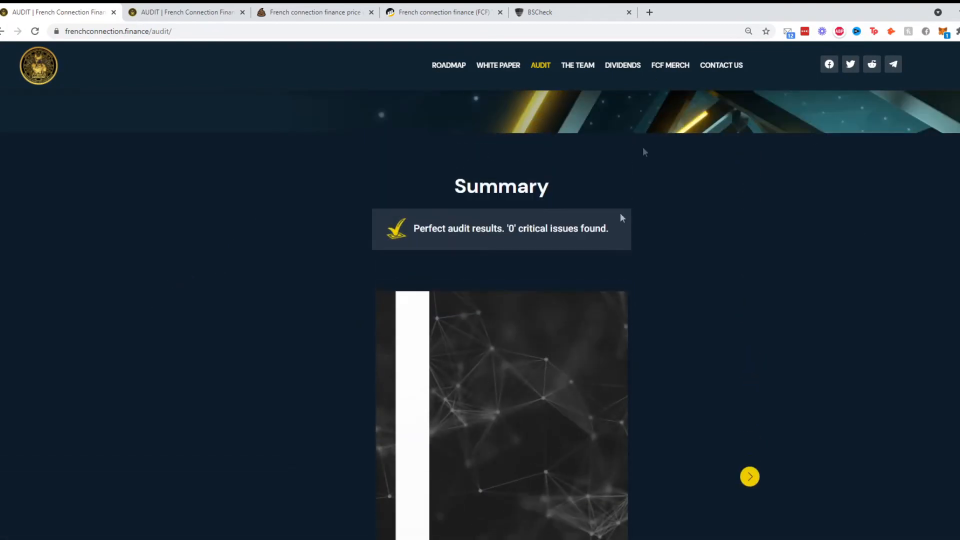
click(498, 65)
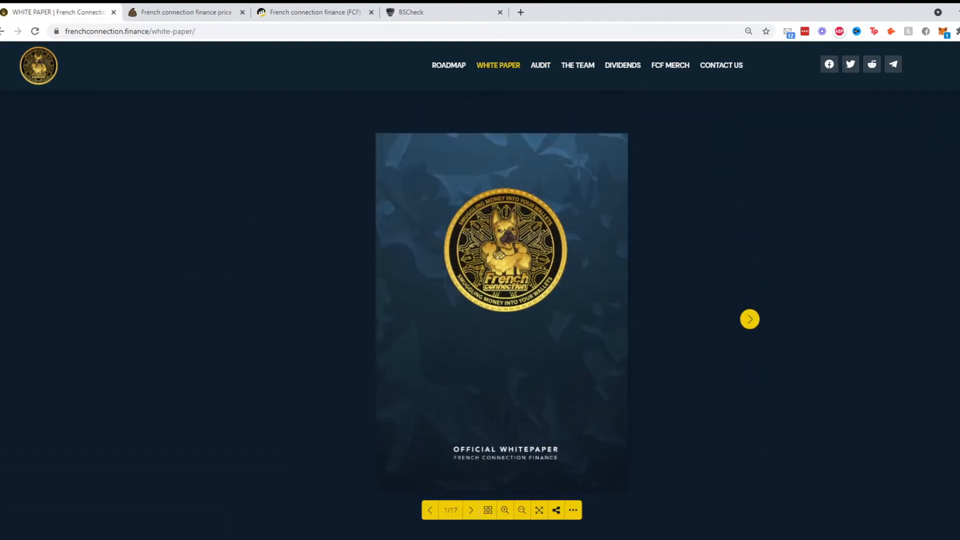
- Page the white paper past contents, tokenomics, dividends and gateway to the FCF CC/Ecosystem spread (13/17), then enlarge it
scroll(down, 3)
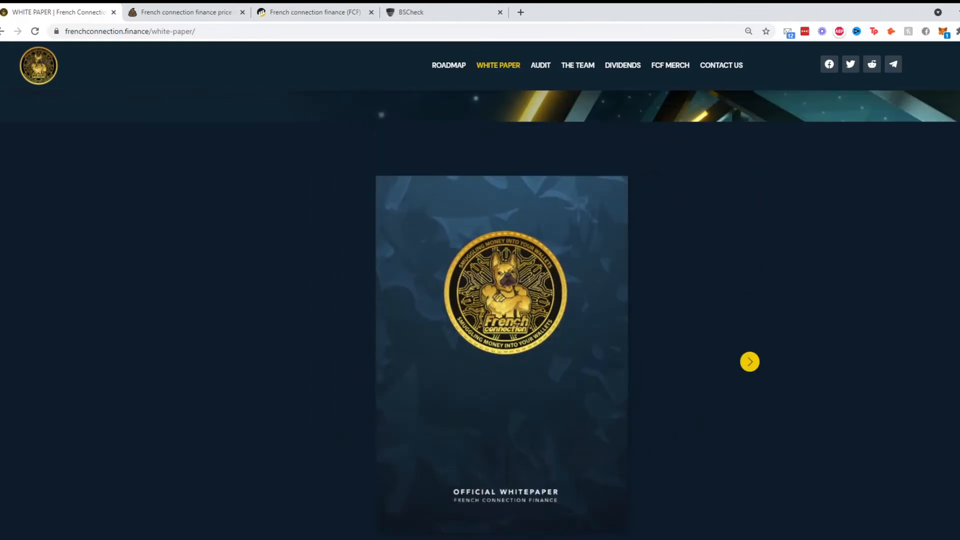
click(750, 362)
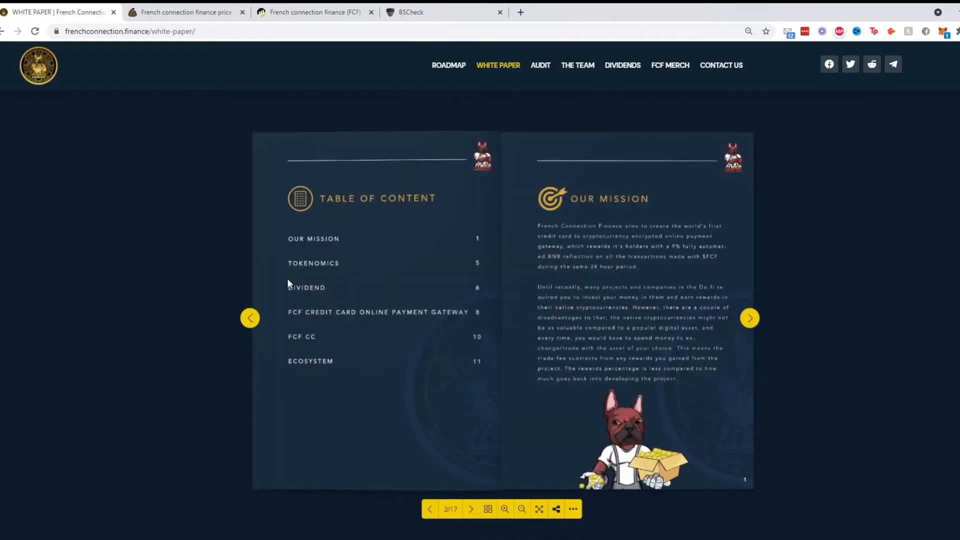
mouse_move(534, 447)
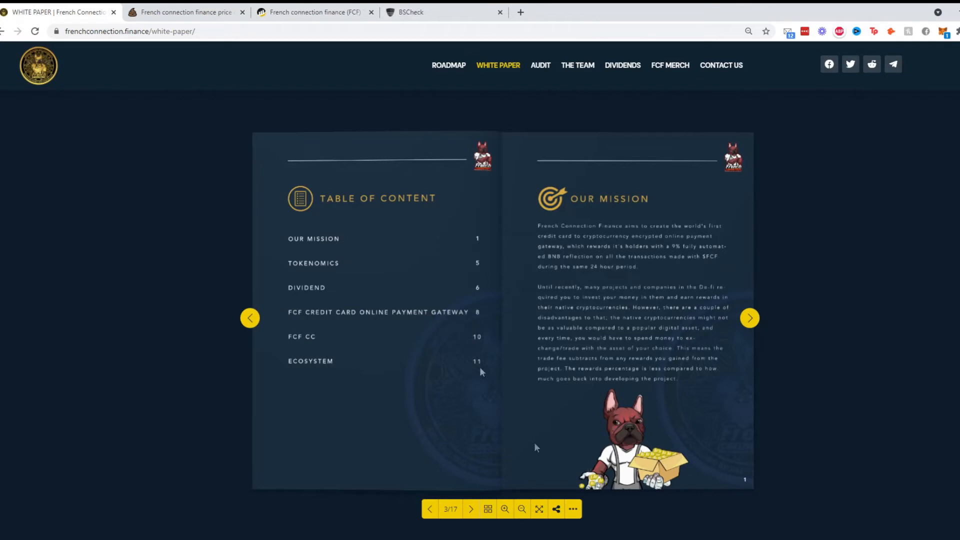
mouse_move(682, 343)
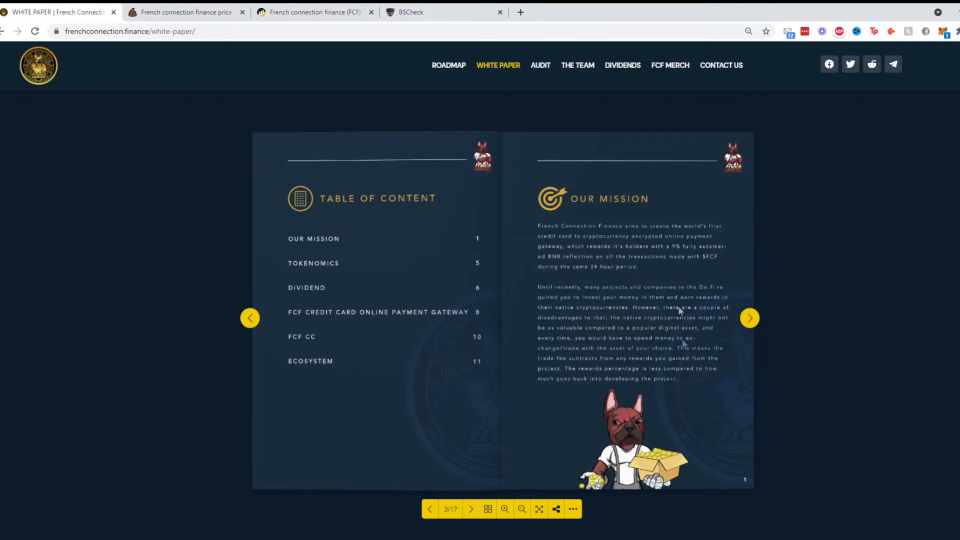
mouse_move(725, 368)
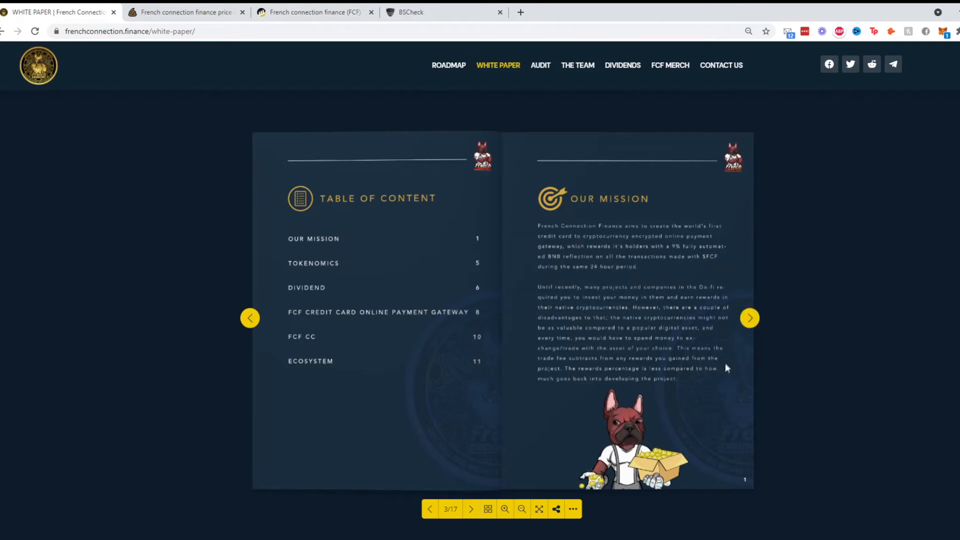
click(749, 318)
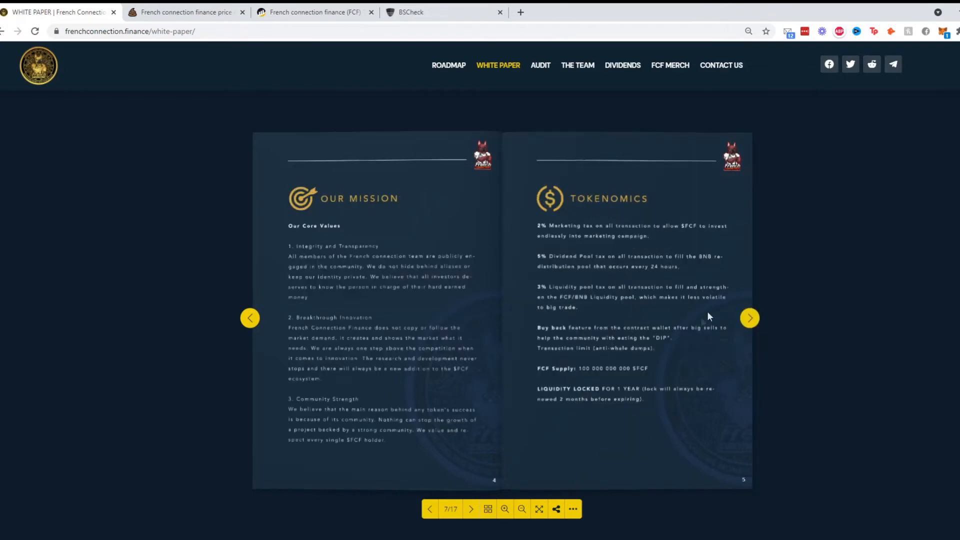
mouse_move(533, 370)
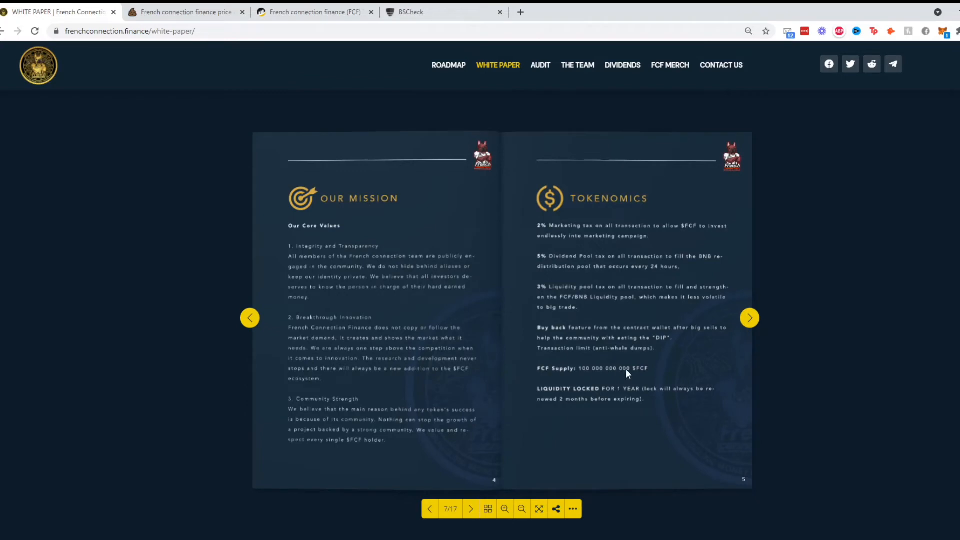
click(749, 318)
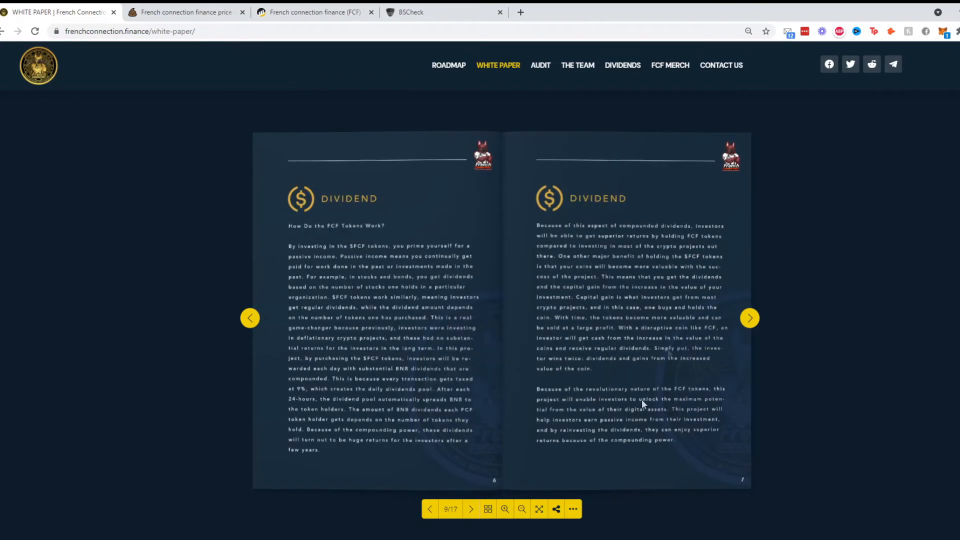
click(749, 318)
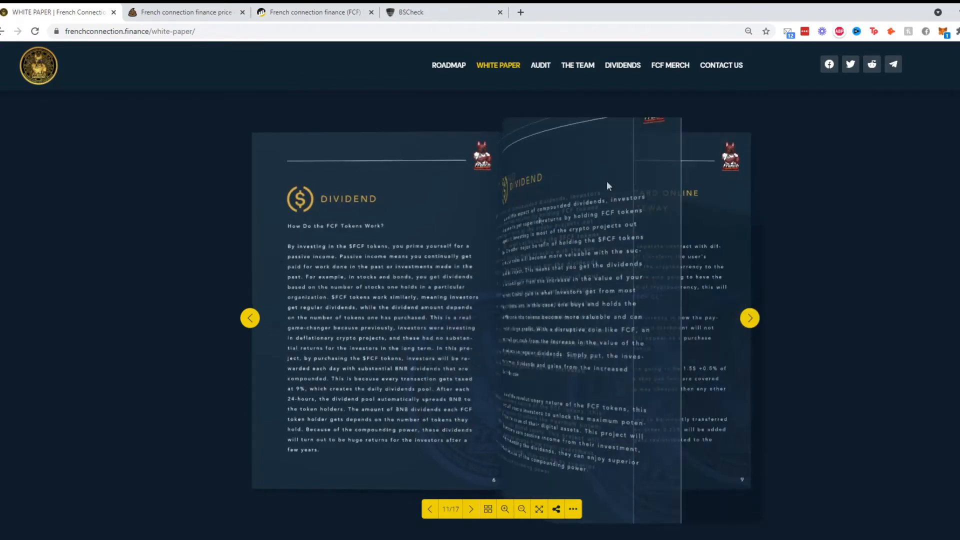
click(749, 318)
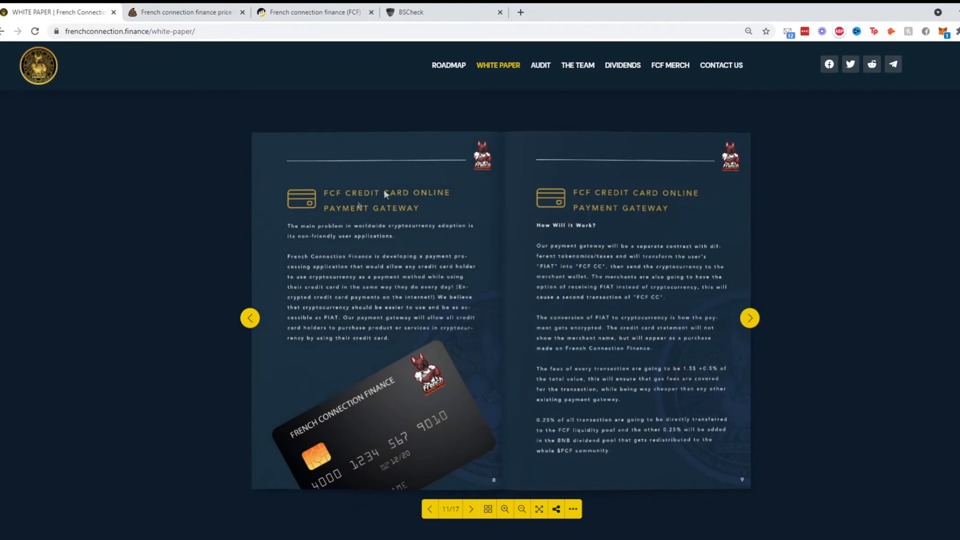
mouse_move(685, 238)
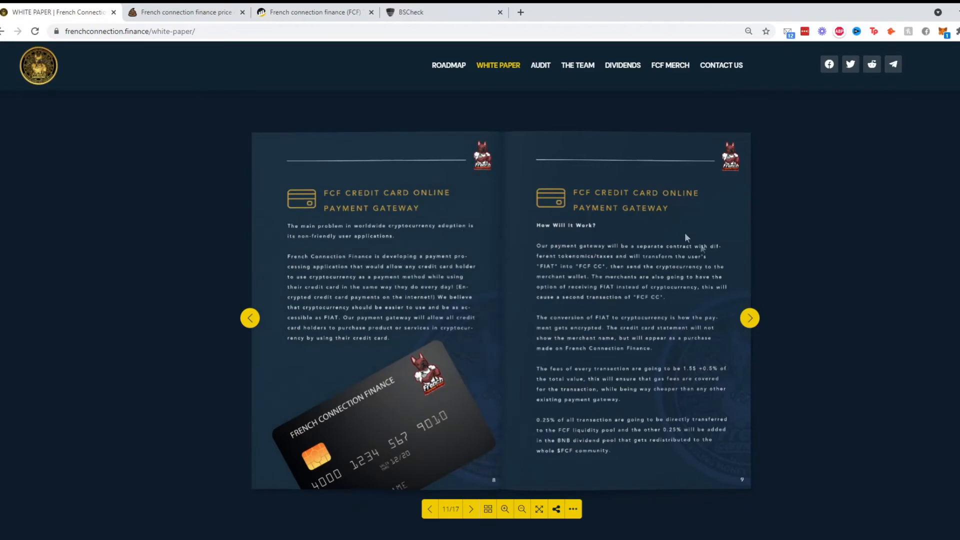
click(750, 318)
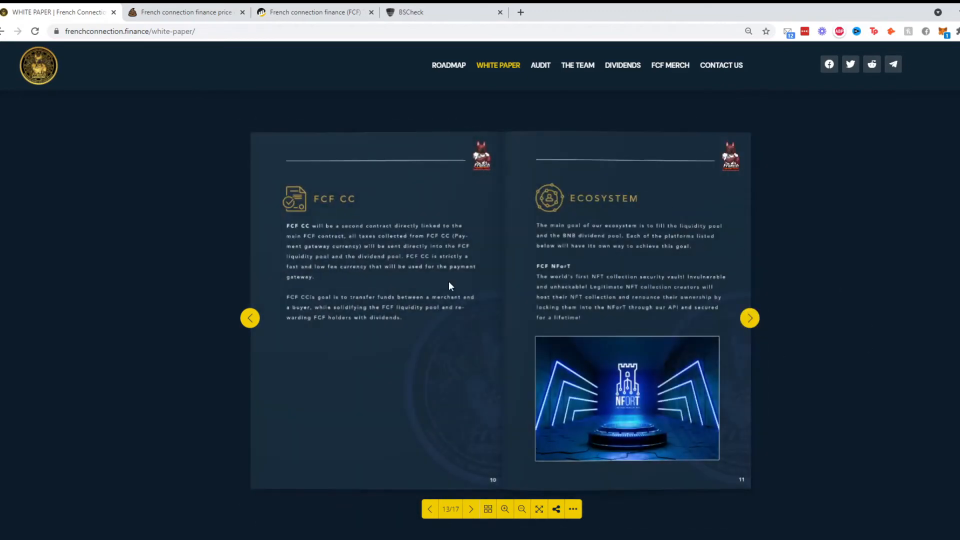
mouse_move(312, 225)
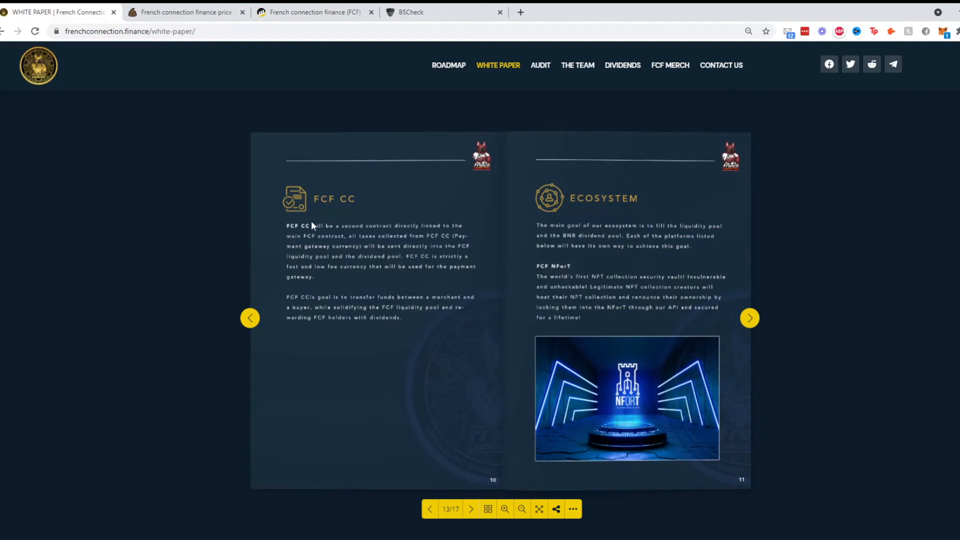
mouse_move(349, 193)
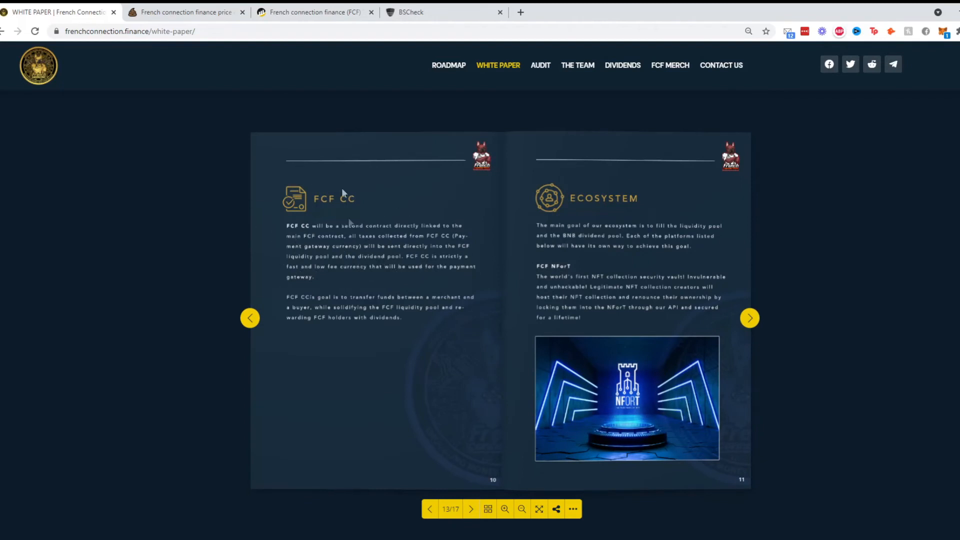
mouse_move(359, 258)
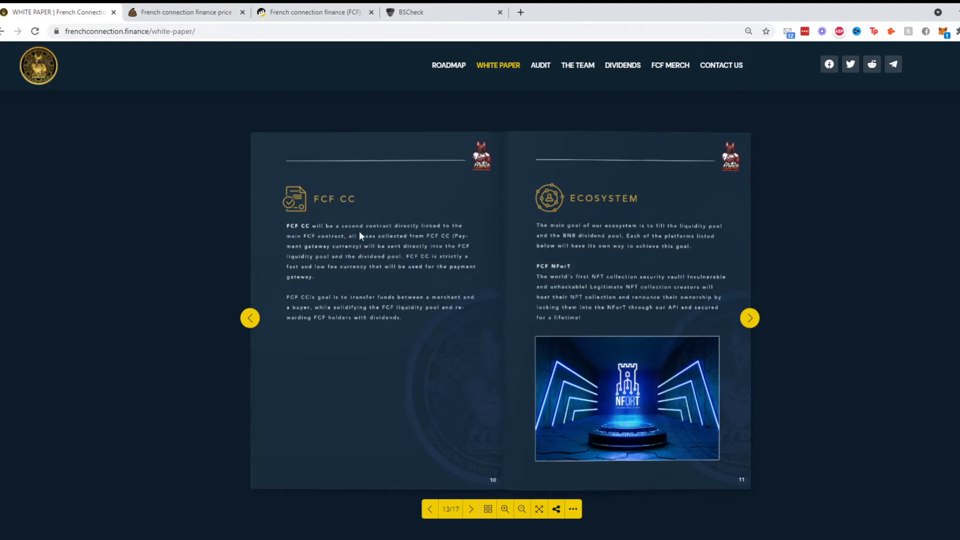
mouse_move(264, 283)
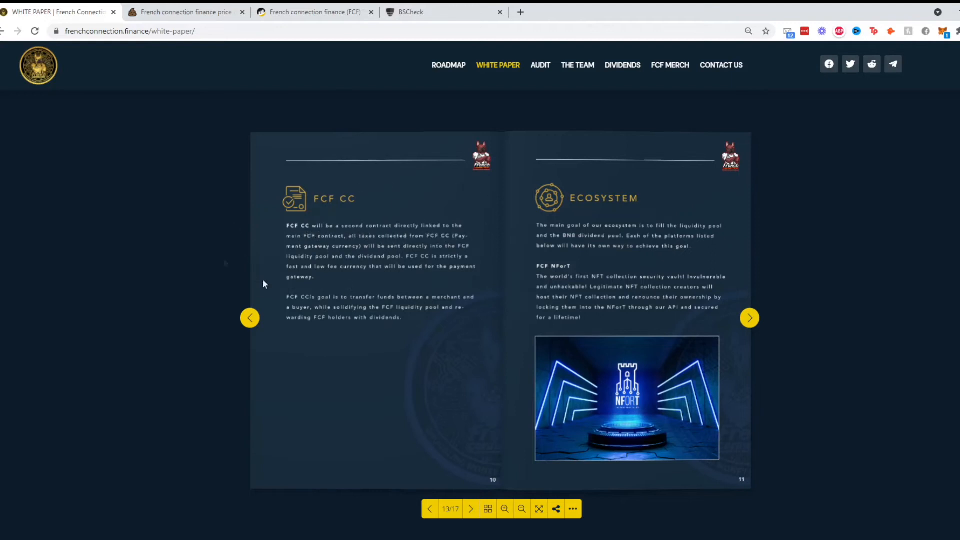
mouse_move(428, 283)
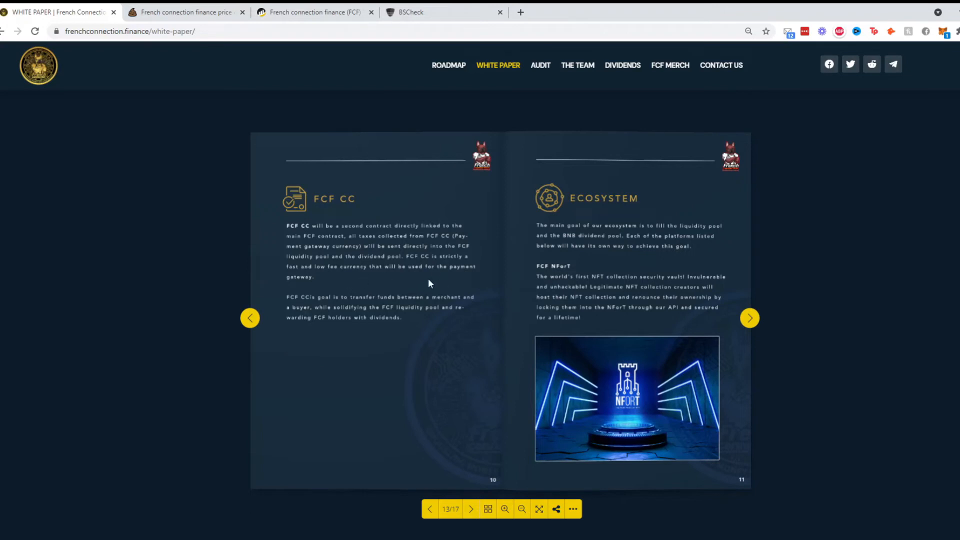
mouse_move(382, 306)
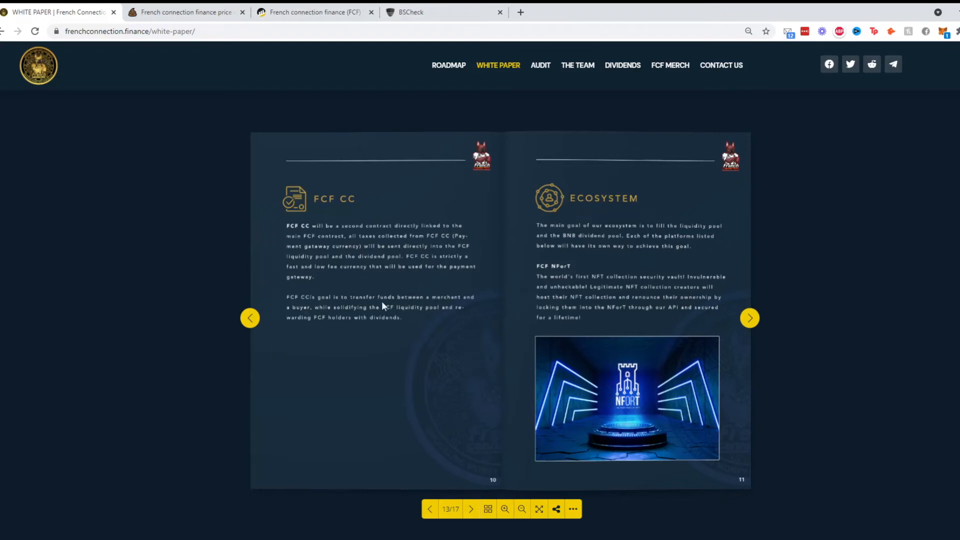
mouse_move(305, 267)
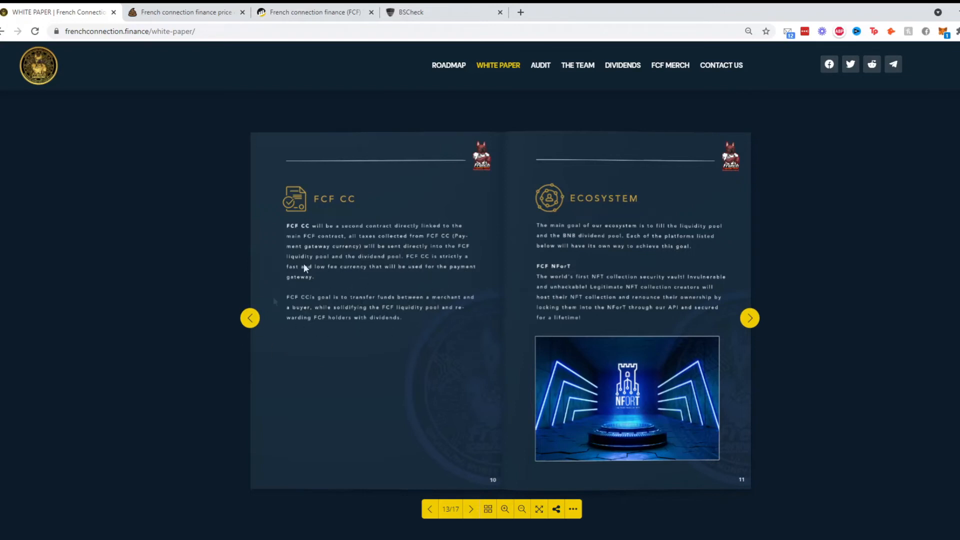
click(505, 508)
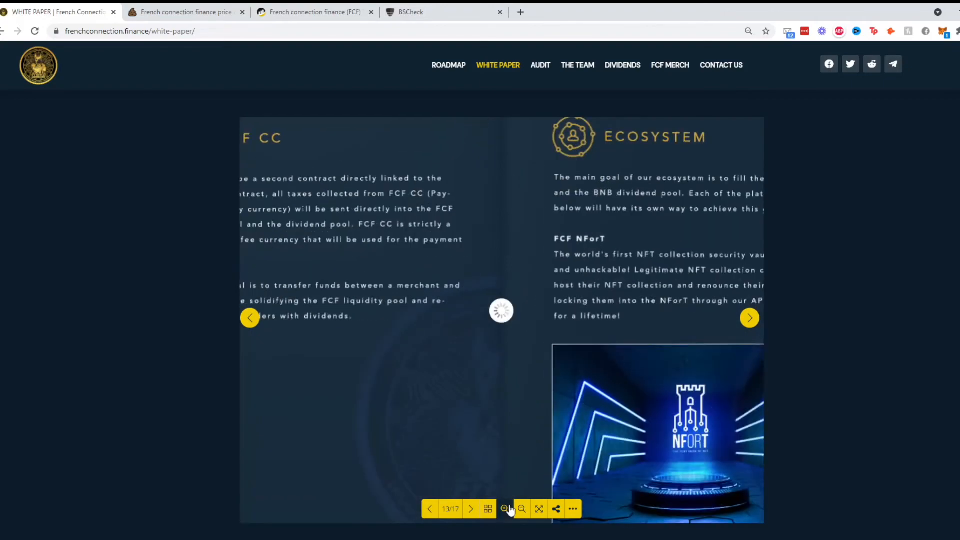
- Magnify the white paper, read the TokenQuiz and FCF Pay pages, and reach spread 17/17
click(504, 509)
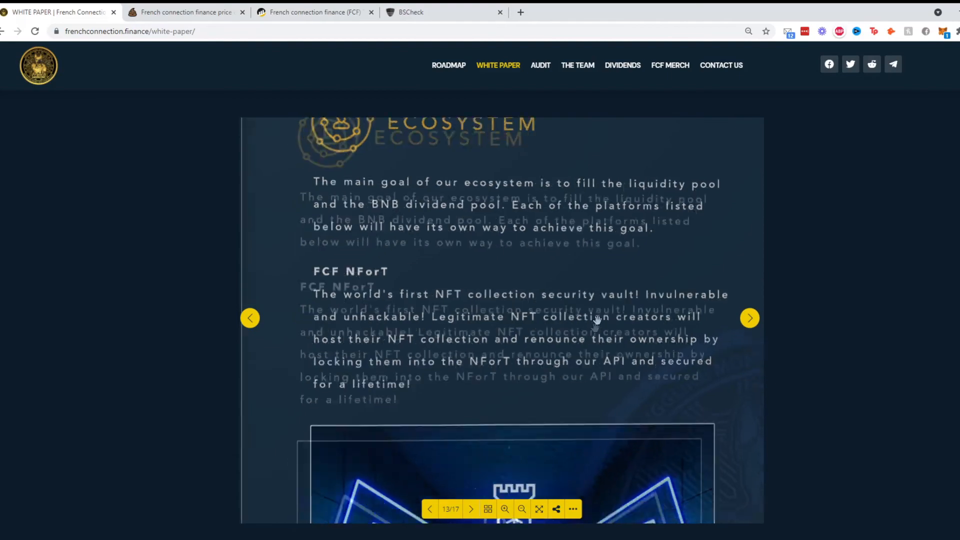
scroll(down, 3)
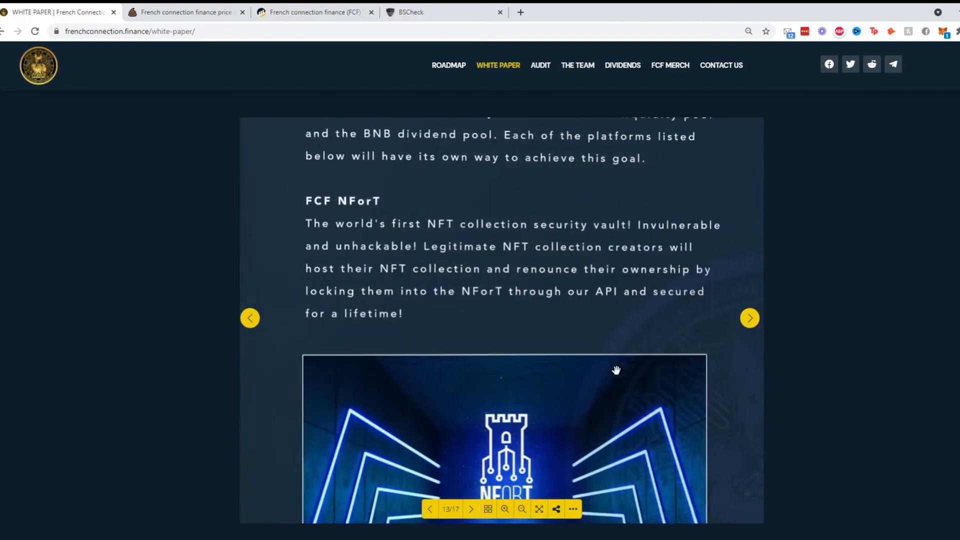
scroll(down, 3)
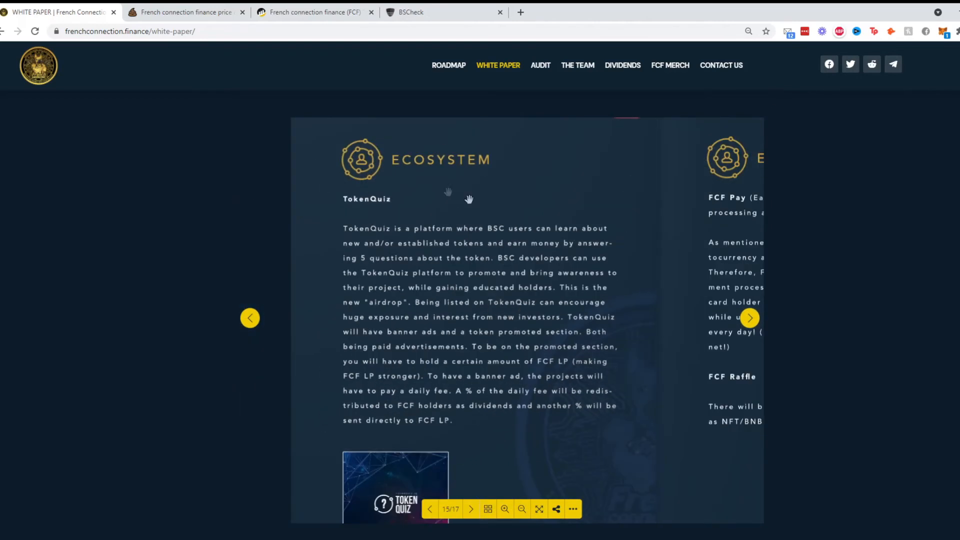
scroll(down, 3)
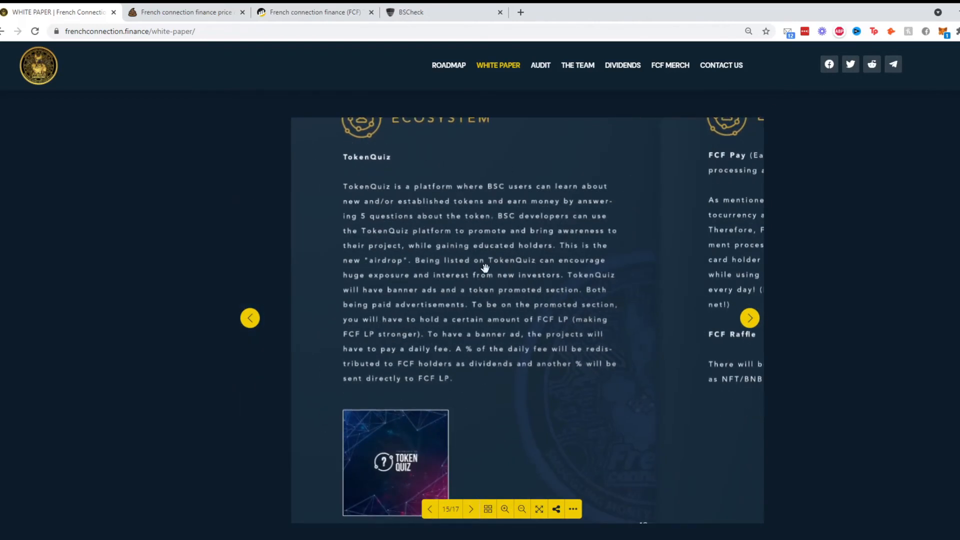
click(749, 318)
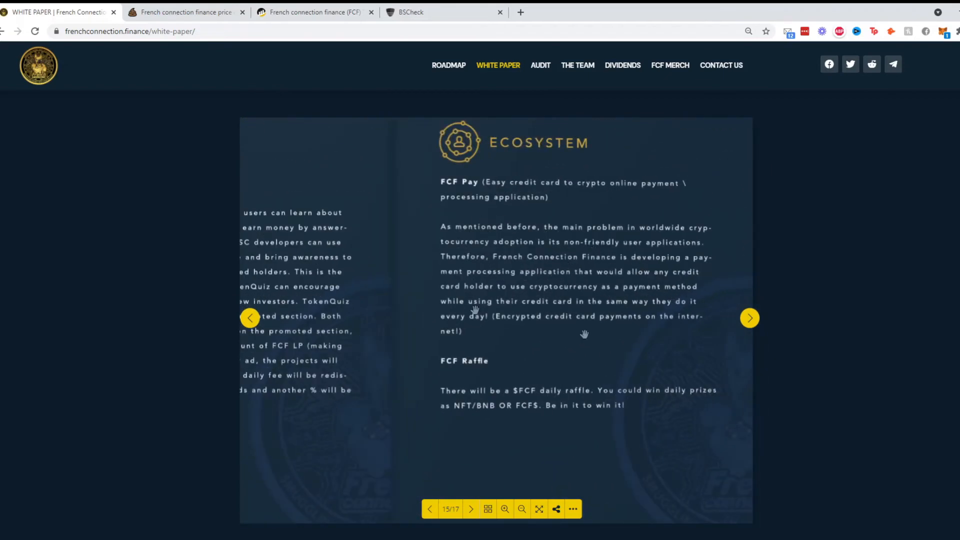
click(749, 318)
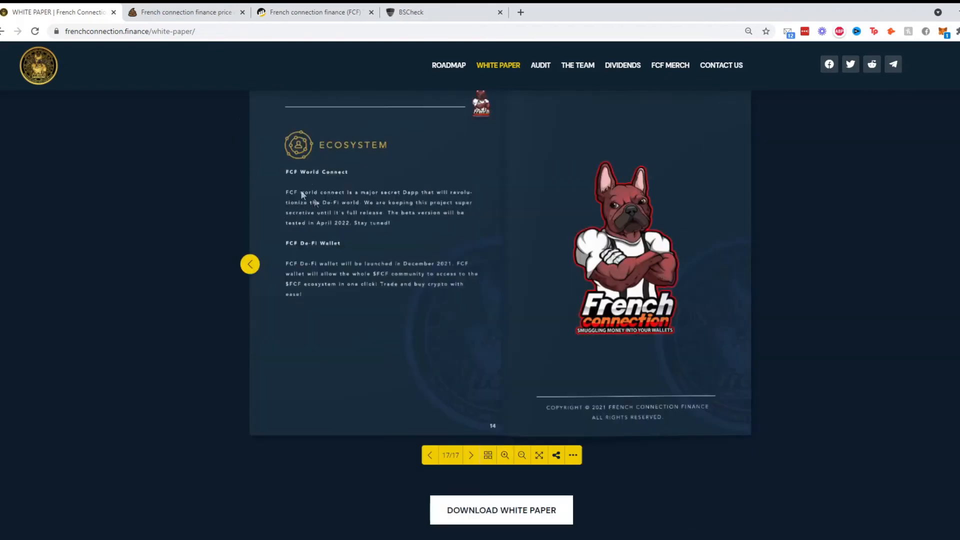
mouse_move(330, 291)
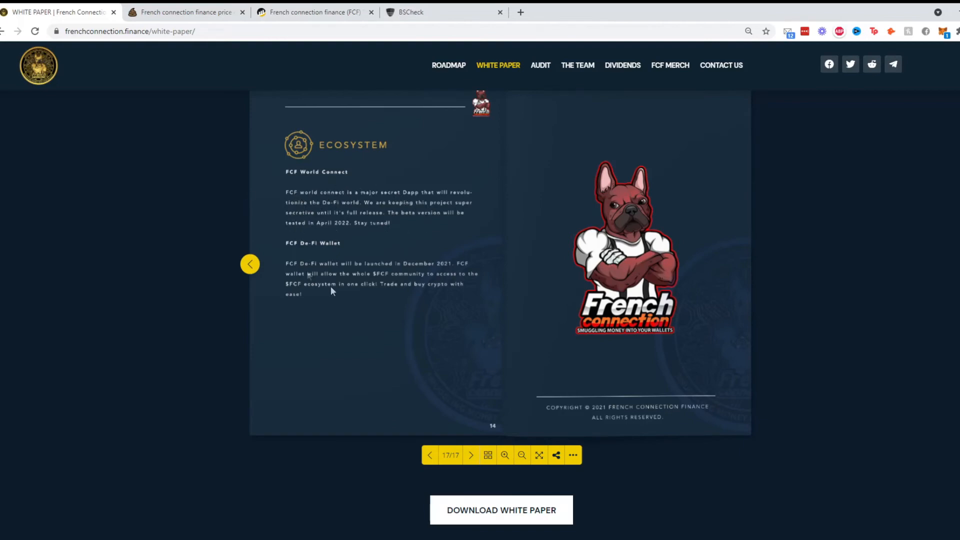
- Review the BscScan token page with 6,567 holders, then bring up the PooCoin FCF/BNB chart
click(187, 11)
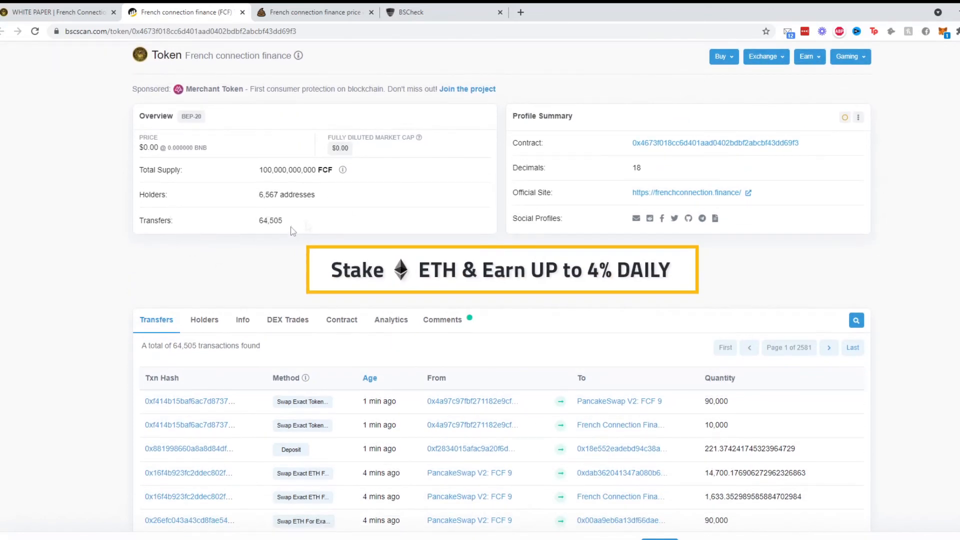
scroll(down, 3)
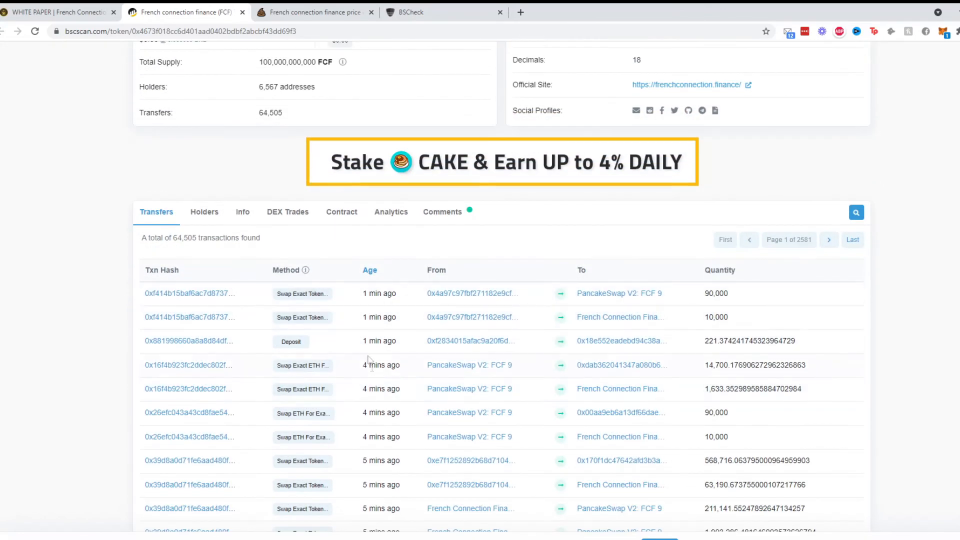
scroll(up, 3)
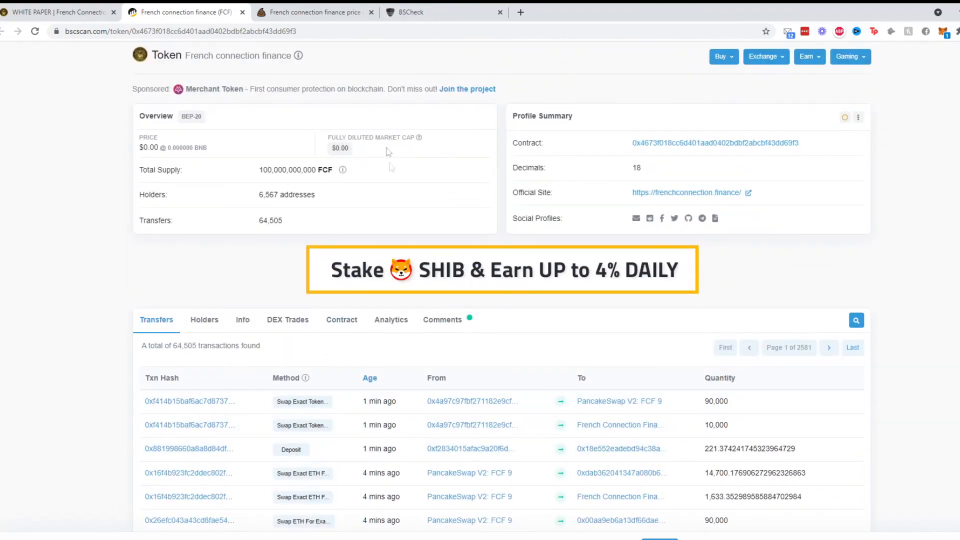
click(312, 11)
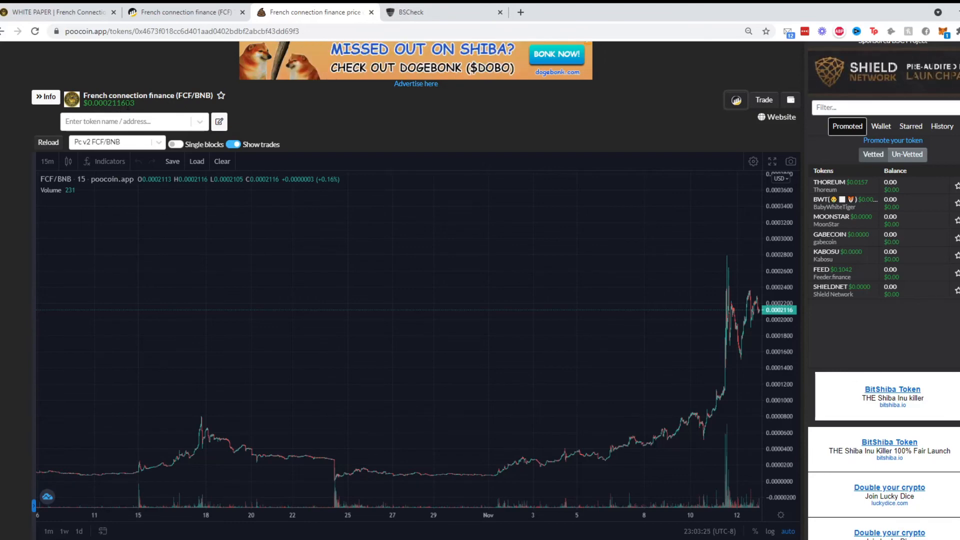
mouse_move(706, 403)
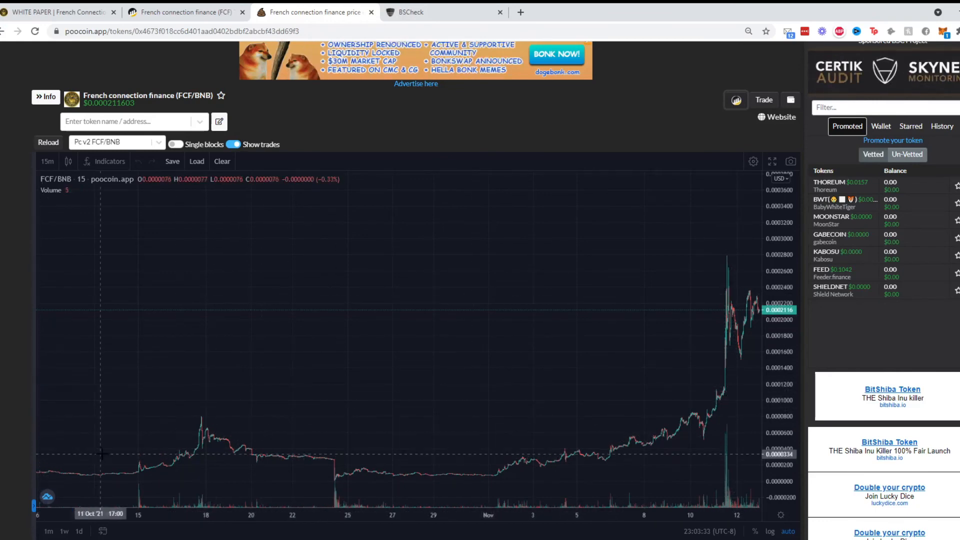
mouse_move(578, 395)
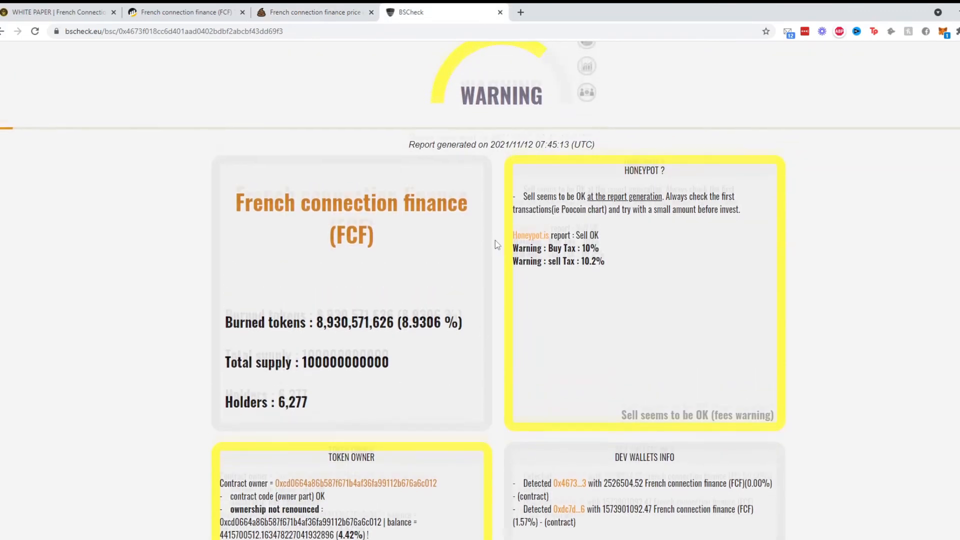
- Scroll the BSCheck report to the OK liquidity and top-holder checks, then return to the homepage
scroll(down, 3)
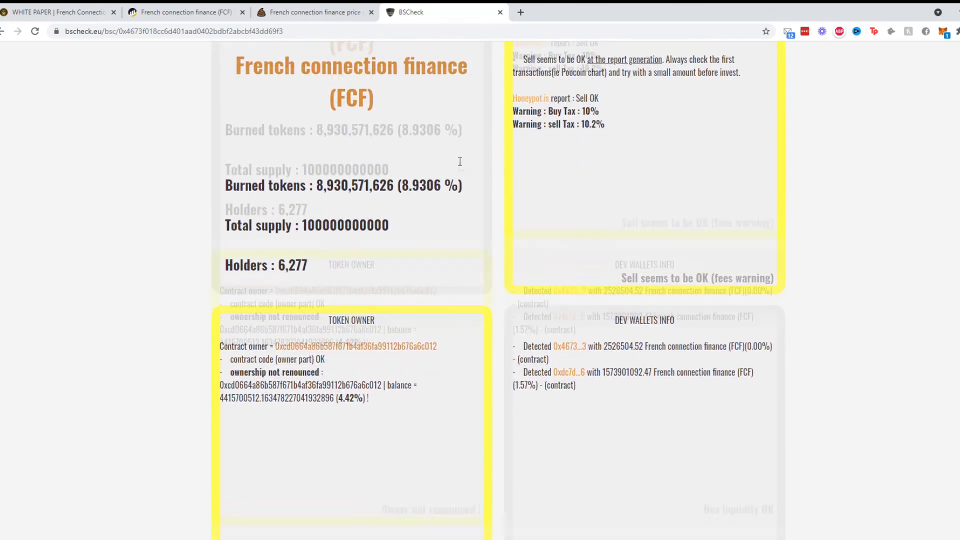
scroll(down, 3)
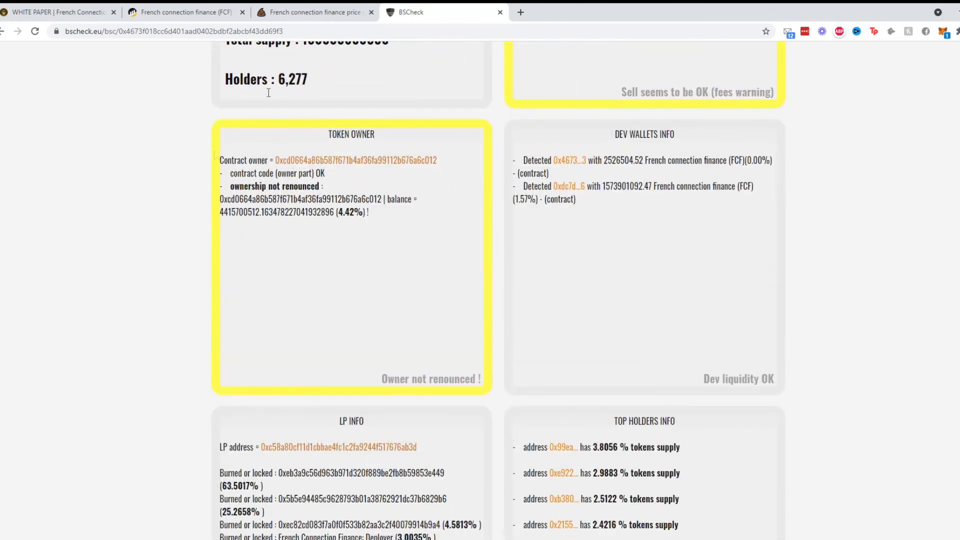
mouse_move(211, 160)
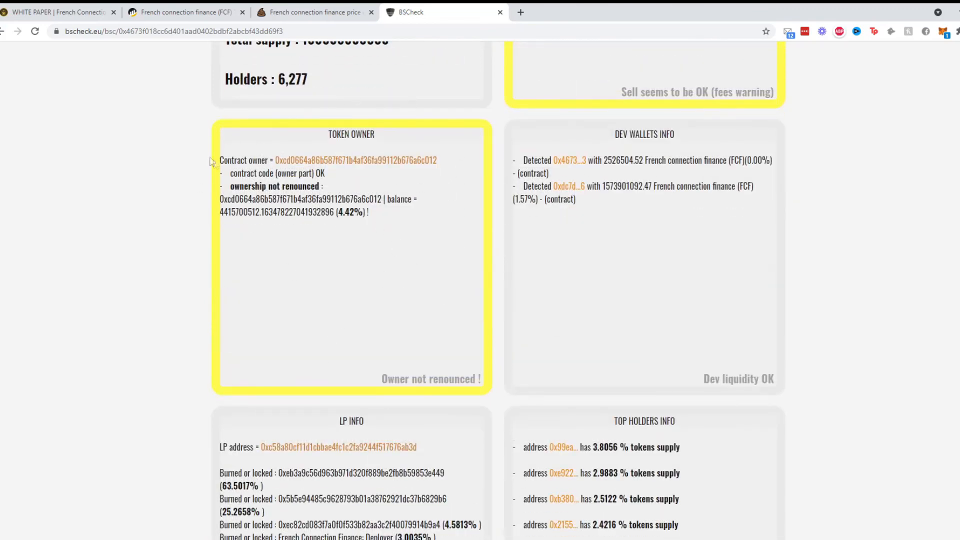
scroll(down, 3)
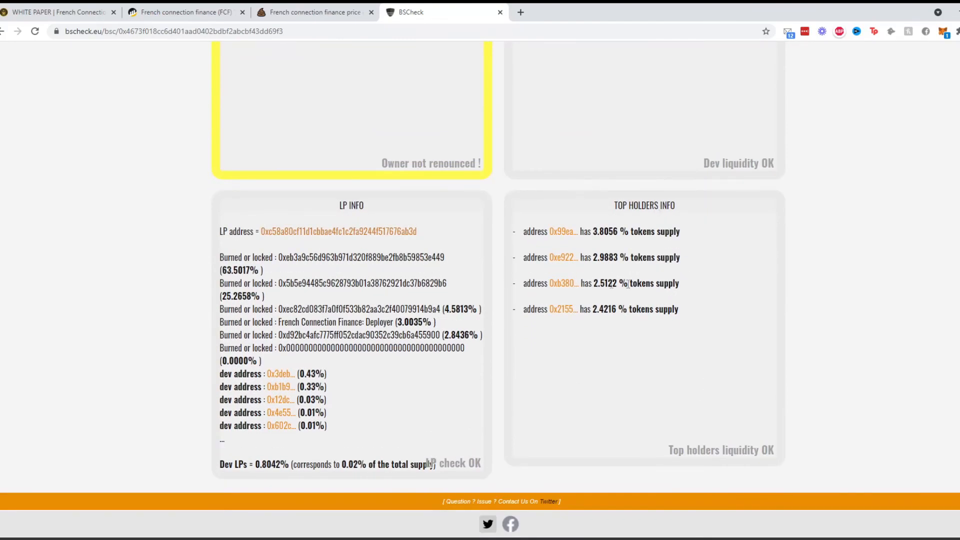
scroll(up, 3)
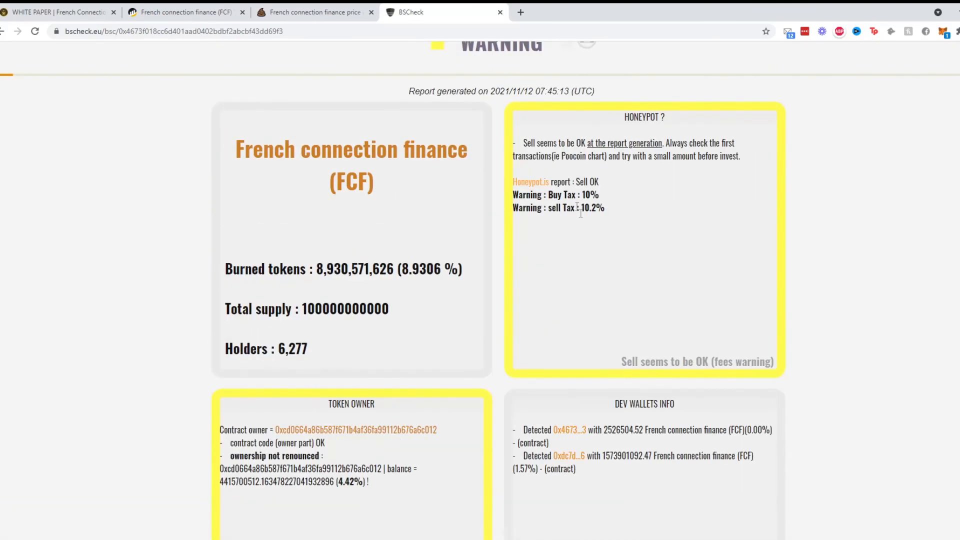
mouse_move(563, 173)
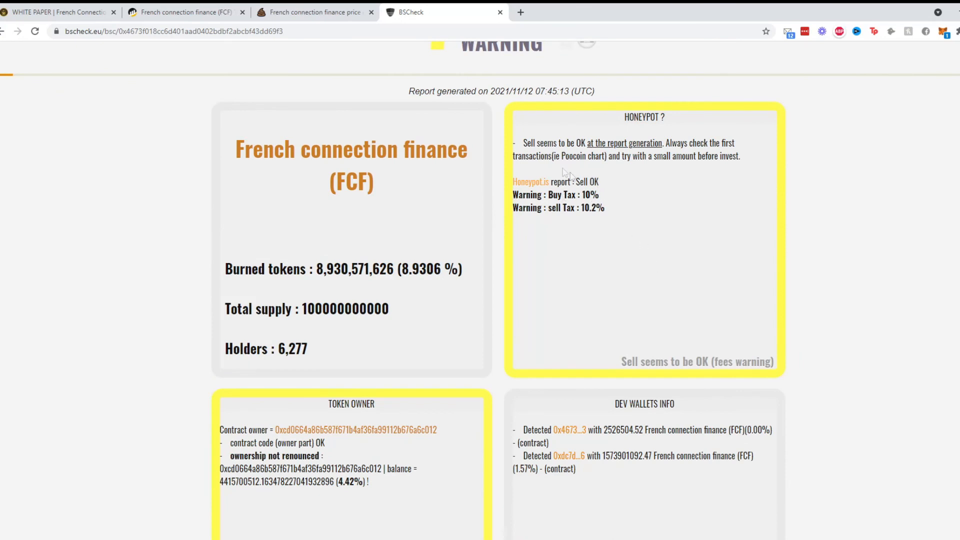
mouse_move(539, 221)
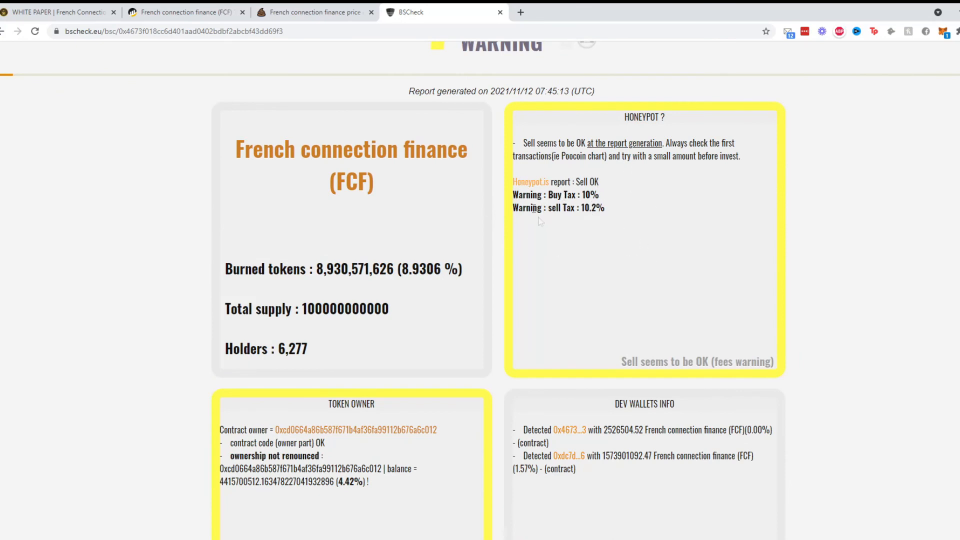
mouse_move(662, 182)
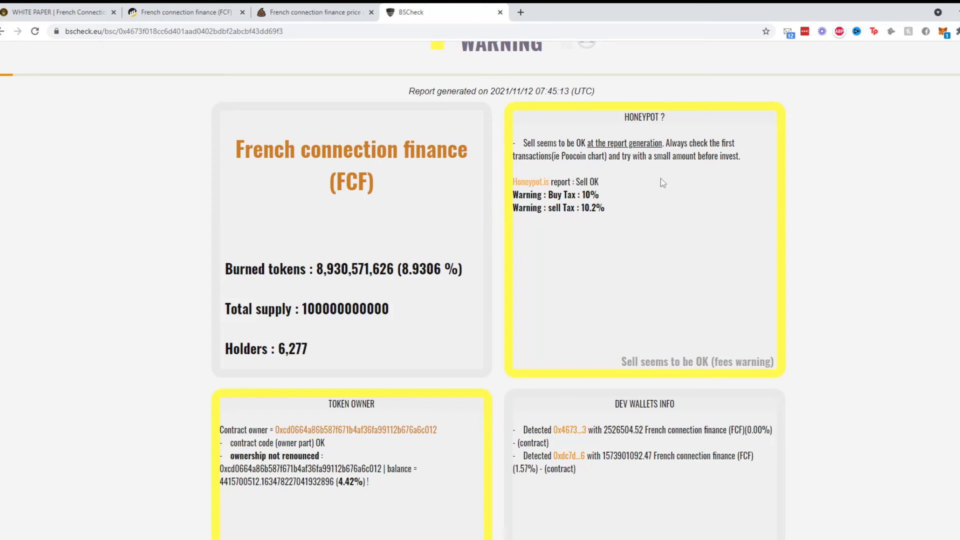
click(58, 11)
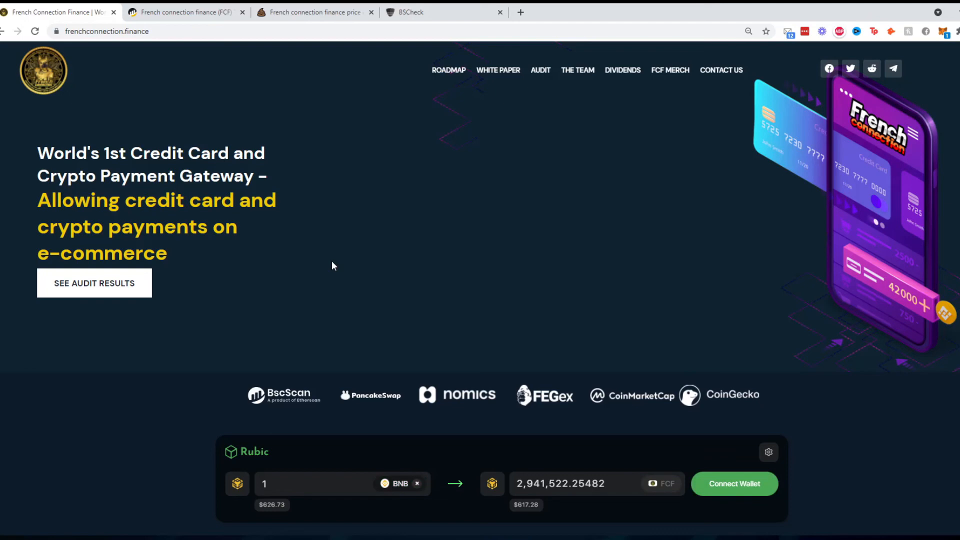
mouse_move(391, 367)
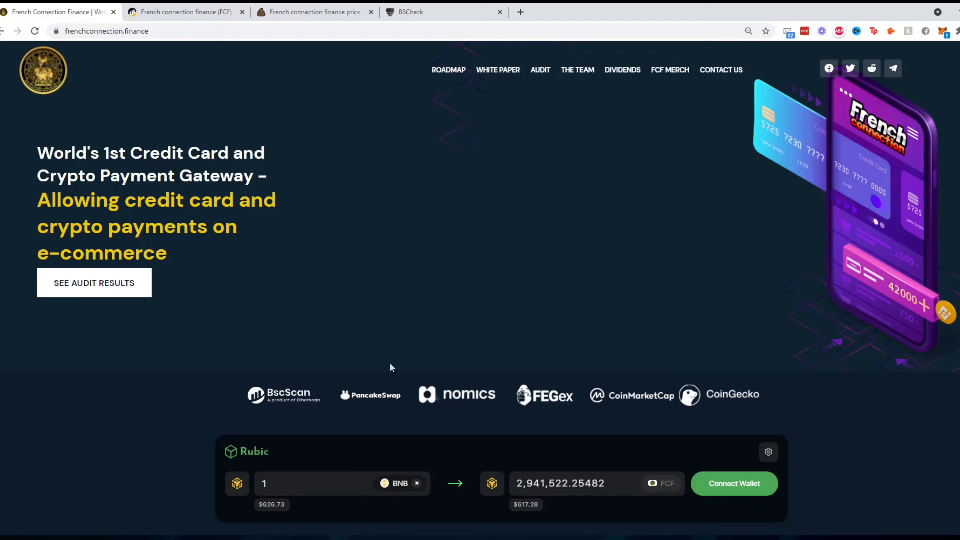
mouse_move(557, 417)
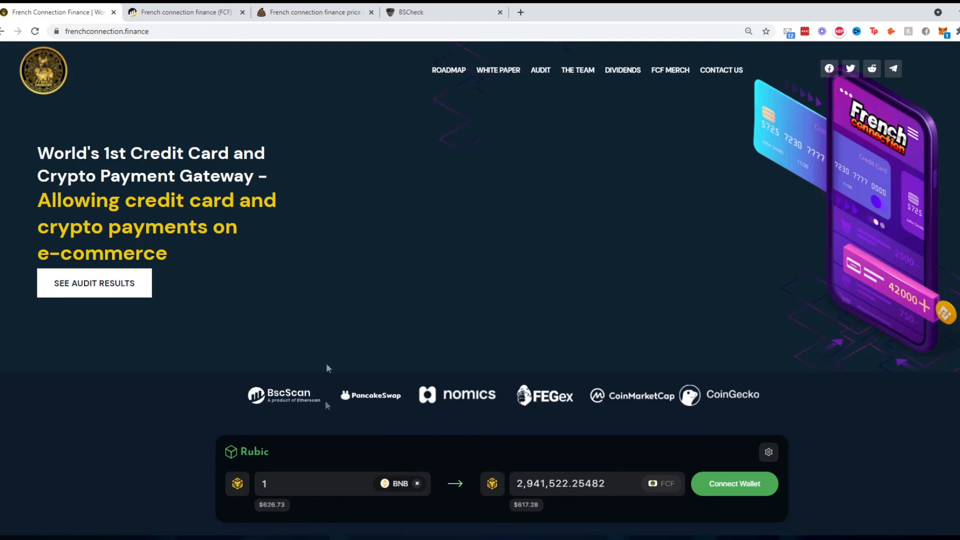
mouse_move(525, 194)
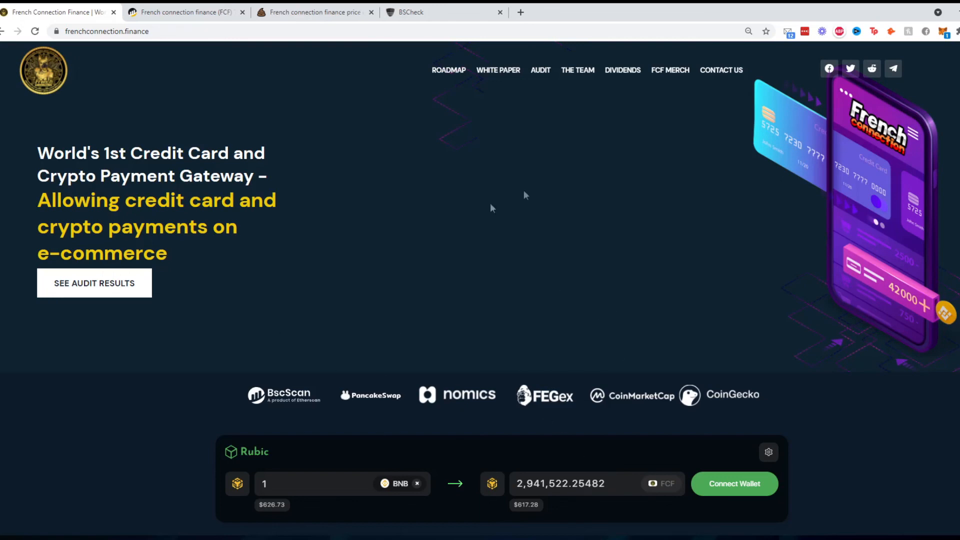
mouse_move(484, 292)
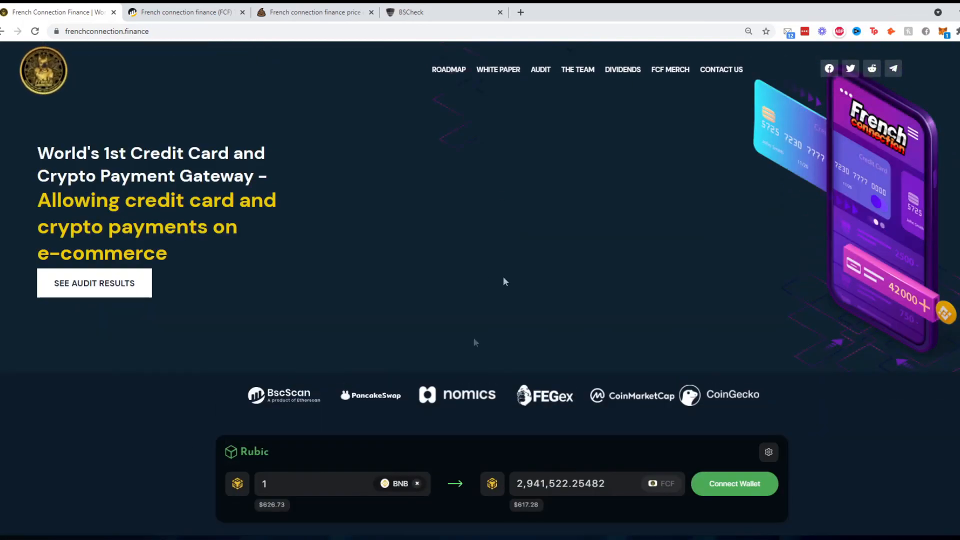
- Scroll the homepage to the 5% BNB Dividends tracker and the Contract ID with slippage details
scroll(down, 3)
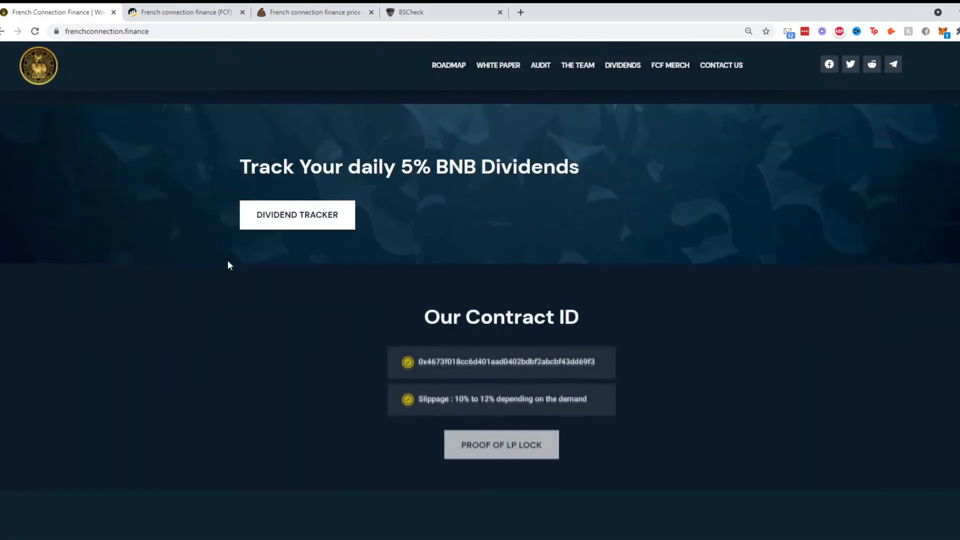